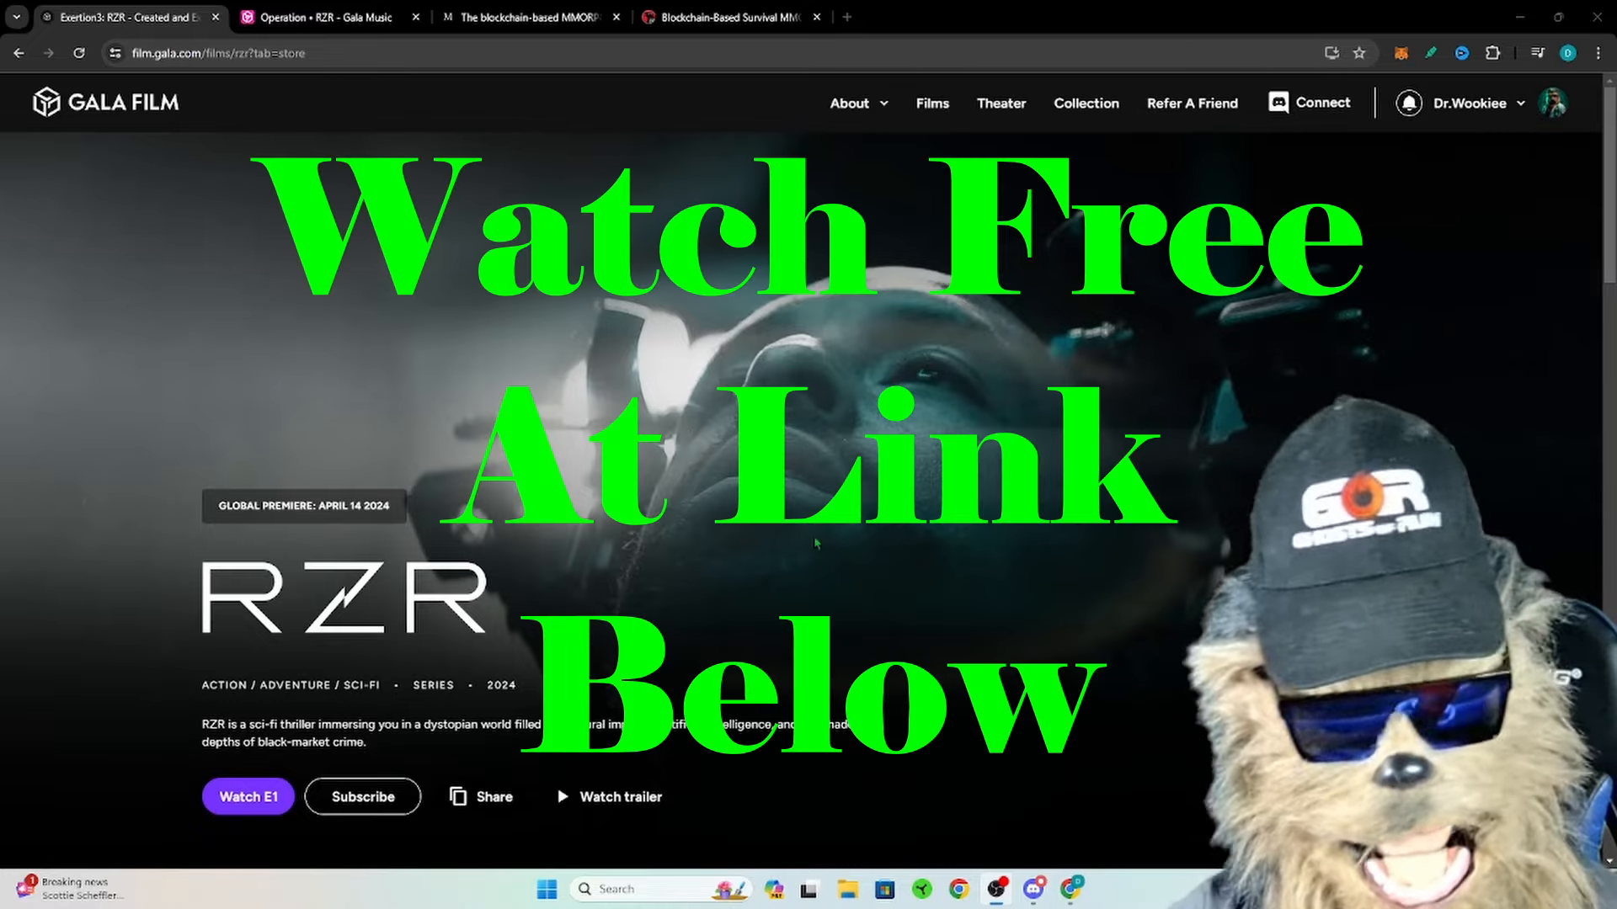
Step: Open the RZR collection page from Collection and scroll its Scenes catalogue
{"action": "scroll", "scroll_direction": "down", "scroll_amount": 3}
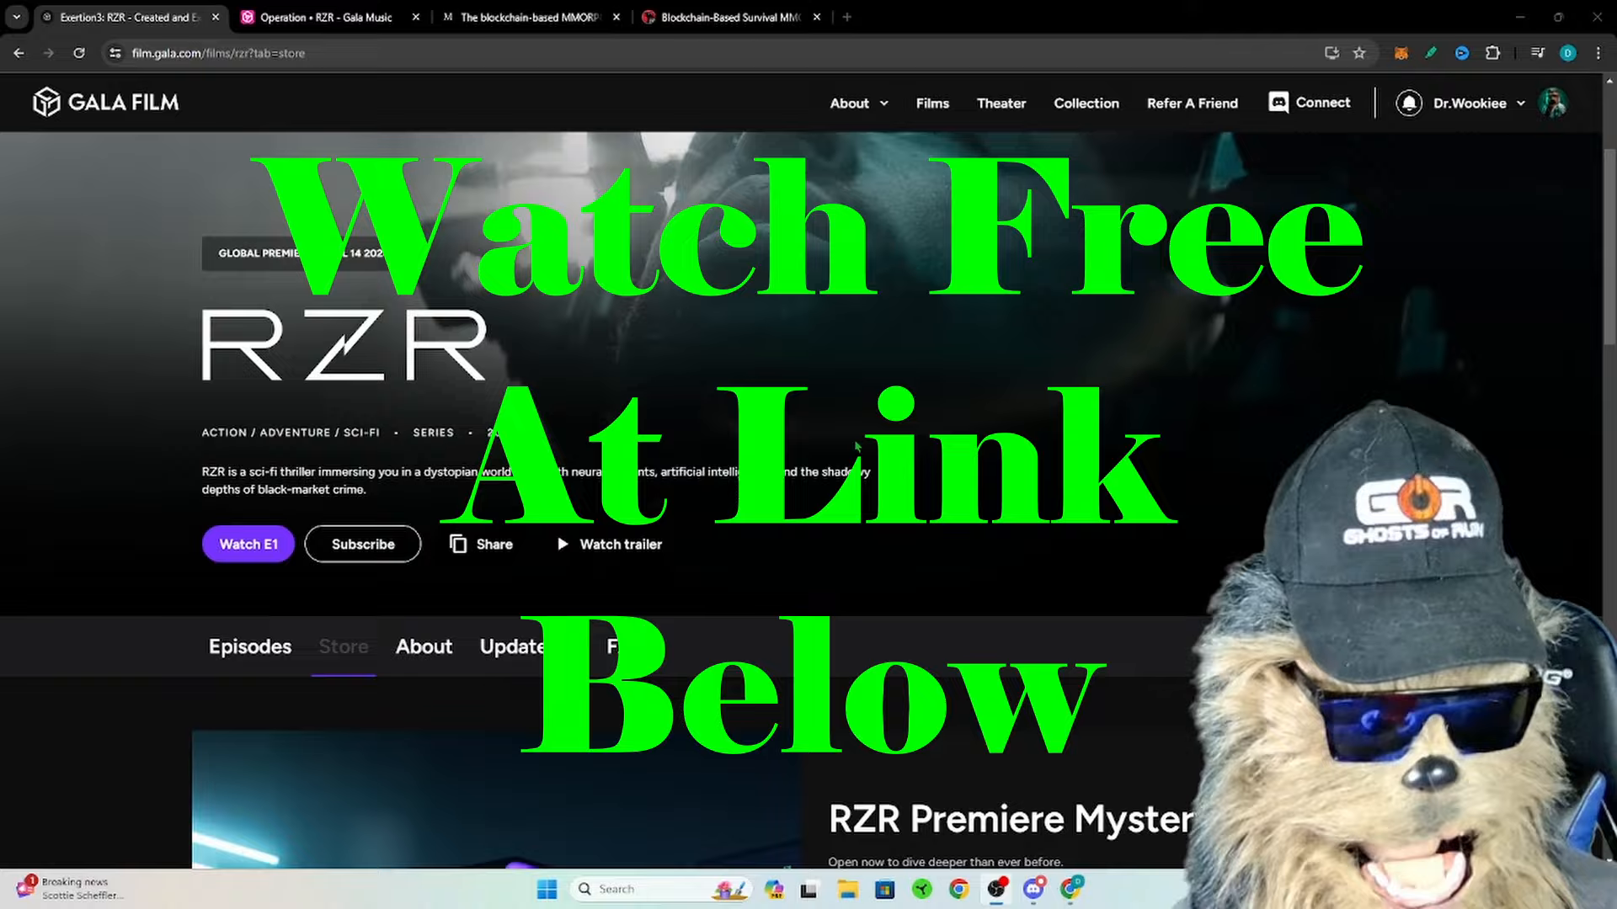
{"action": "scroll", "scroll_direction": "down", "scroll_amount": 3}
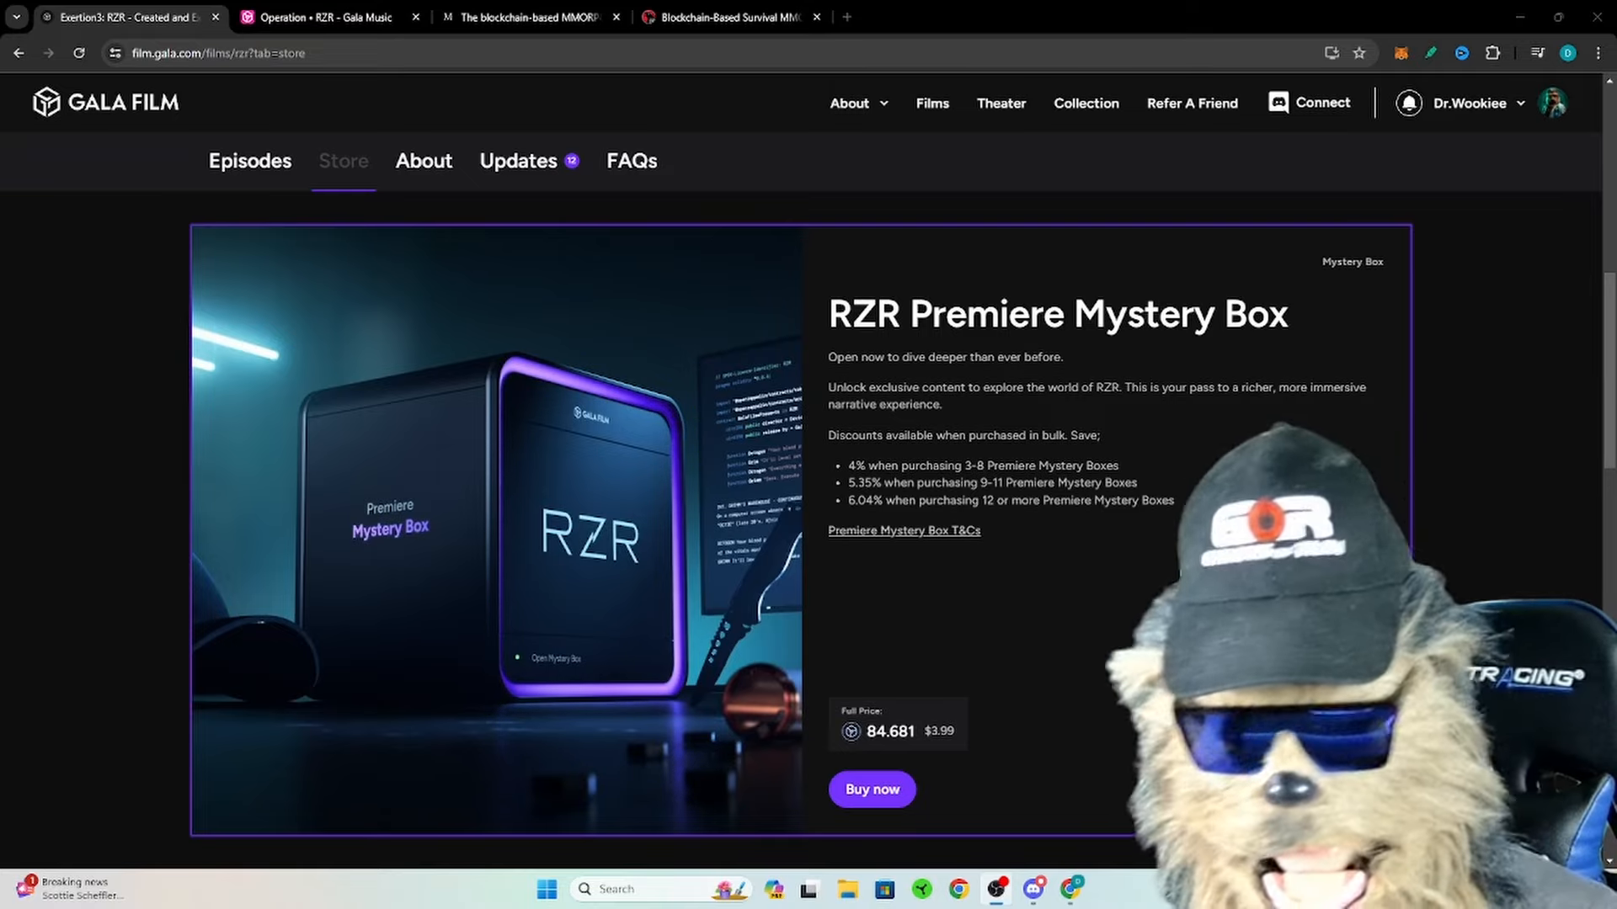
{"action": "scroll", "scroll_direction": "down", "scroll_amount": 3}
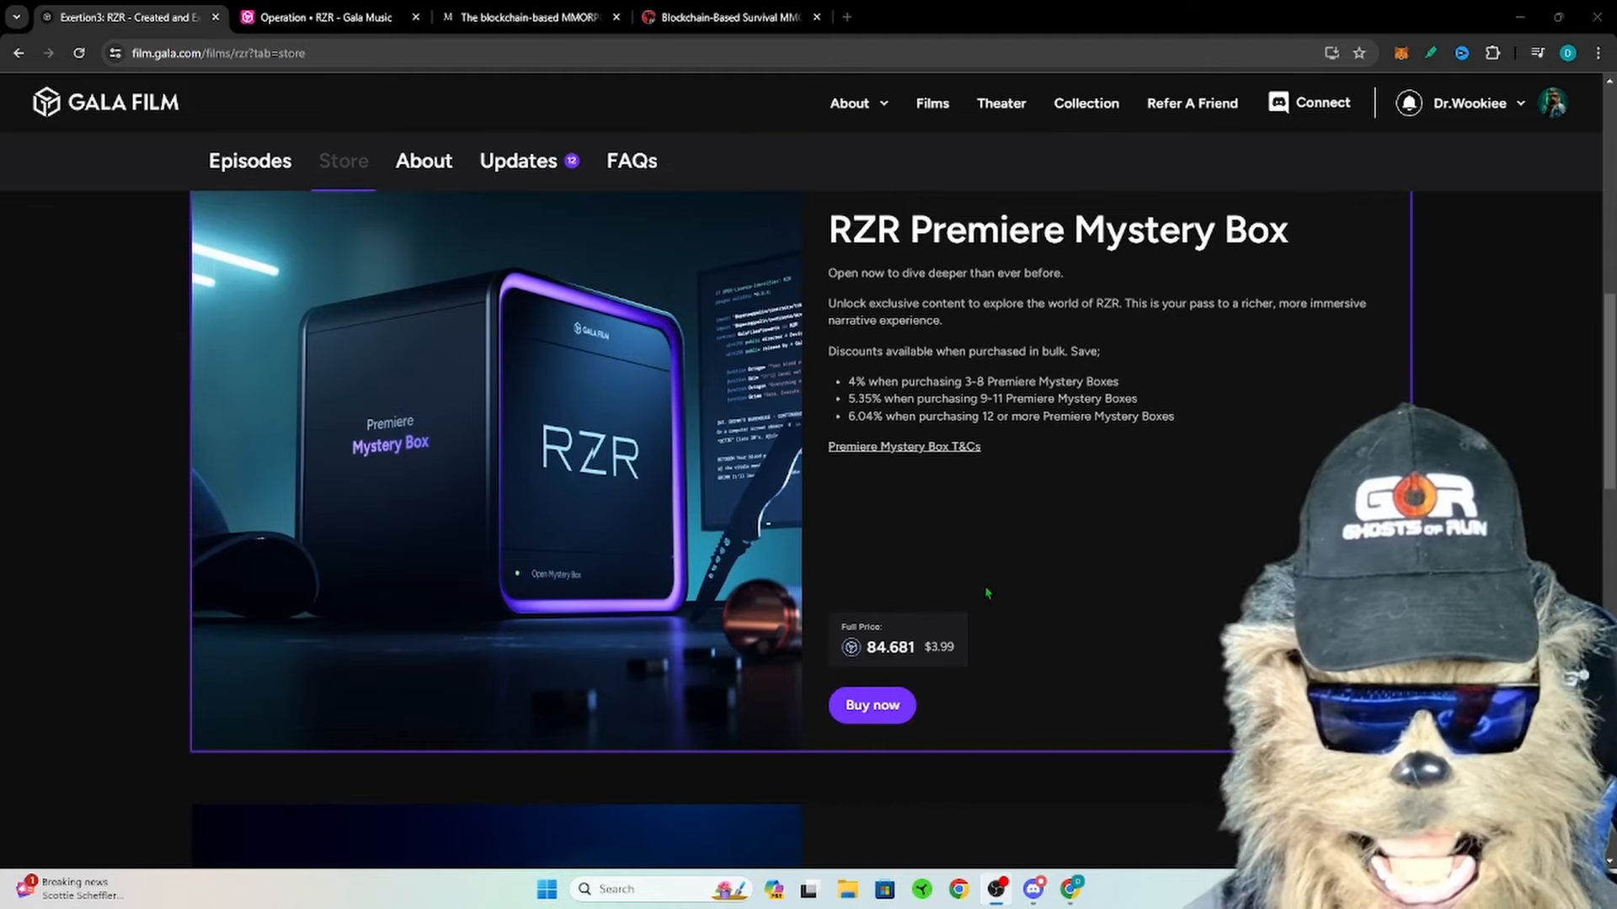
{"action": "scroll", "scroll_direction": "down", "scroll_amount": 3}
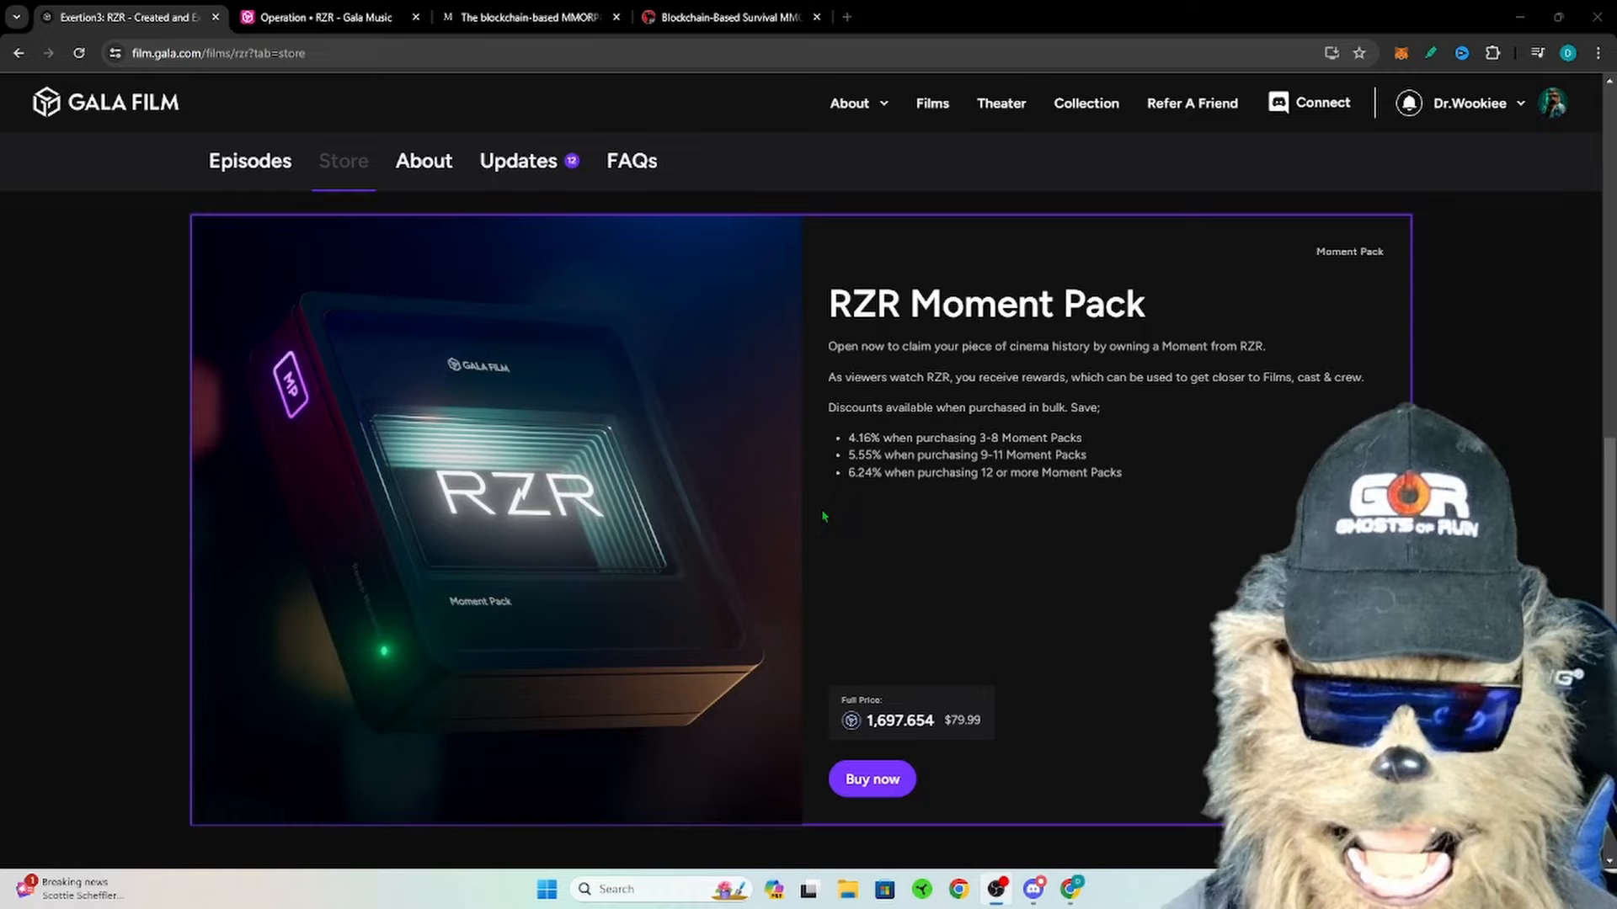
{"action": "scroll", "scroll_direction": "down", "scroll_amount": 3}
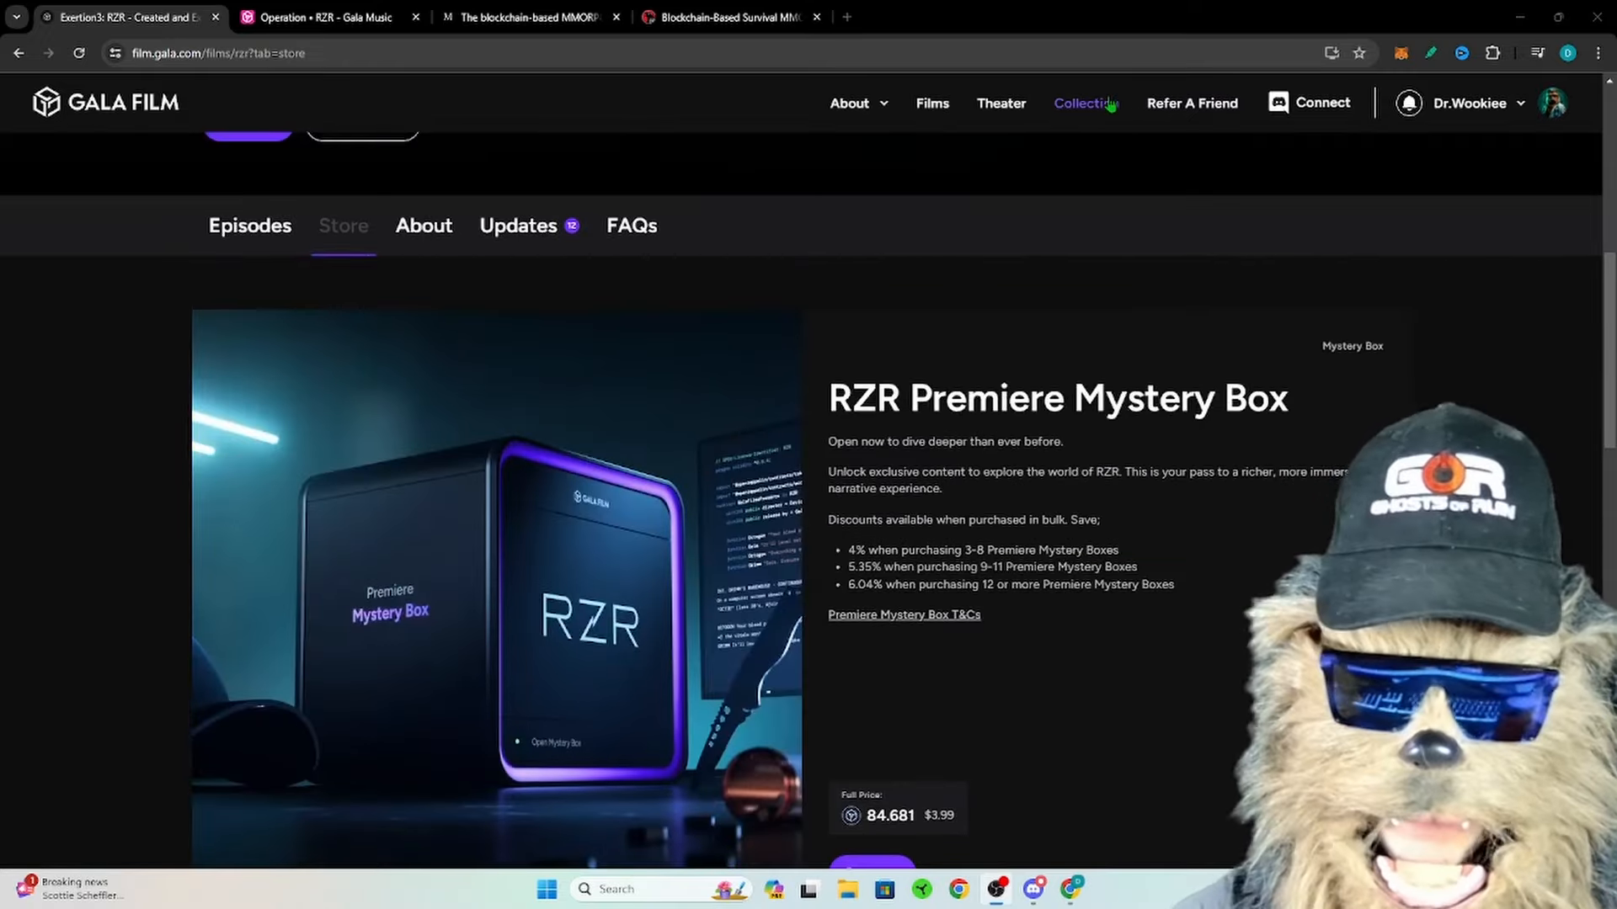
{"action": "left_click", "coordinate": [1085, 102]}
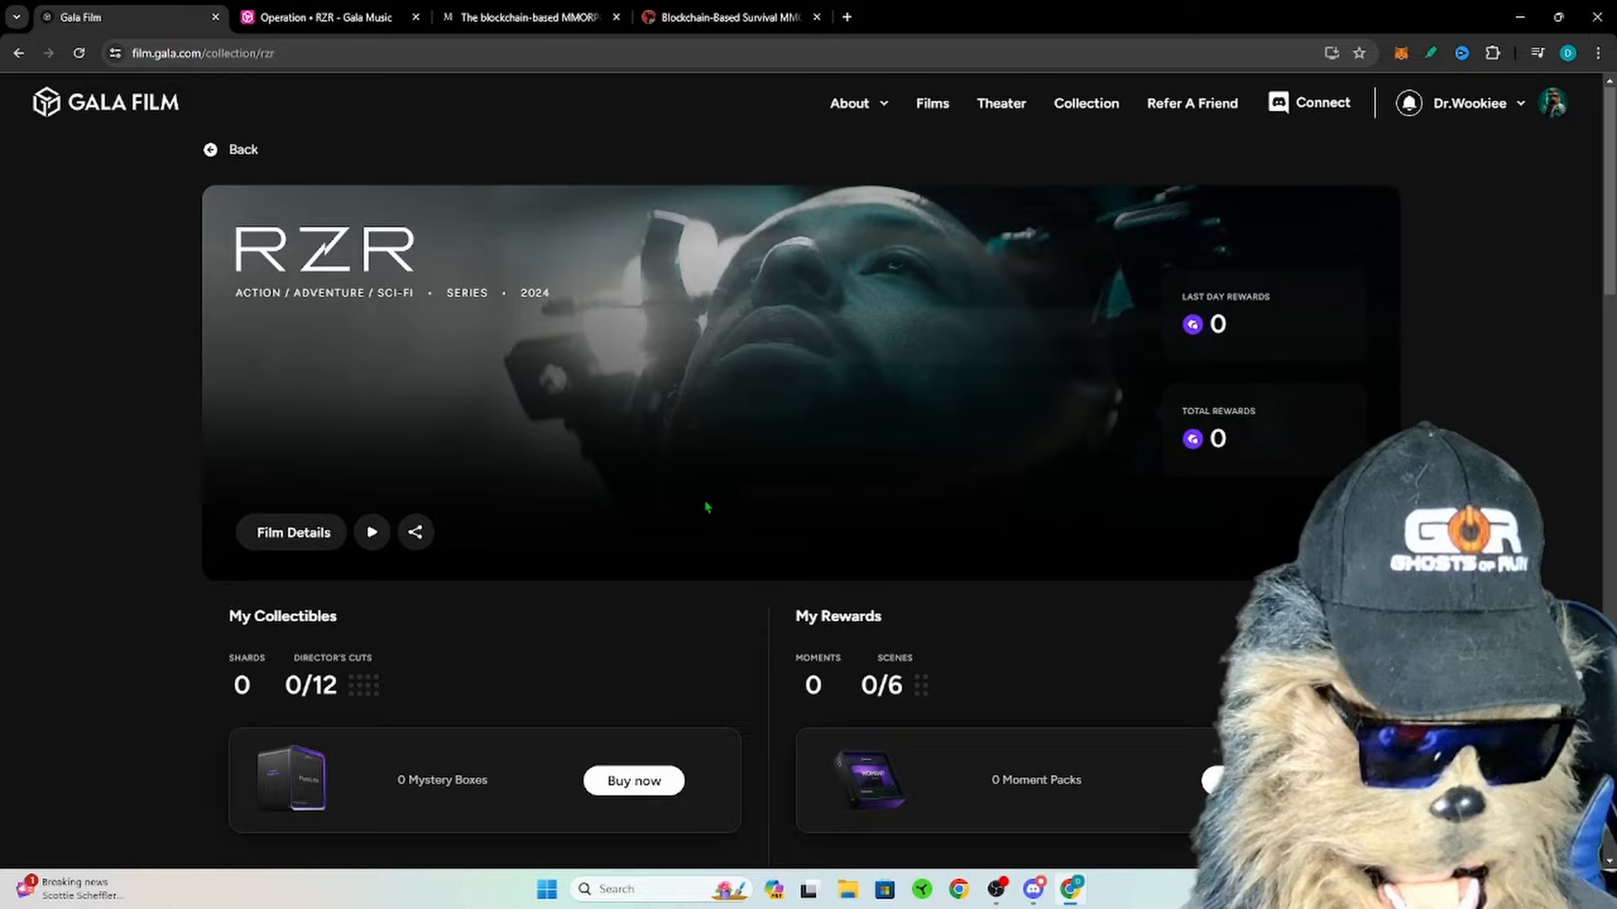
{"action": "scroll", "scroll_direction": "down", "scroll_amount": 3}
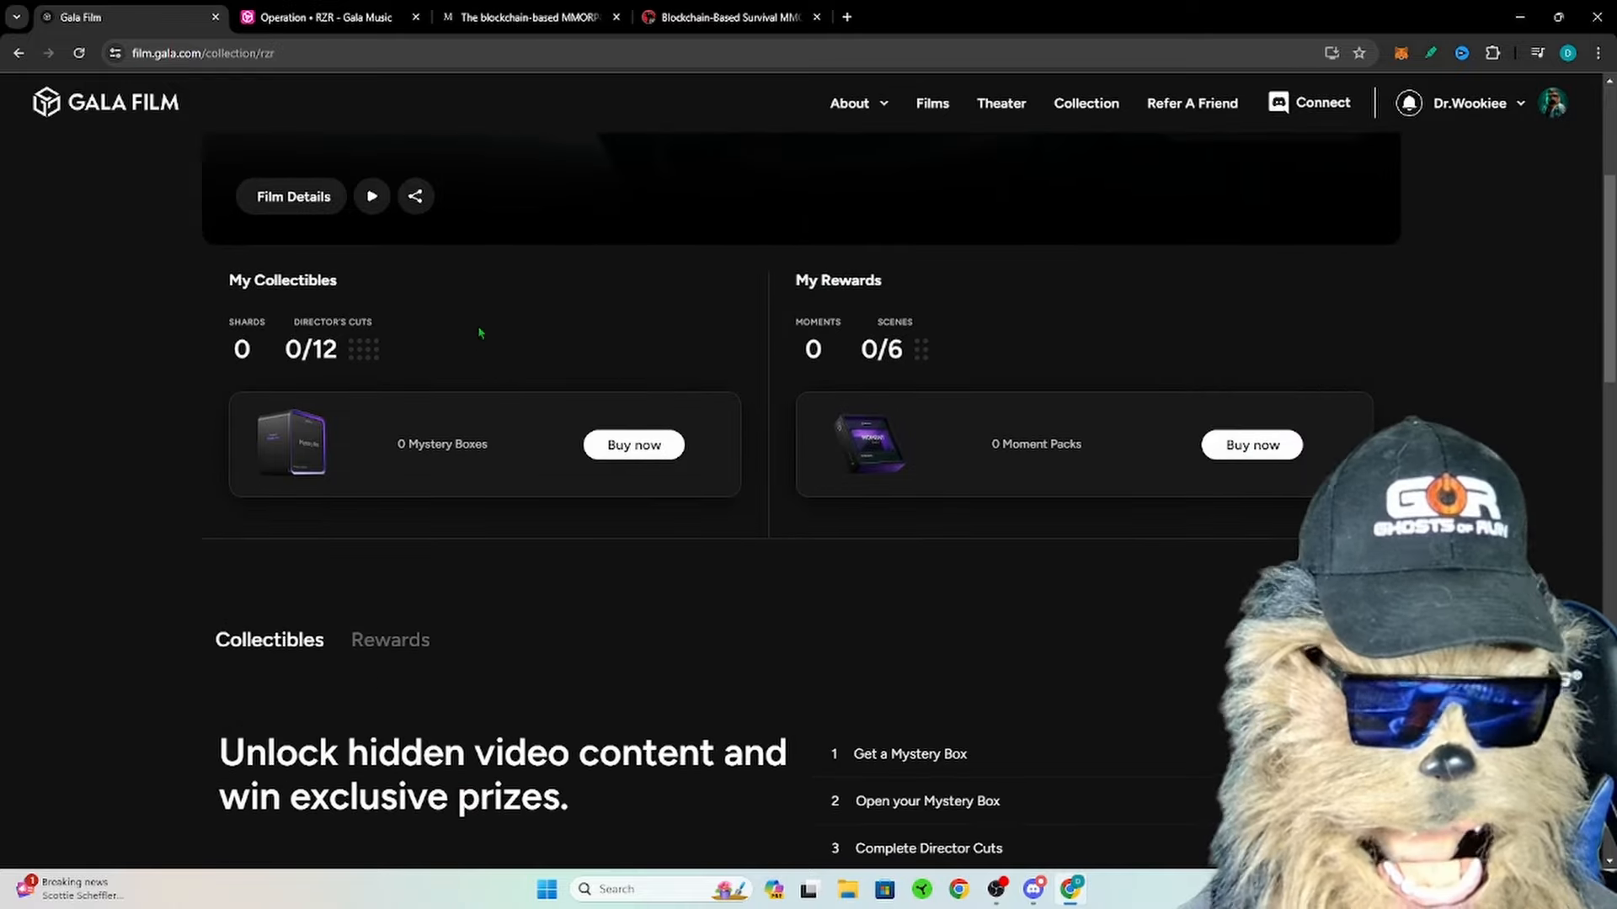
{"action": "scroll", "scroll_direction": "up", "scroll_amount": 3}
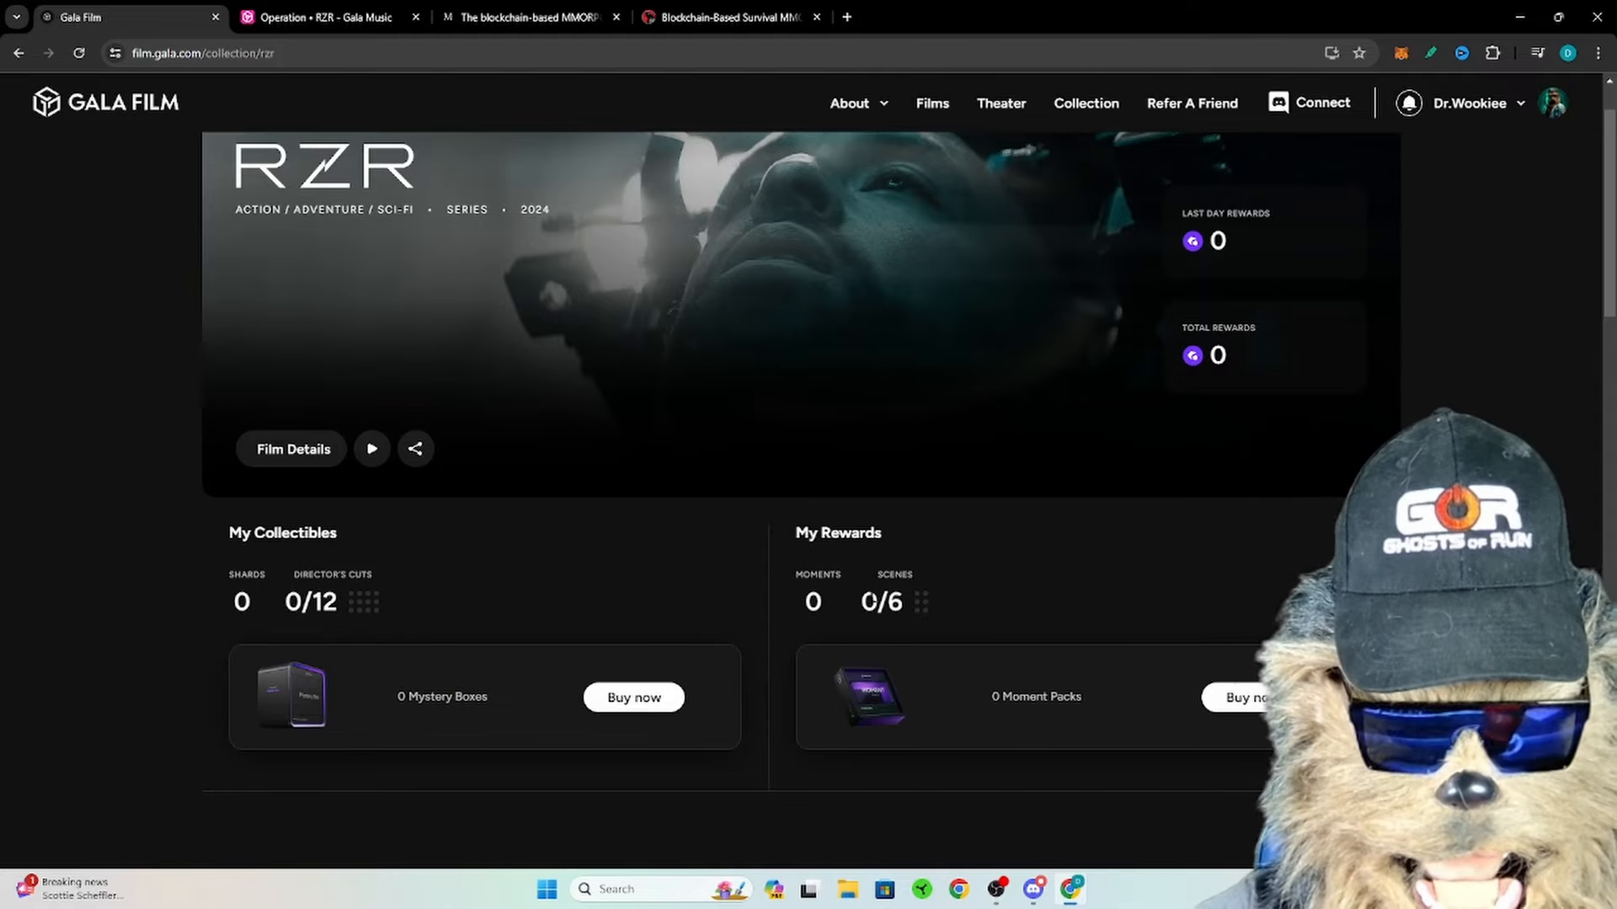
{"action": "scroll", "scroll_direction": "down", "scroll_amount": 3}
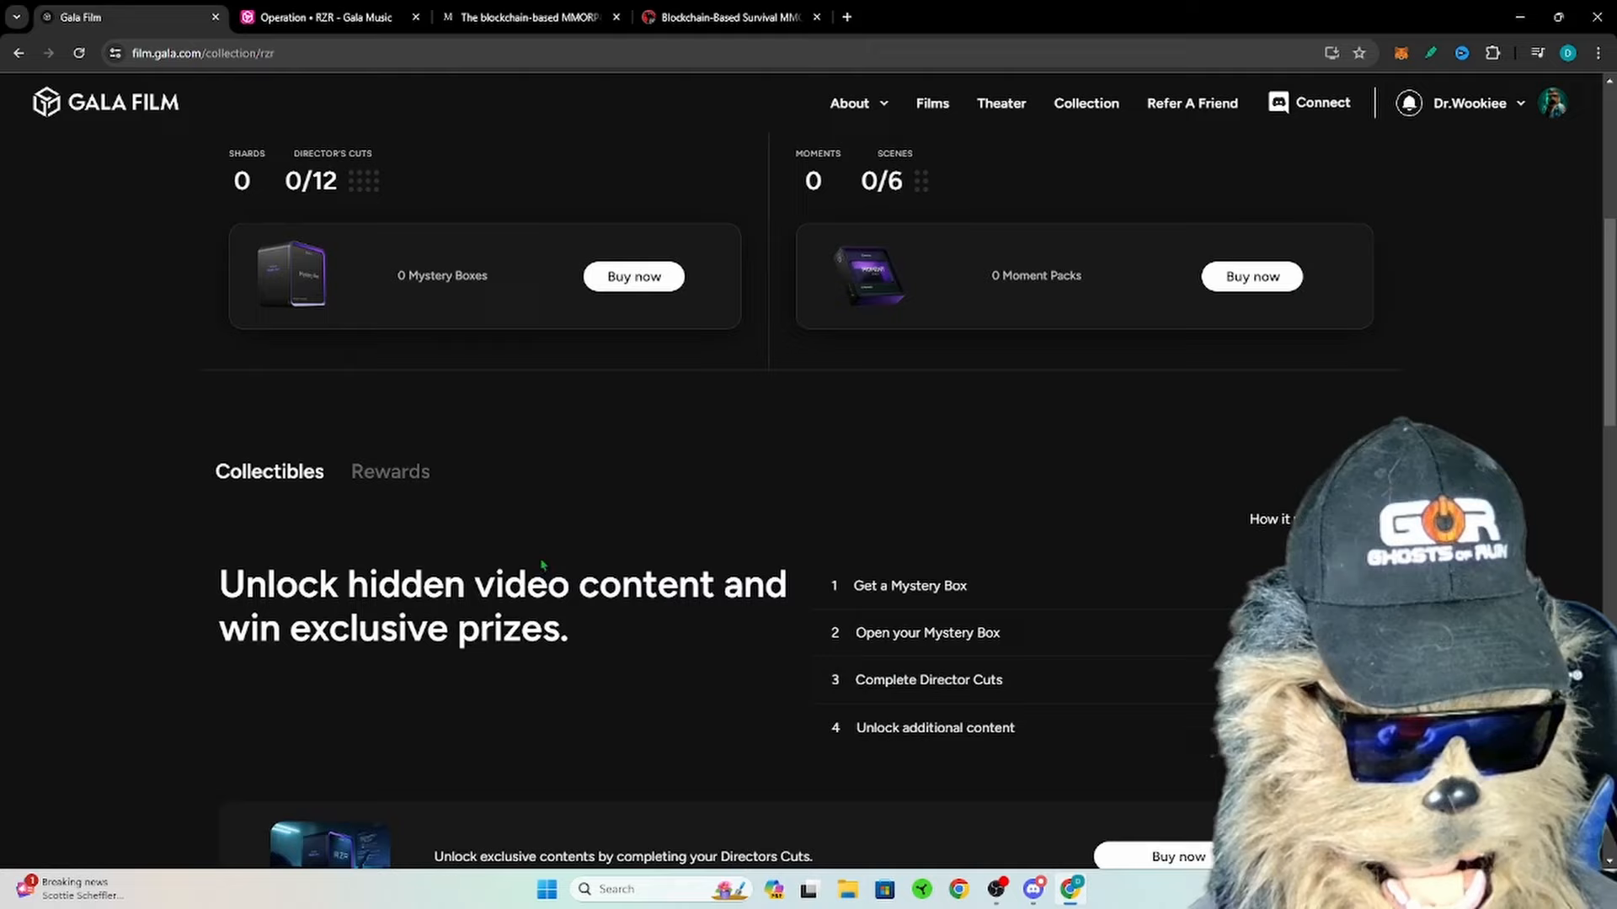
{"action": "scroll", "scroll_direction": "down", "scroll_amount": 3}
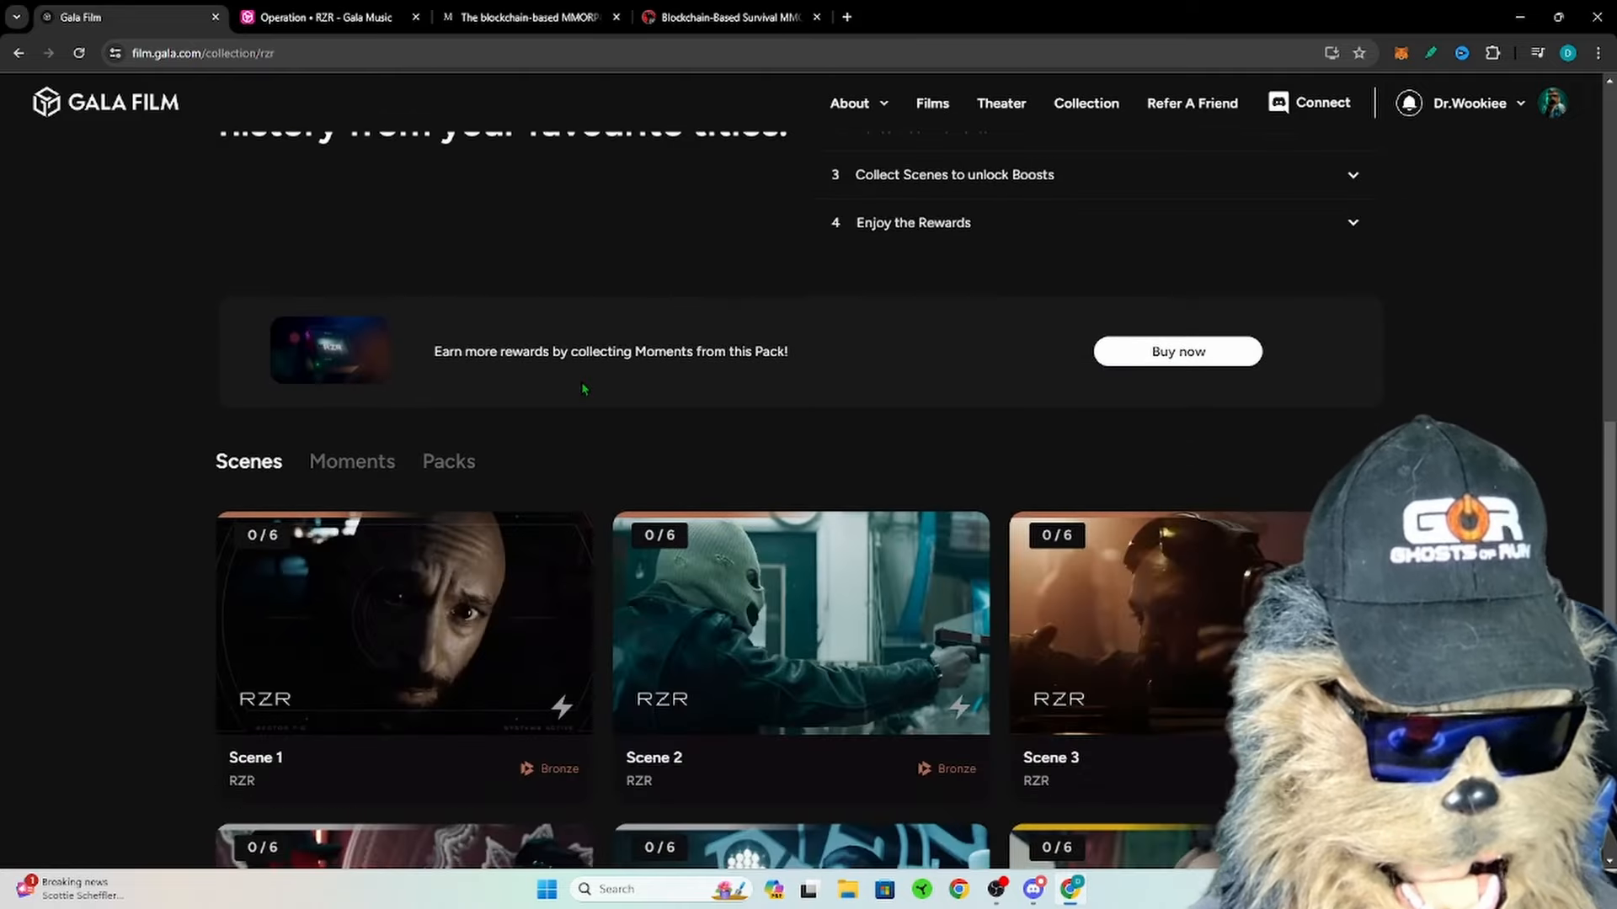
{"action": "scroll", "scroll_direction": "down", "scroll_amount": 3}
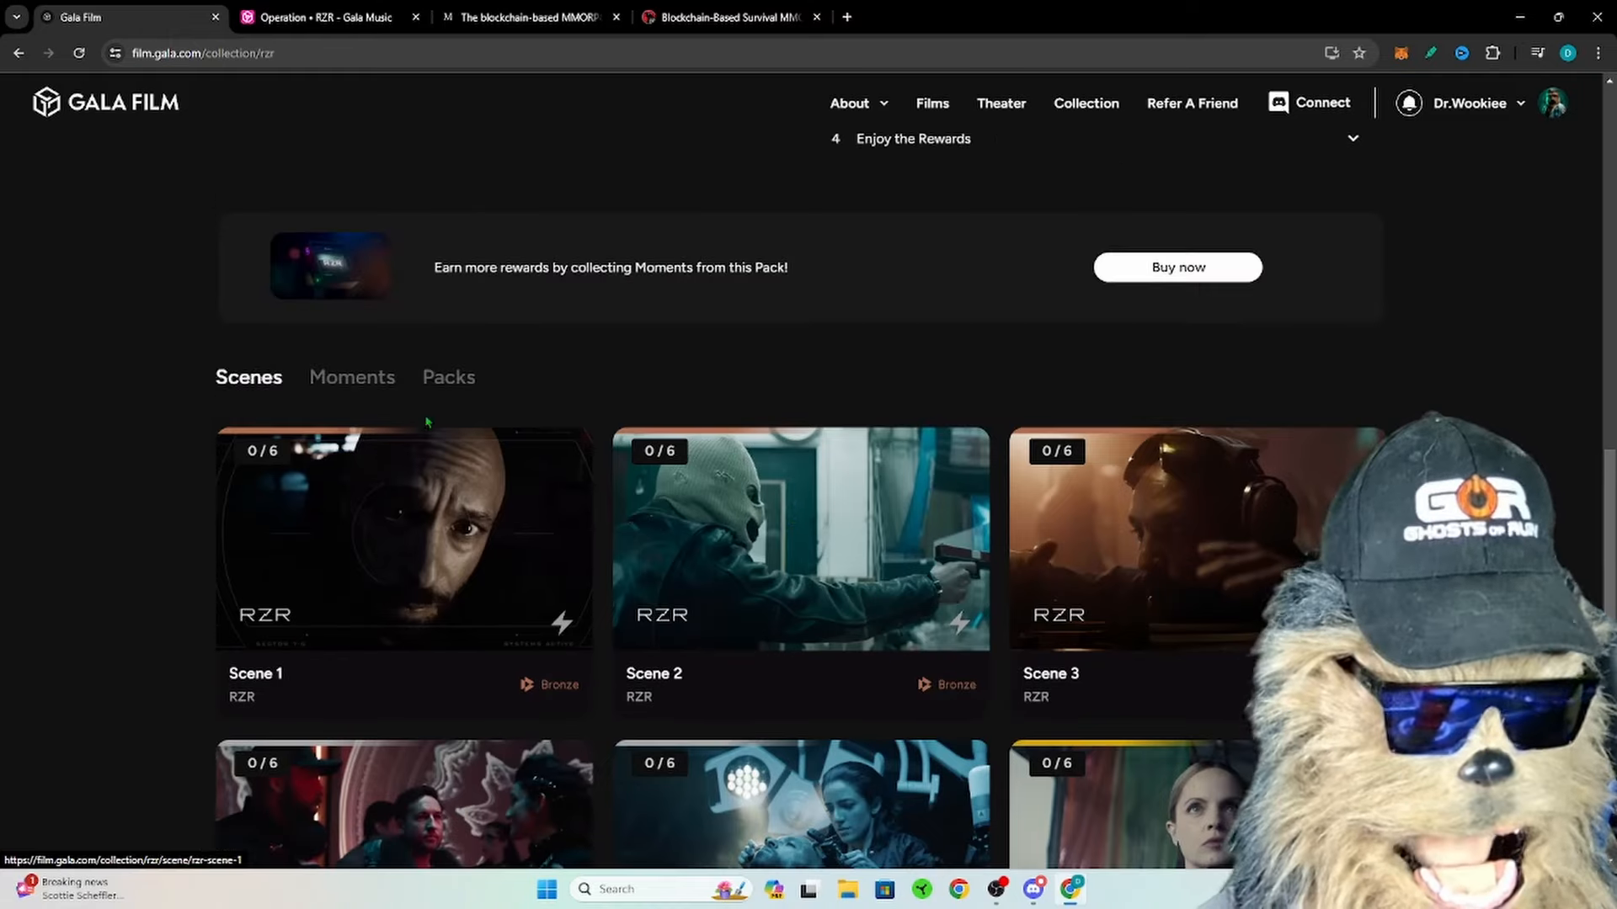
Step: Show the RZR Moments list and review scenes 1–6 with their rarities and quantities
{"action": "left_click", "coordinate": [352, 377]}
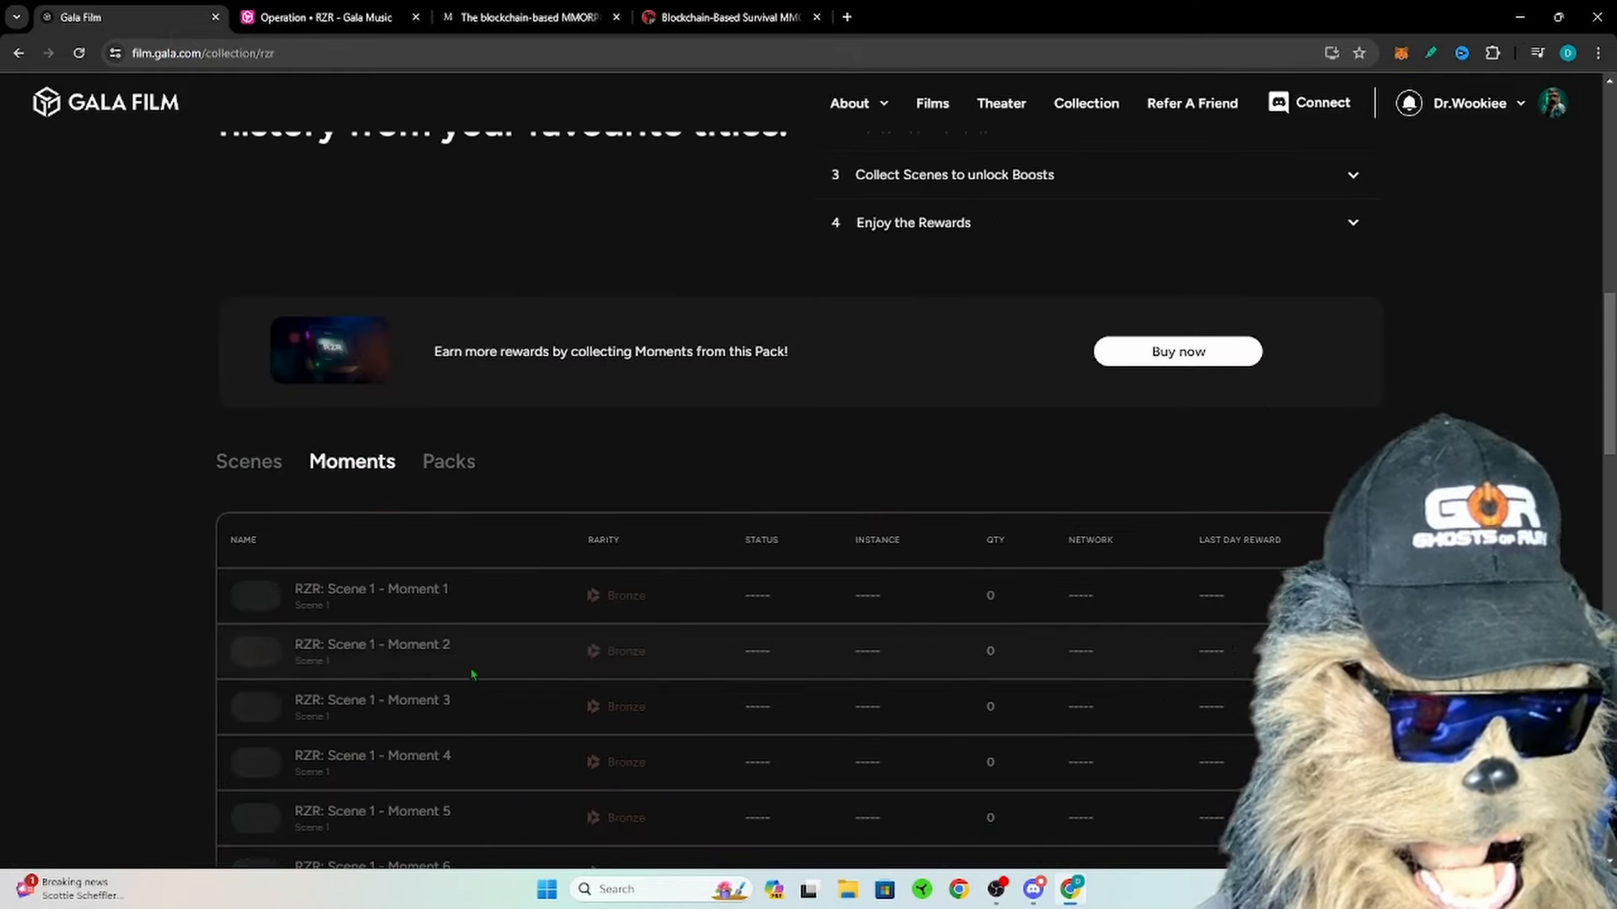
{"action": "scroll", "scroll_direction": "down", "scroll_amount": 3}
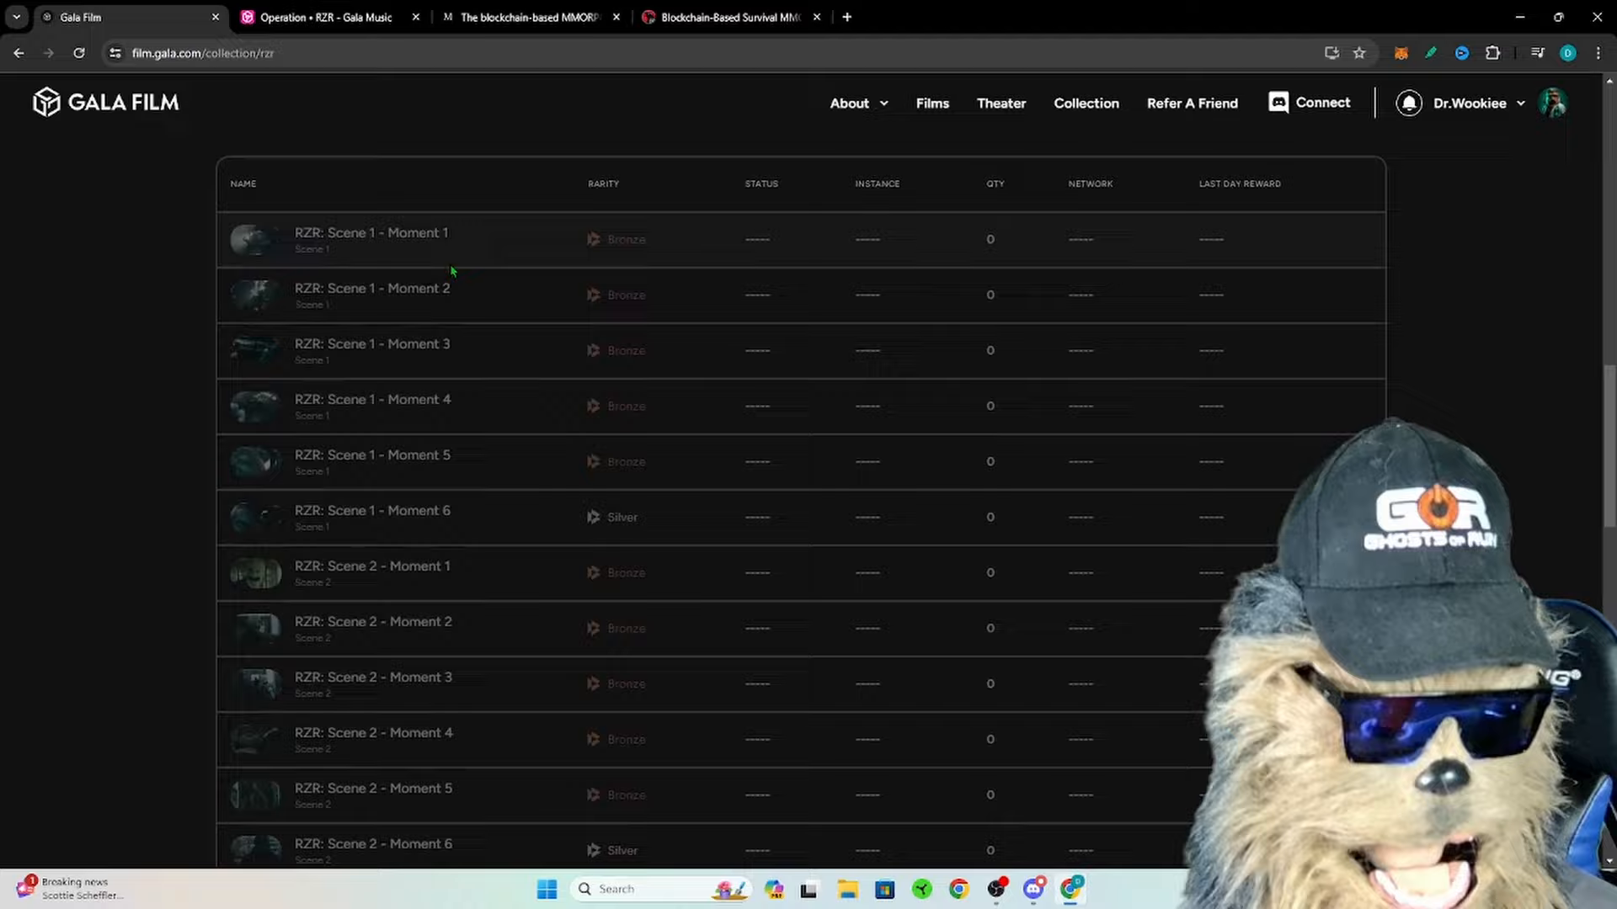
{"action": "scroll", "scroll_direction": "down", "scroll_amount": 3}
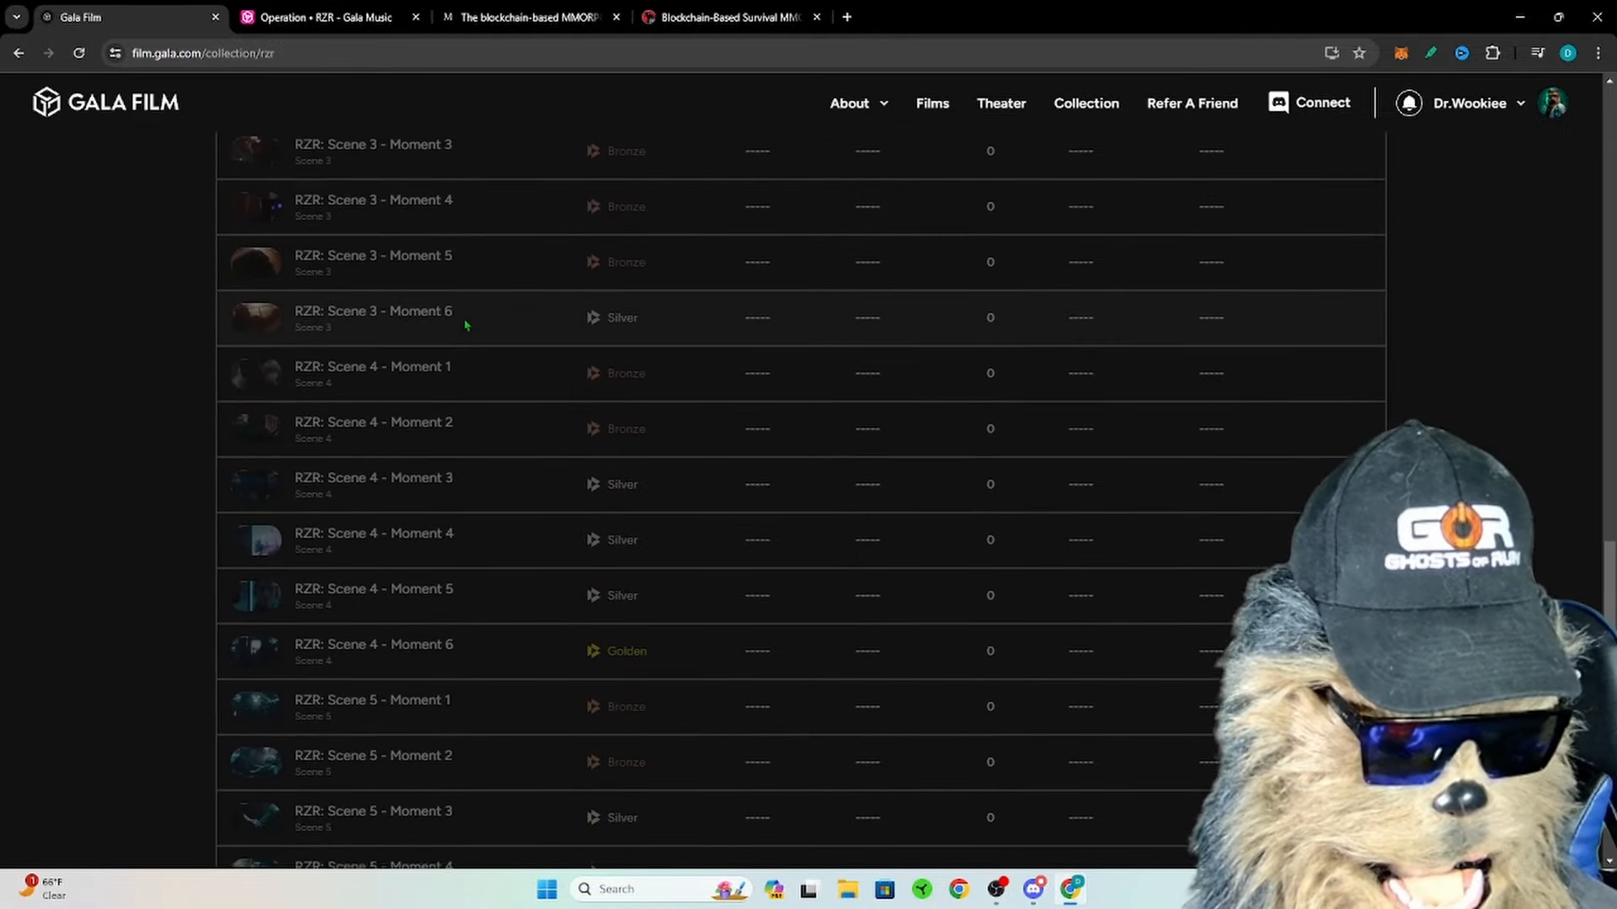
{"action": "scroll", "scroll_direction": "down", "scroll_amount": 3}
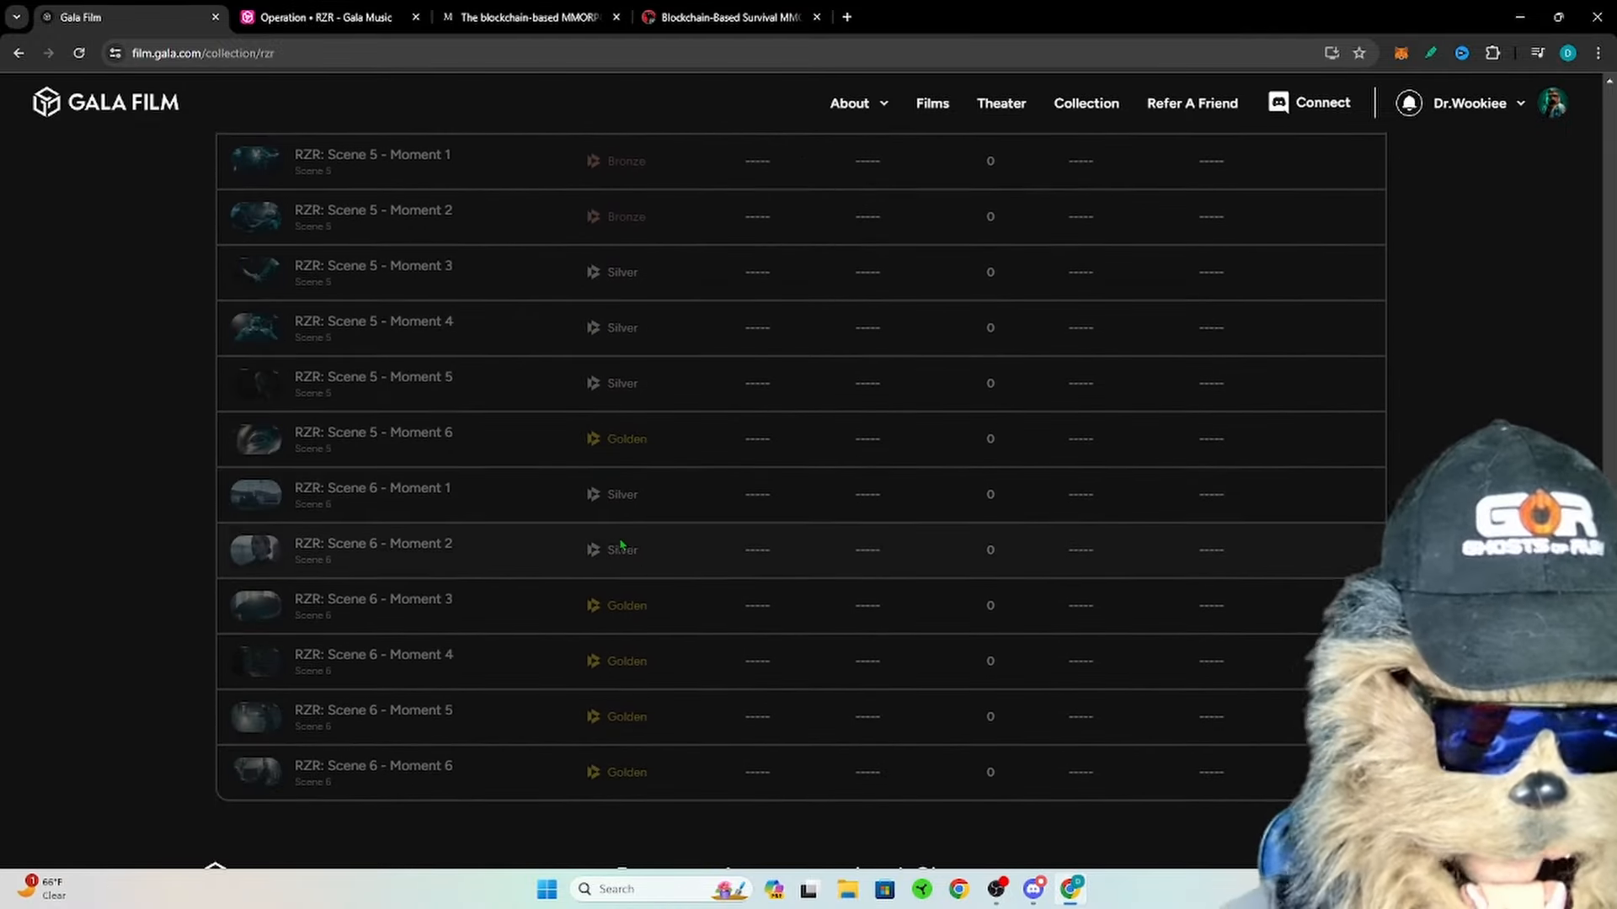
{"action": "scroll", "scroll_direction": "up", "scroll_amount": 3}
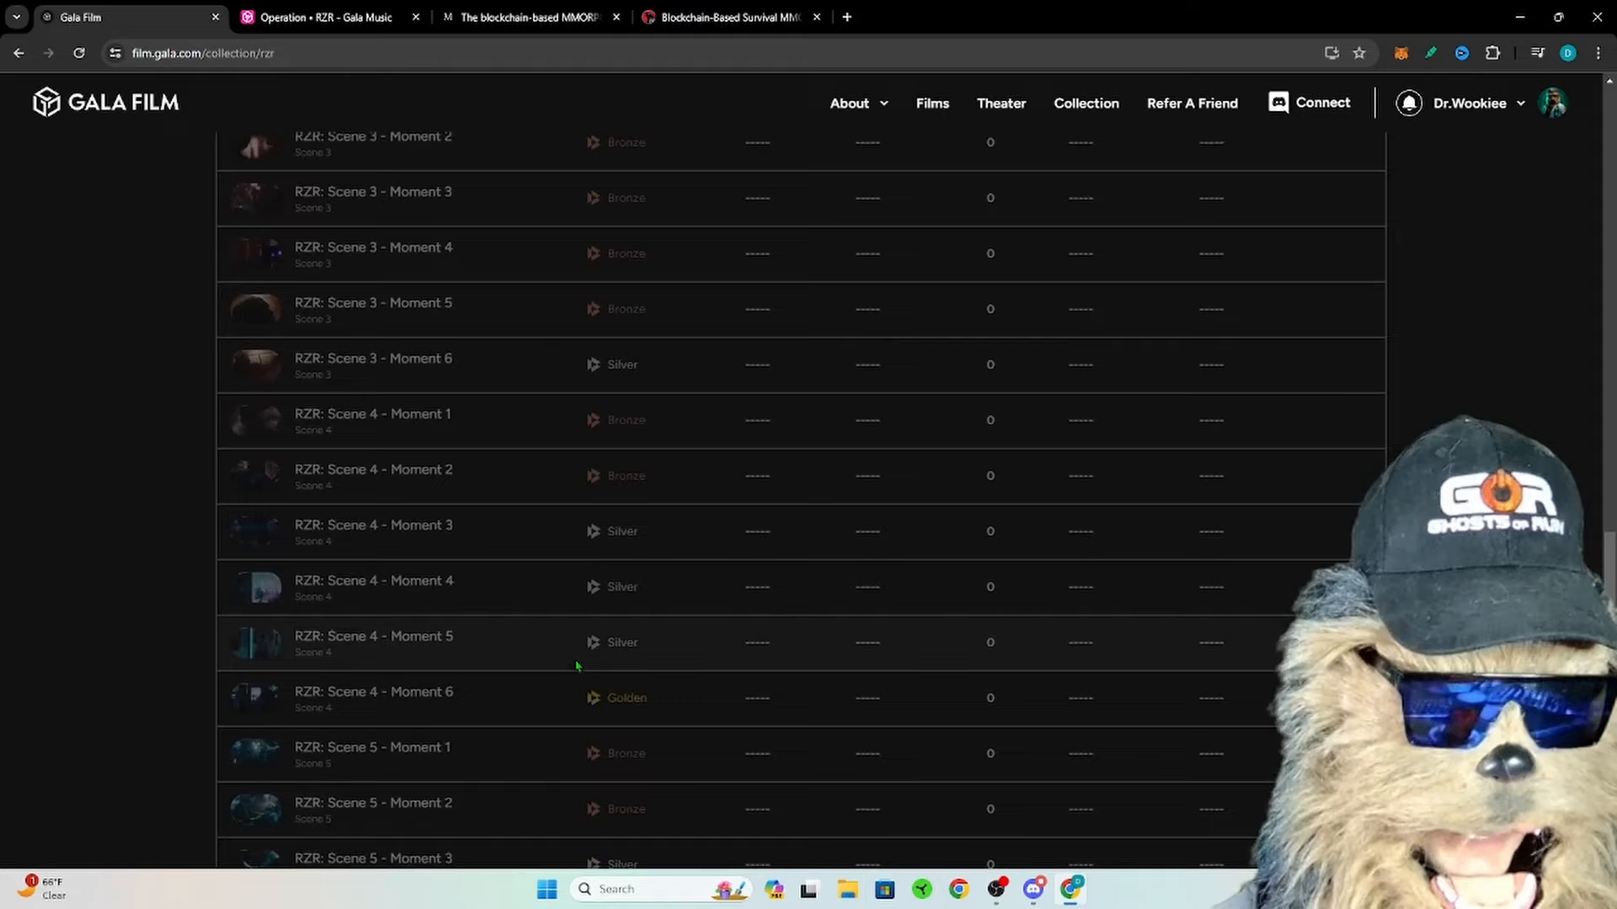
{"action": "scroll", "scroll_direction": "up", "scroll_amount": 3}
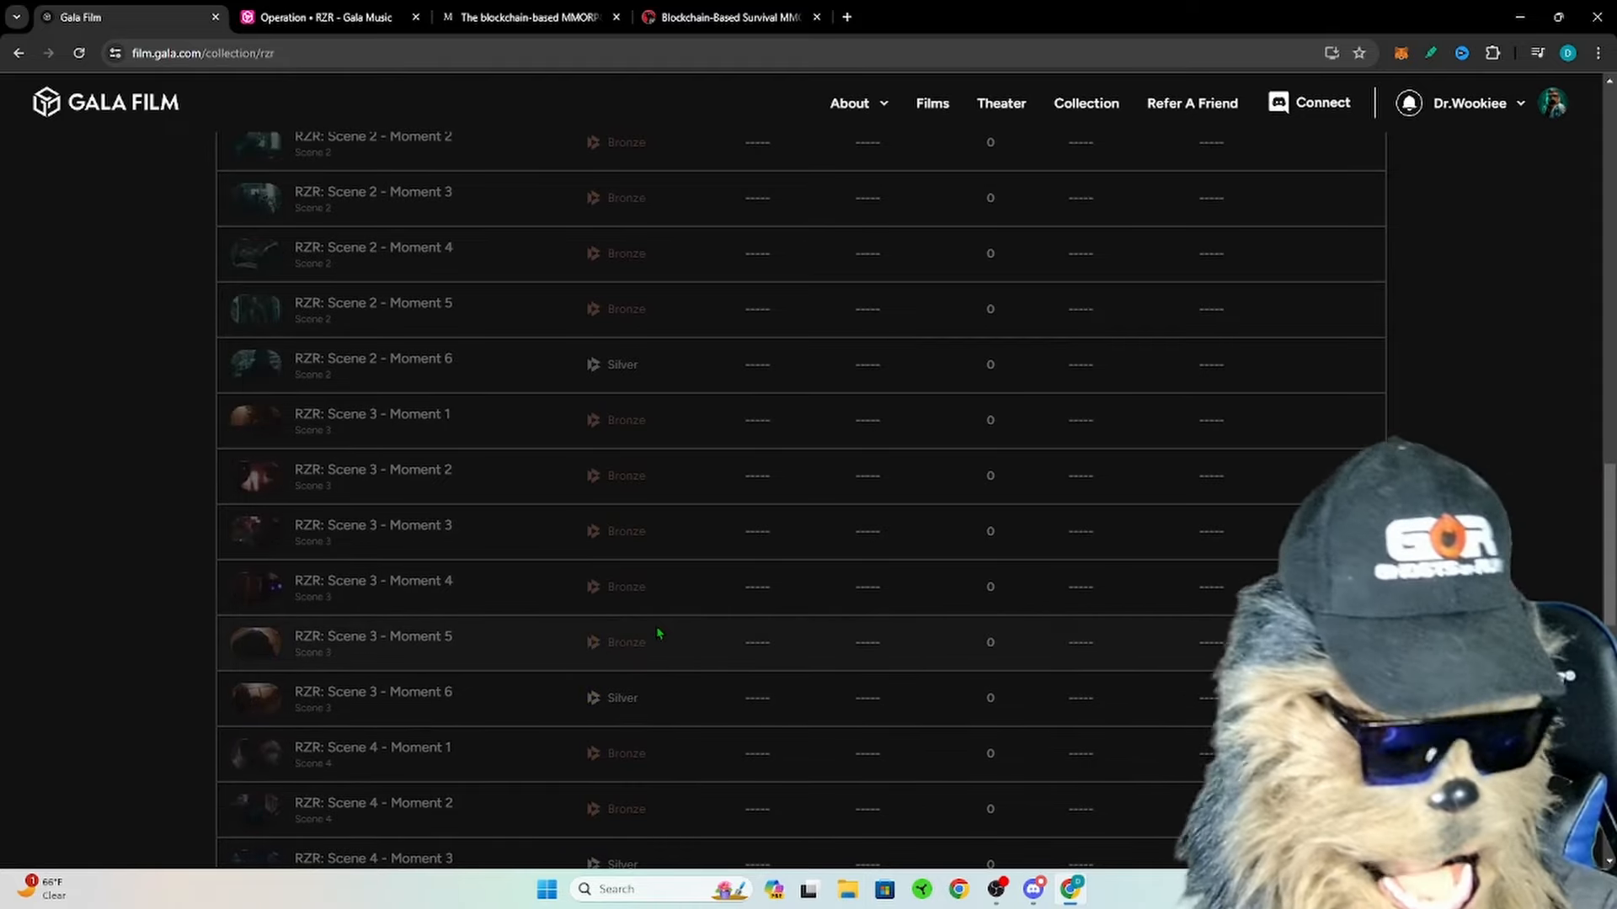
{"action": "scroll", "scroll_direction": "down", "scroll_amount": 3}
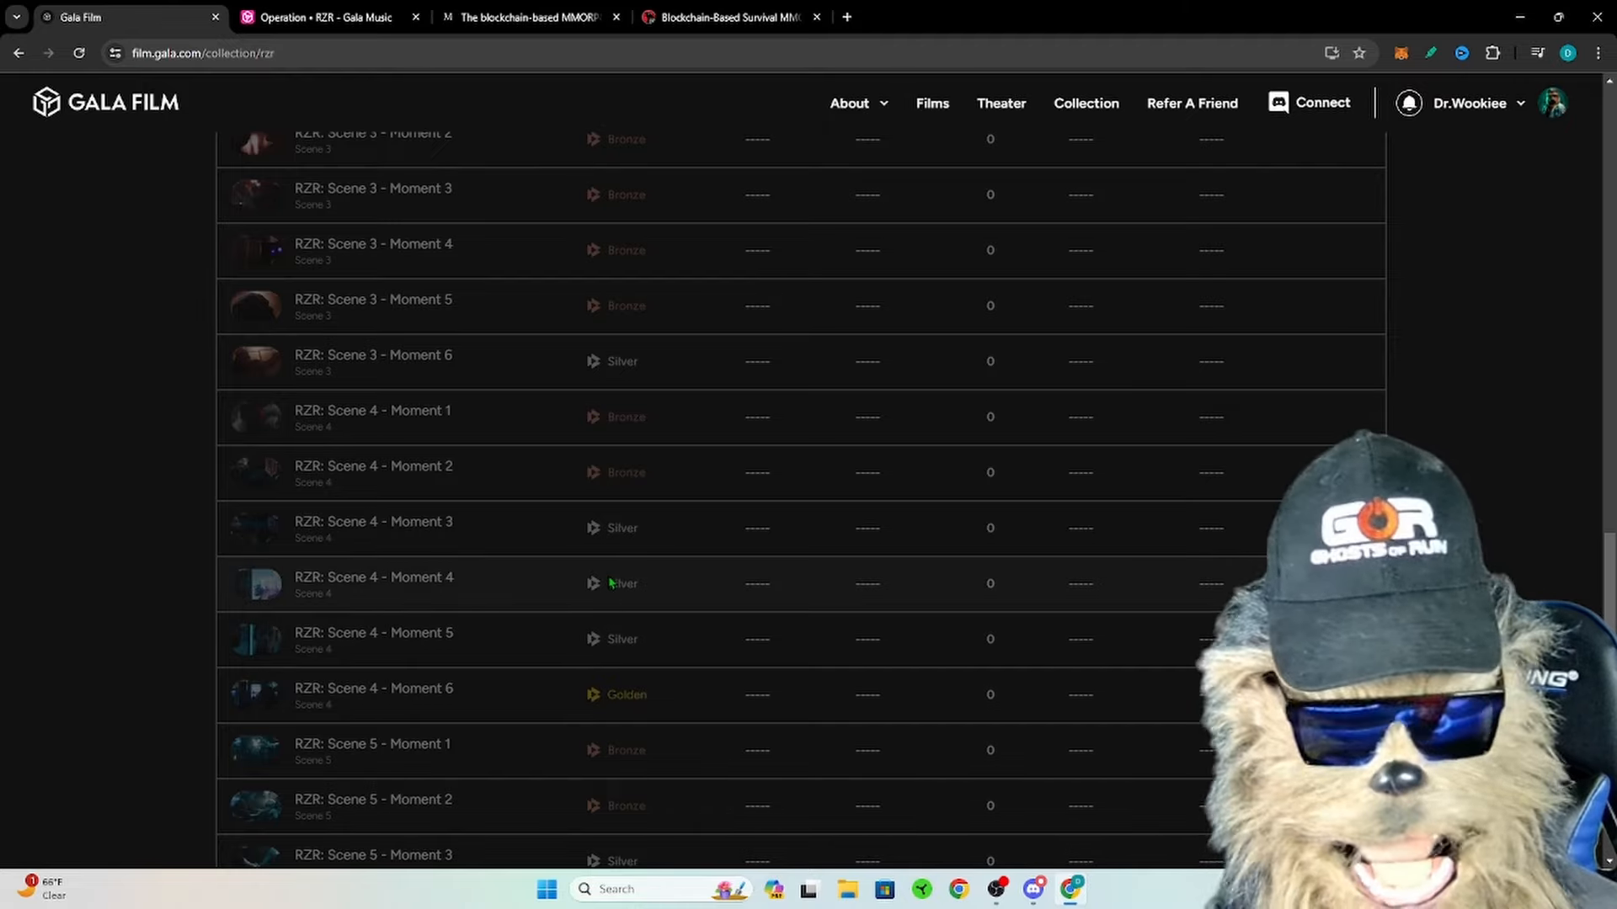
{"action": "scroll", "scroll_direction": "up", "scroll_amount": 3}
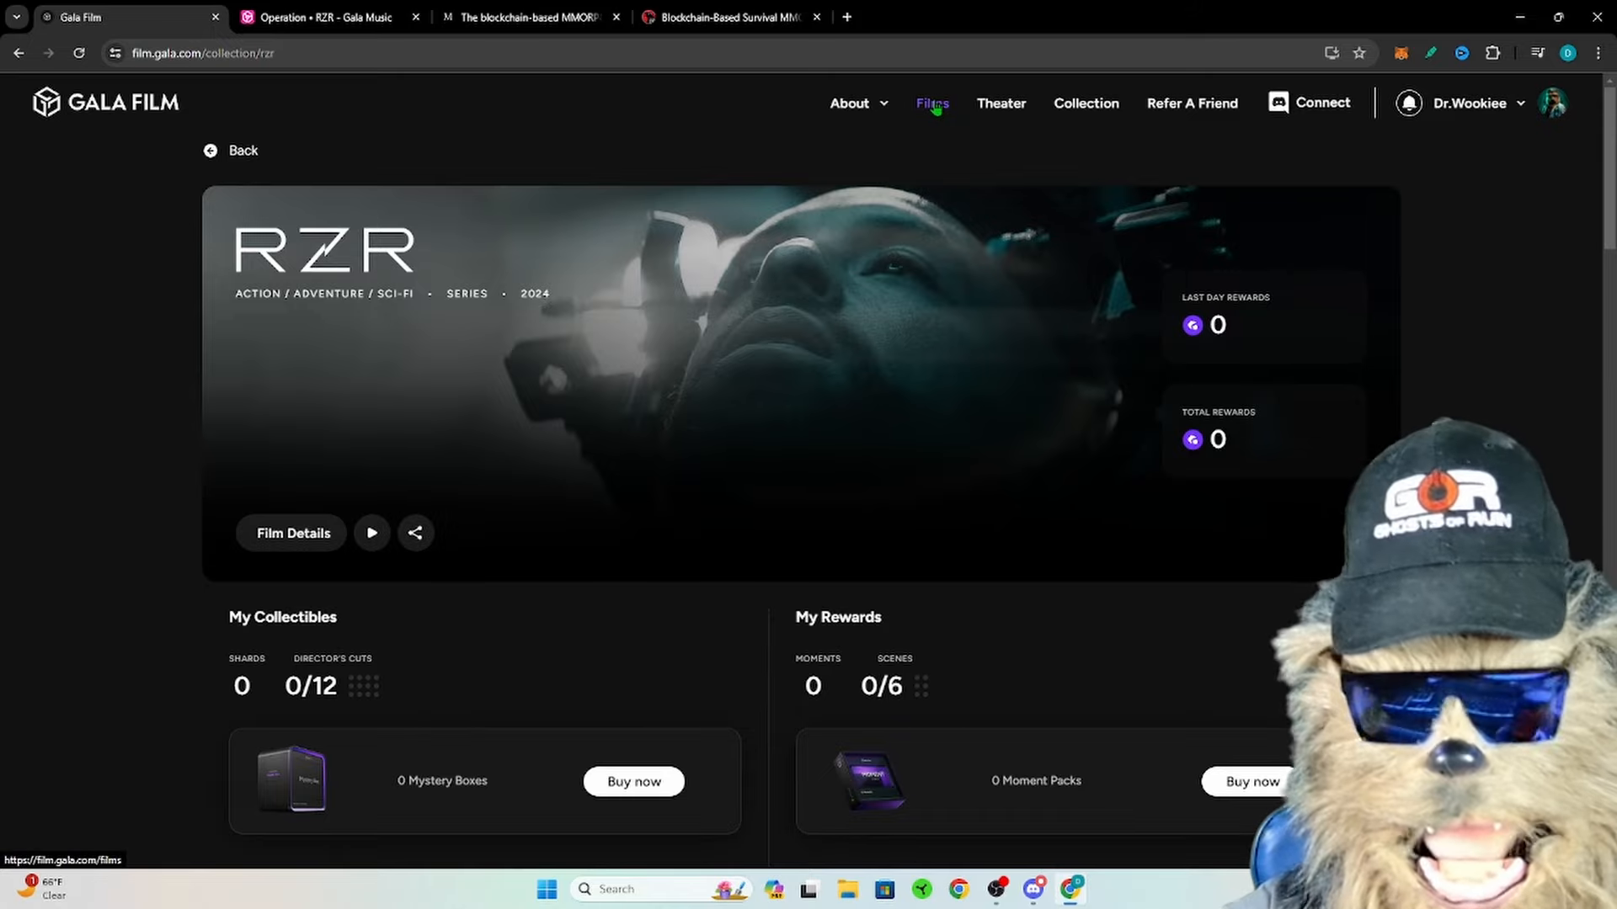
Step: Open Films and browse posters for RZR, Almost Jaded, Common Ground and Four Down
{"action": "left_click", "coordinate": [932, 104]}
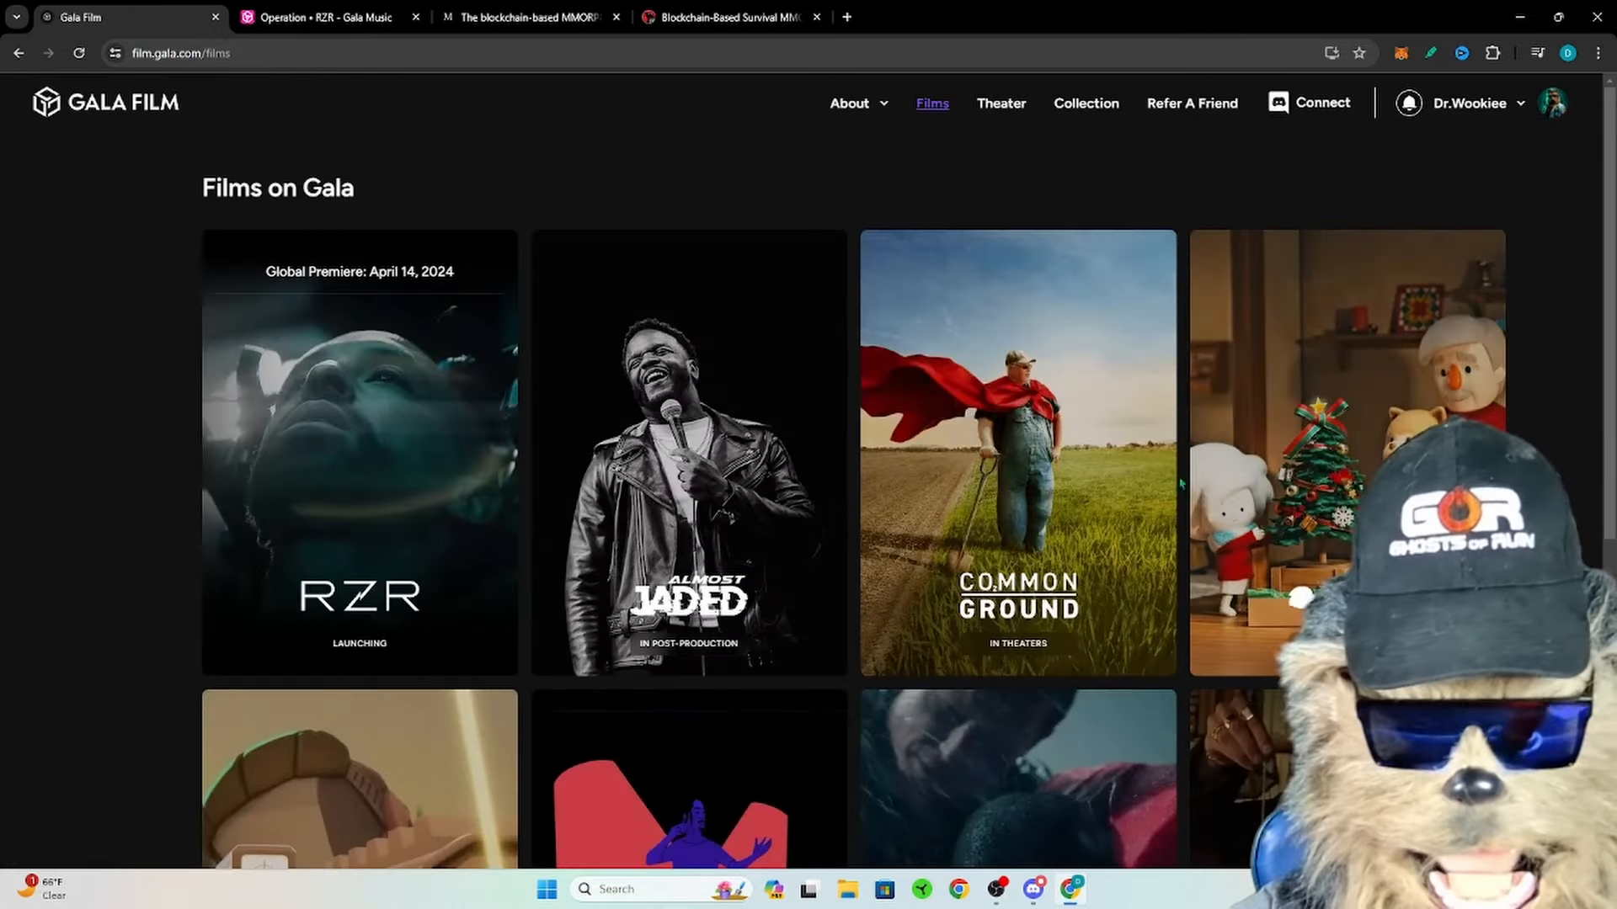
{"action": "scroll", "scroll_direction": "down", "scroll_amount": 3}
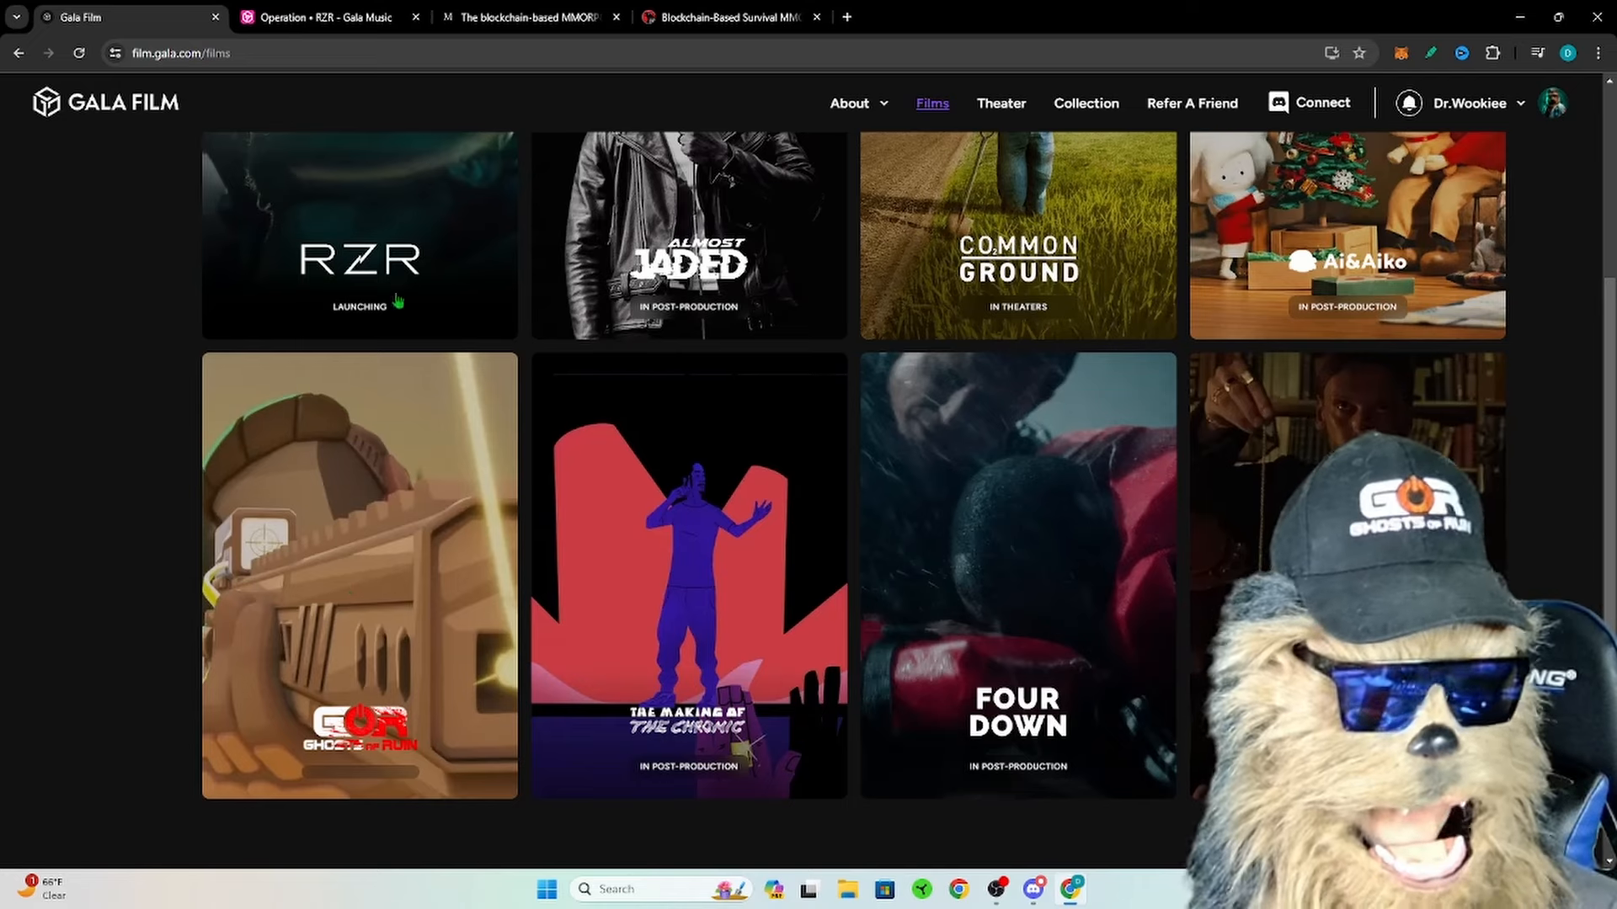
{"action": "scroll", "scroll_direction": "up", "scroll_amount": 3}
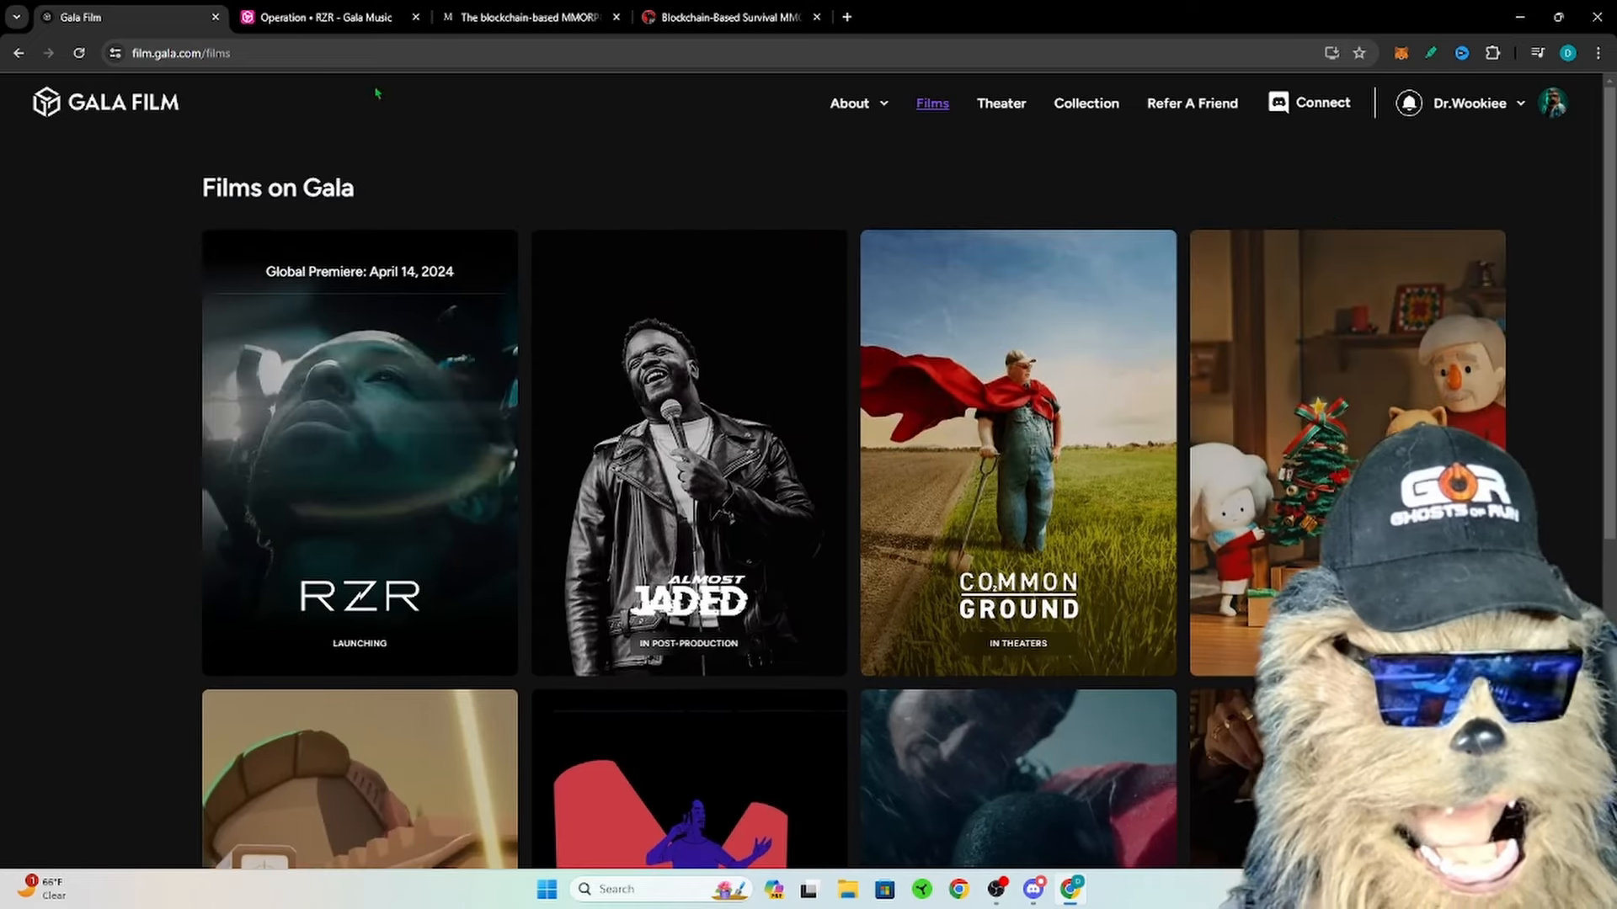
Step: Show the RZR artist page with 1,666 listens and tracks I AM RZR and Operation
{"action": "left_click", "coordinate": [319, 17]}
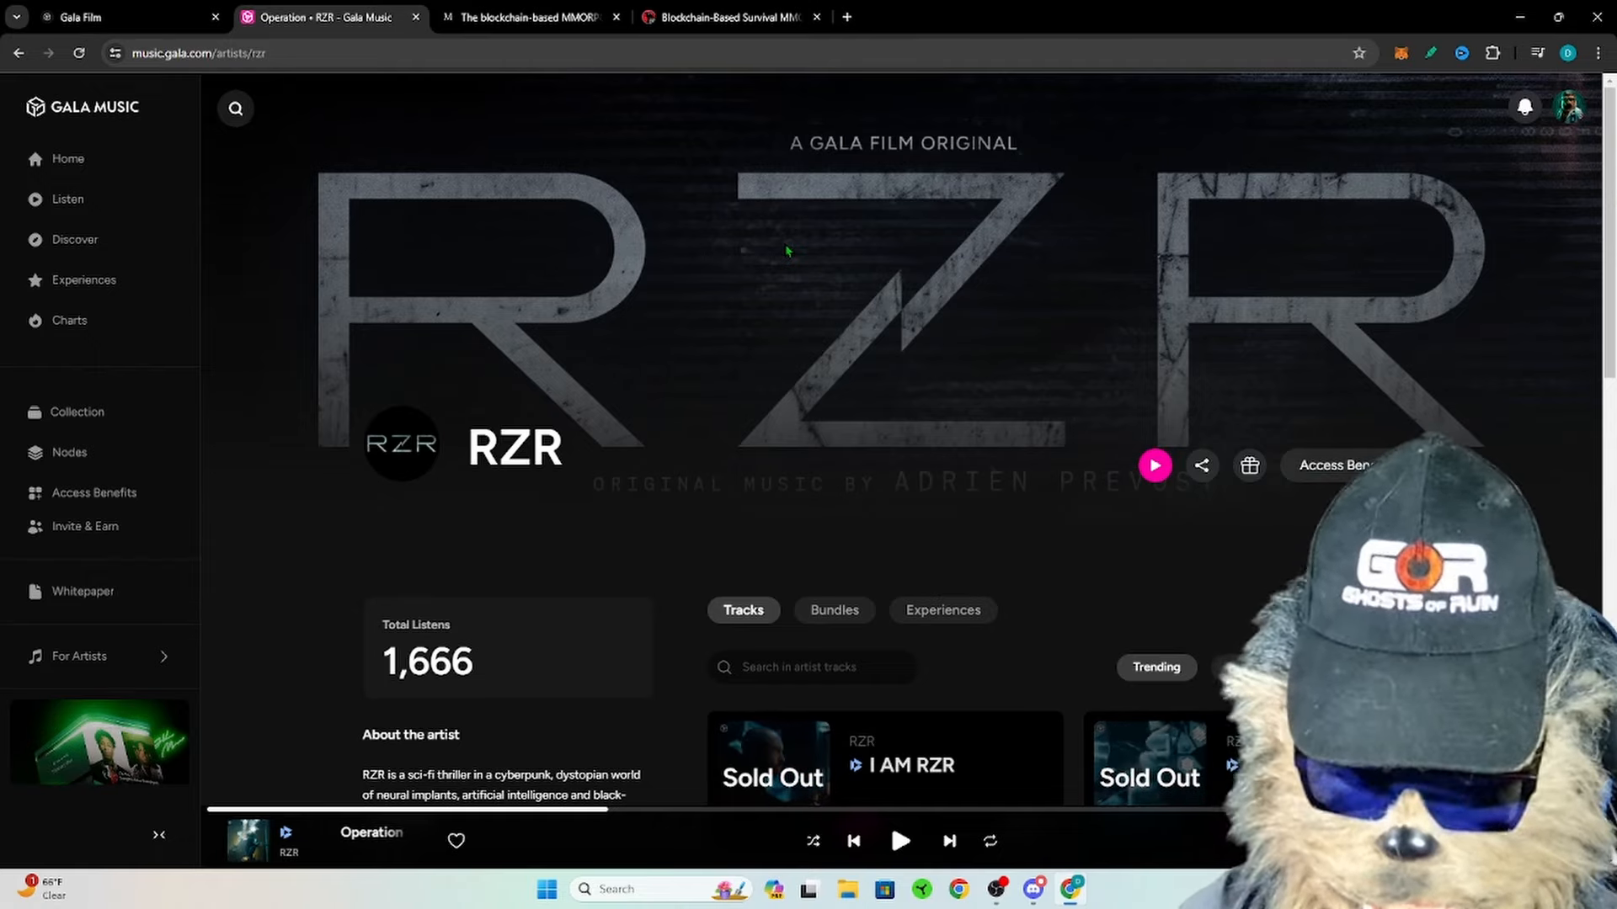
{"action": "scroll", "scroll_direction": "down", "scroll_amount": 3}
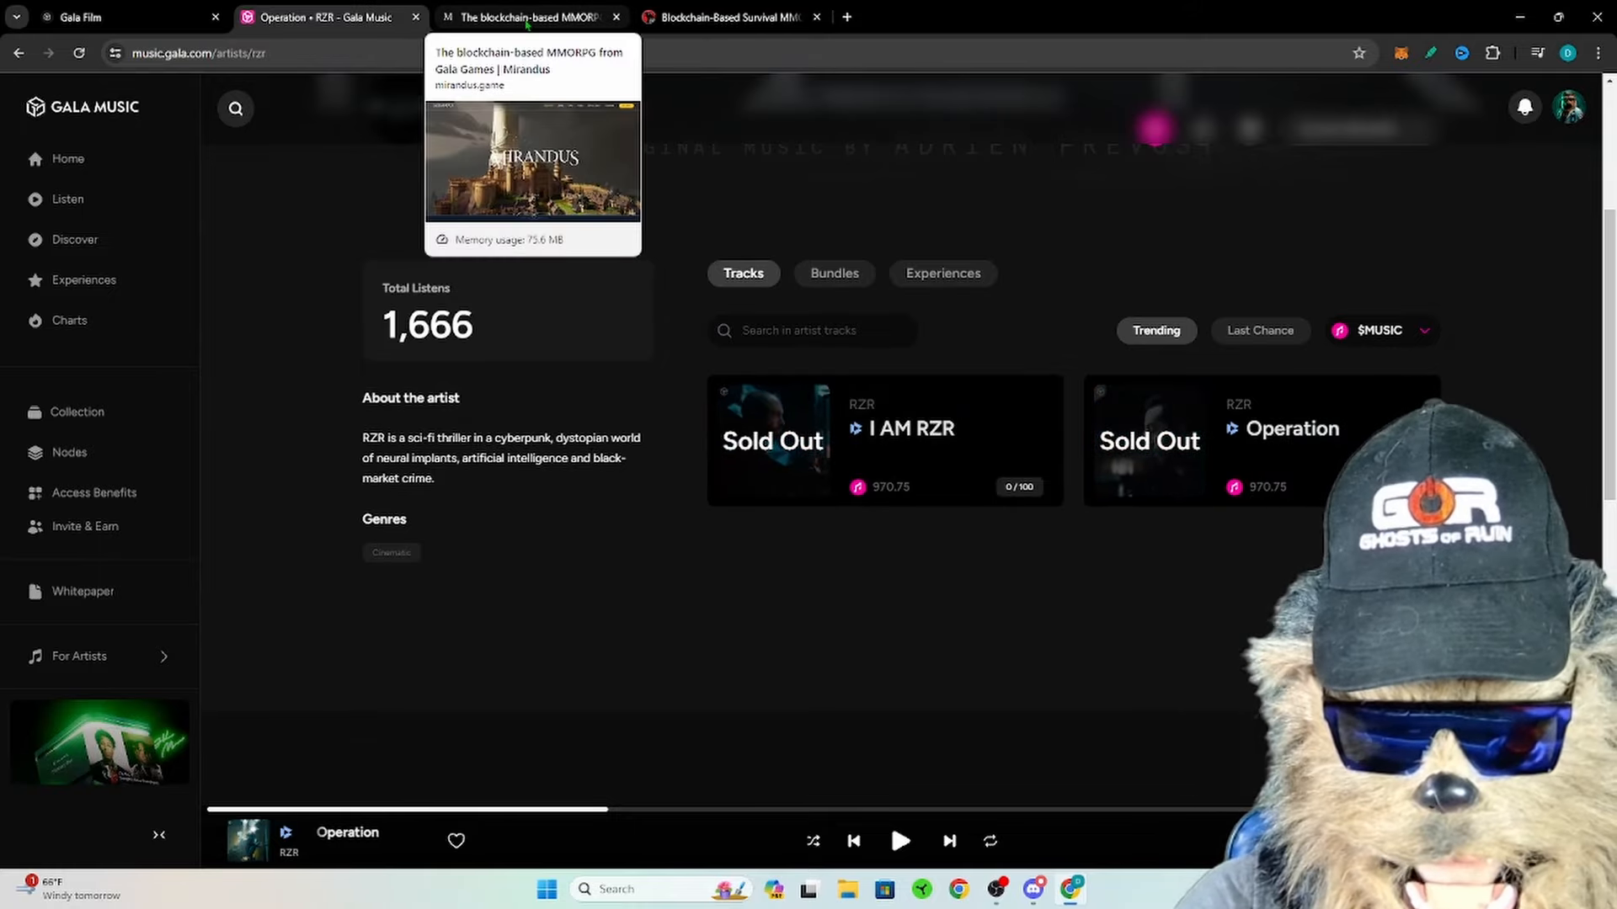
Step: Visit the Mirandus and Walking Dead Empires sites, then show Discord announcements
{"action": "left_click", "coordinate": [537, 17]}
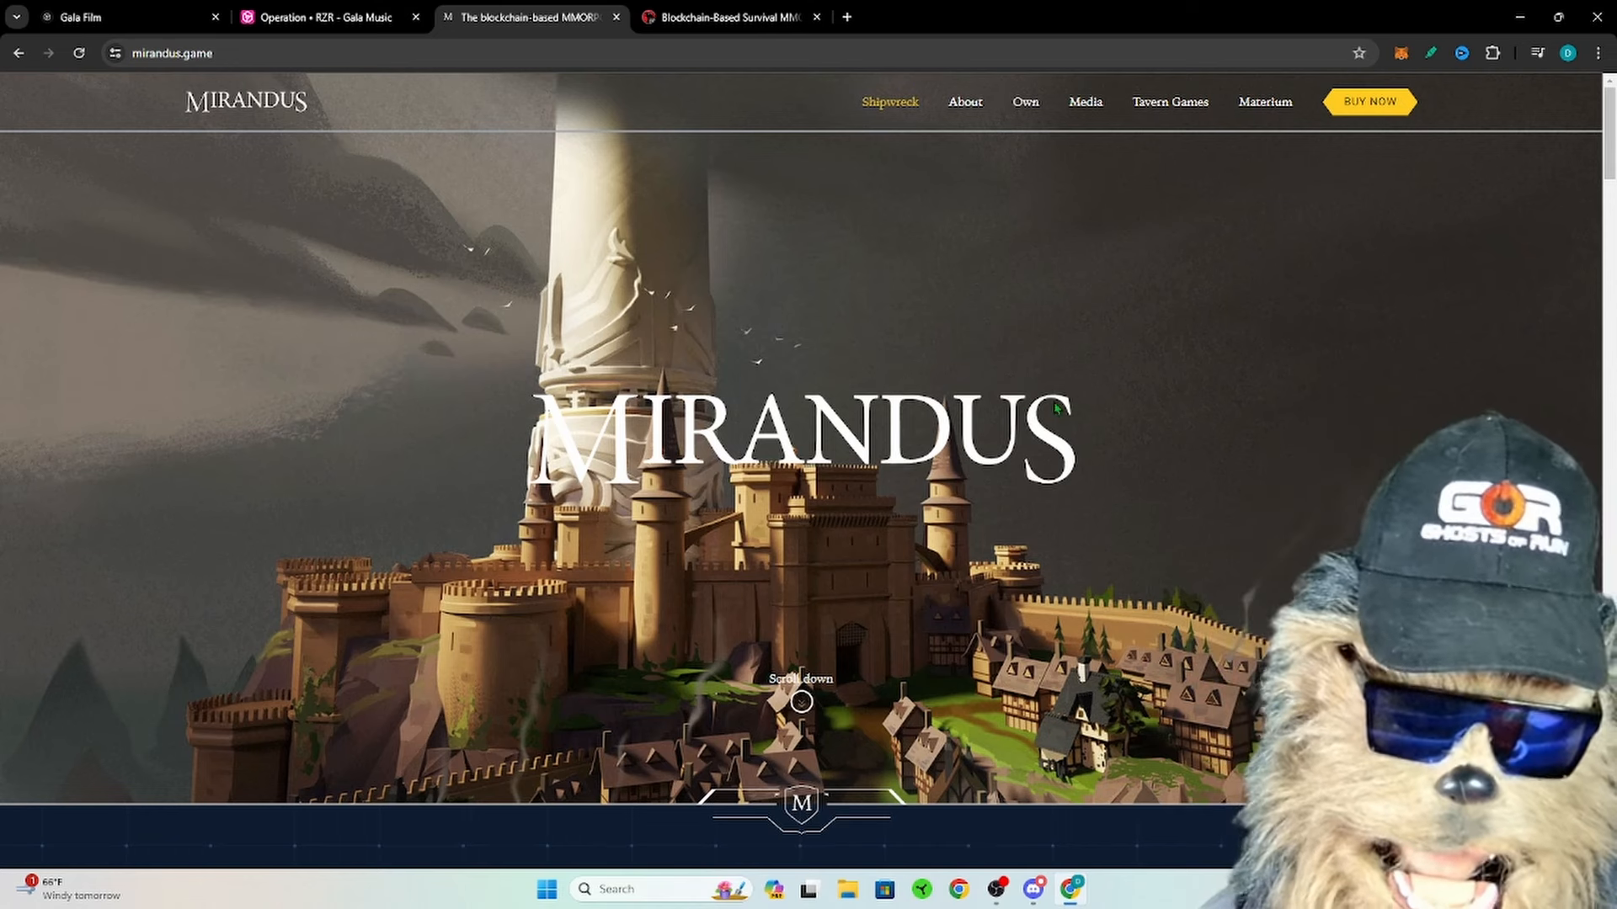
{"action": "mouse_move", "coordinate": [892, 342]}
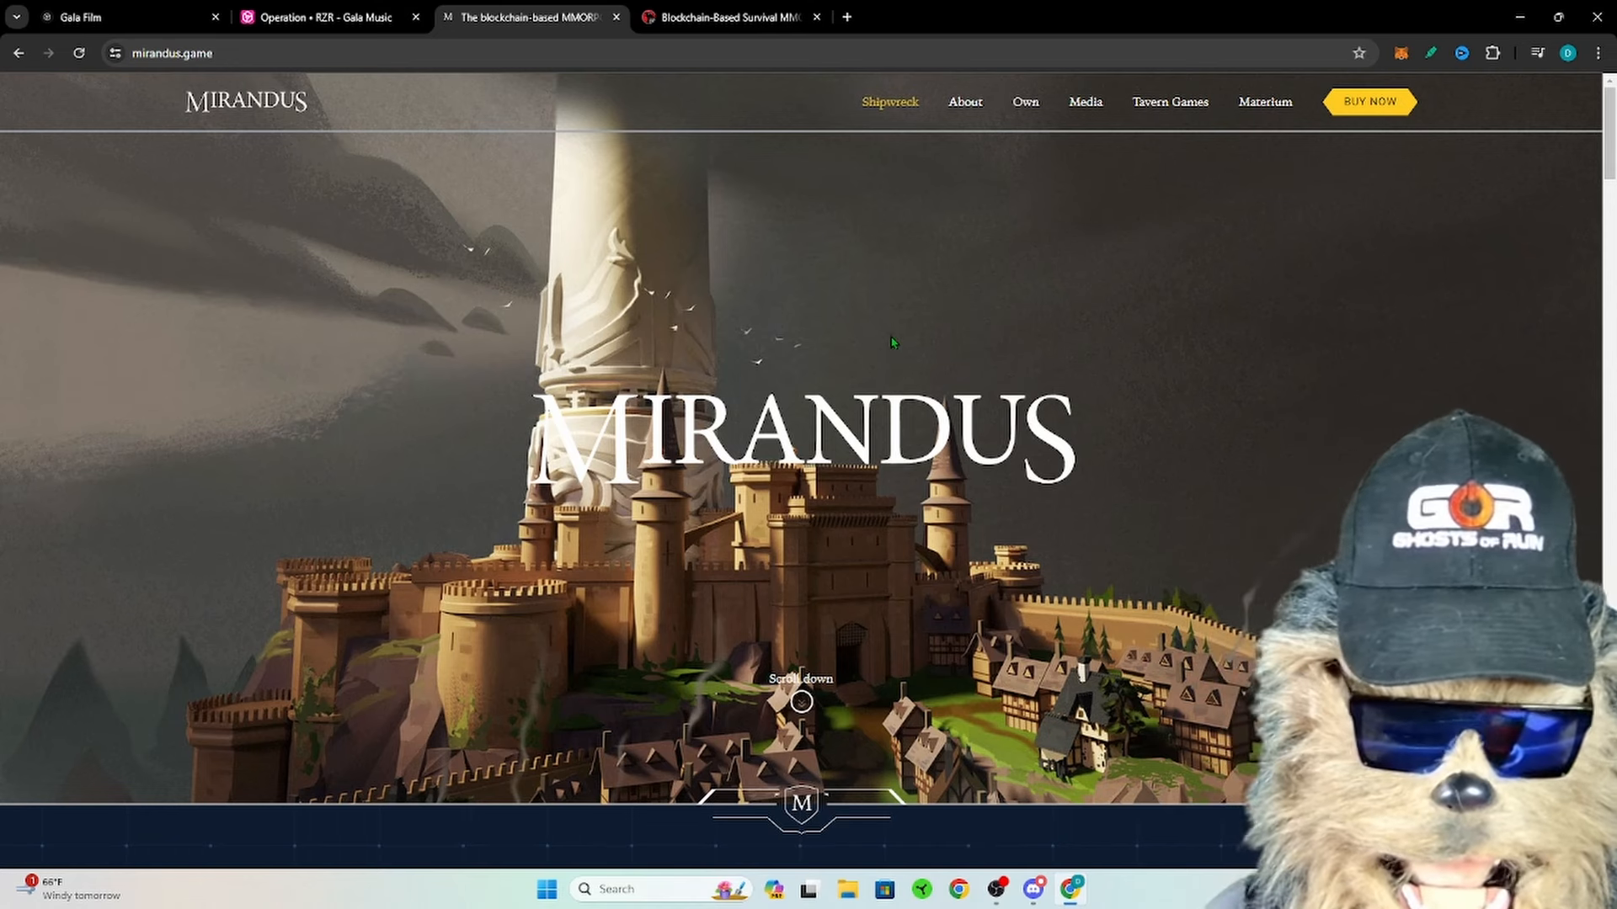
{"action": "mouse_move", "coordinate": [908, 385]}
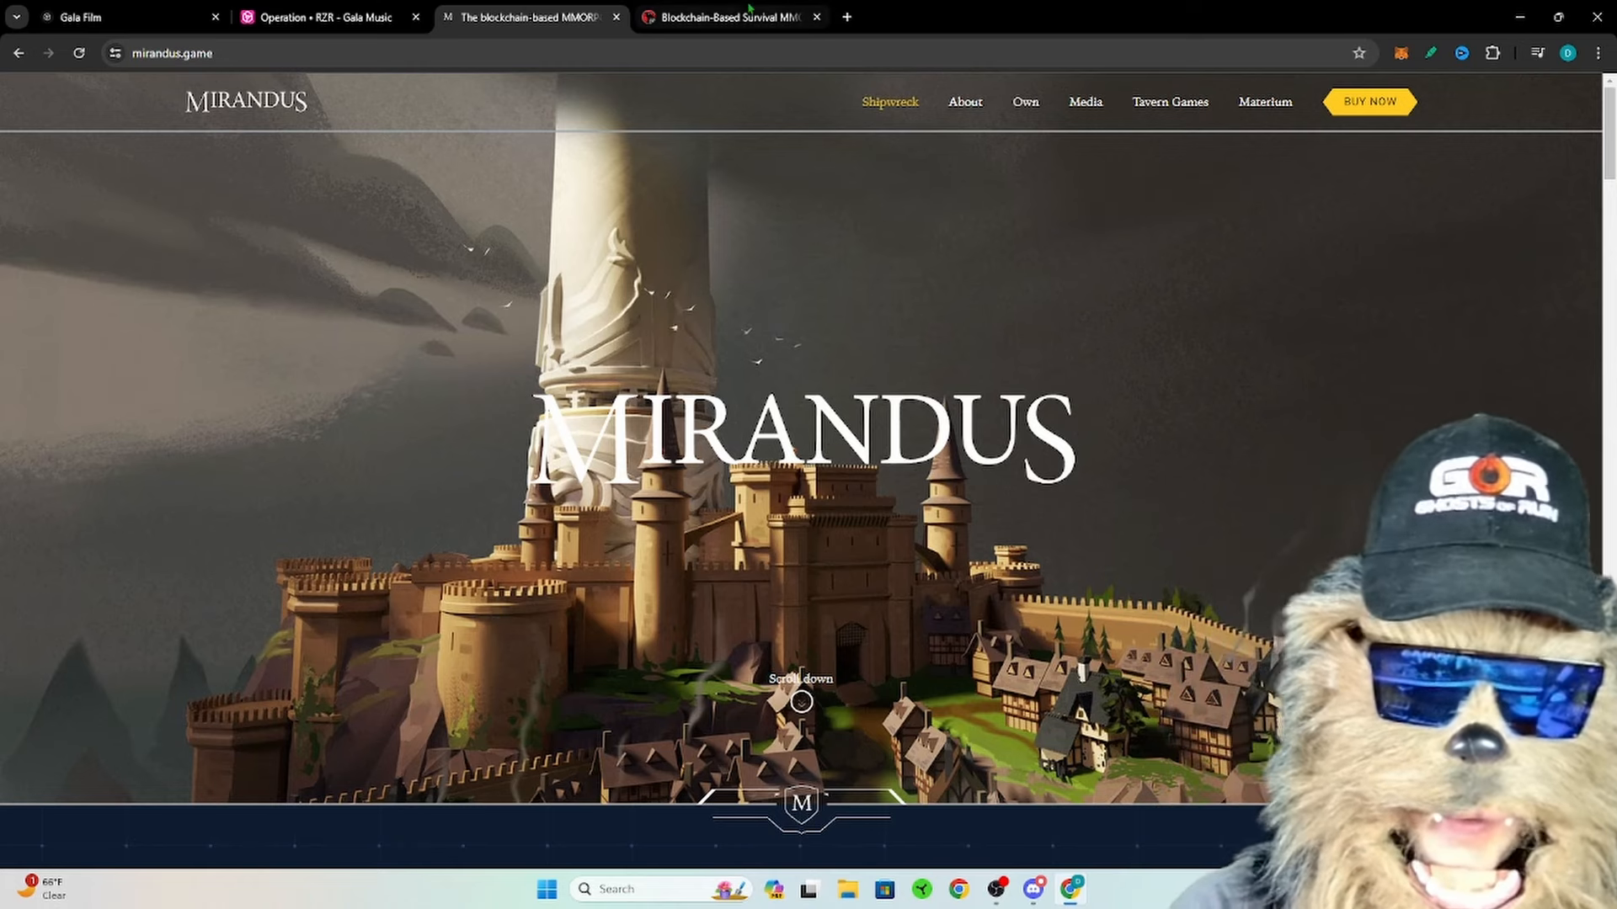
{"action": "left_click", "coordinate": [727, 17]}
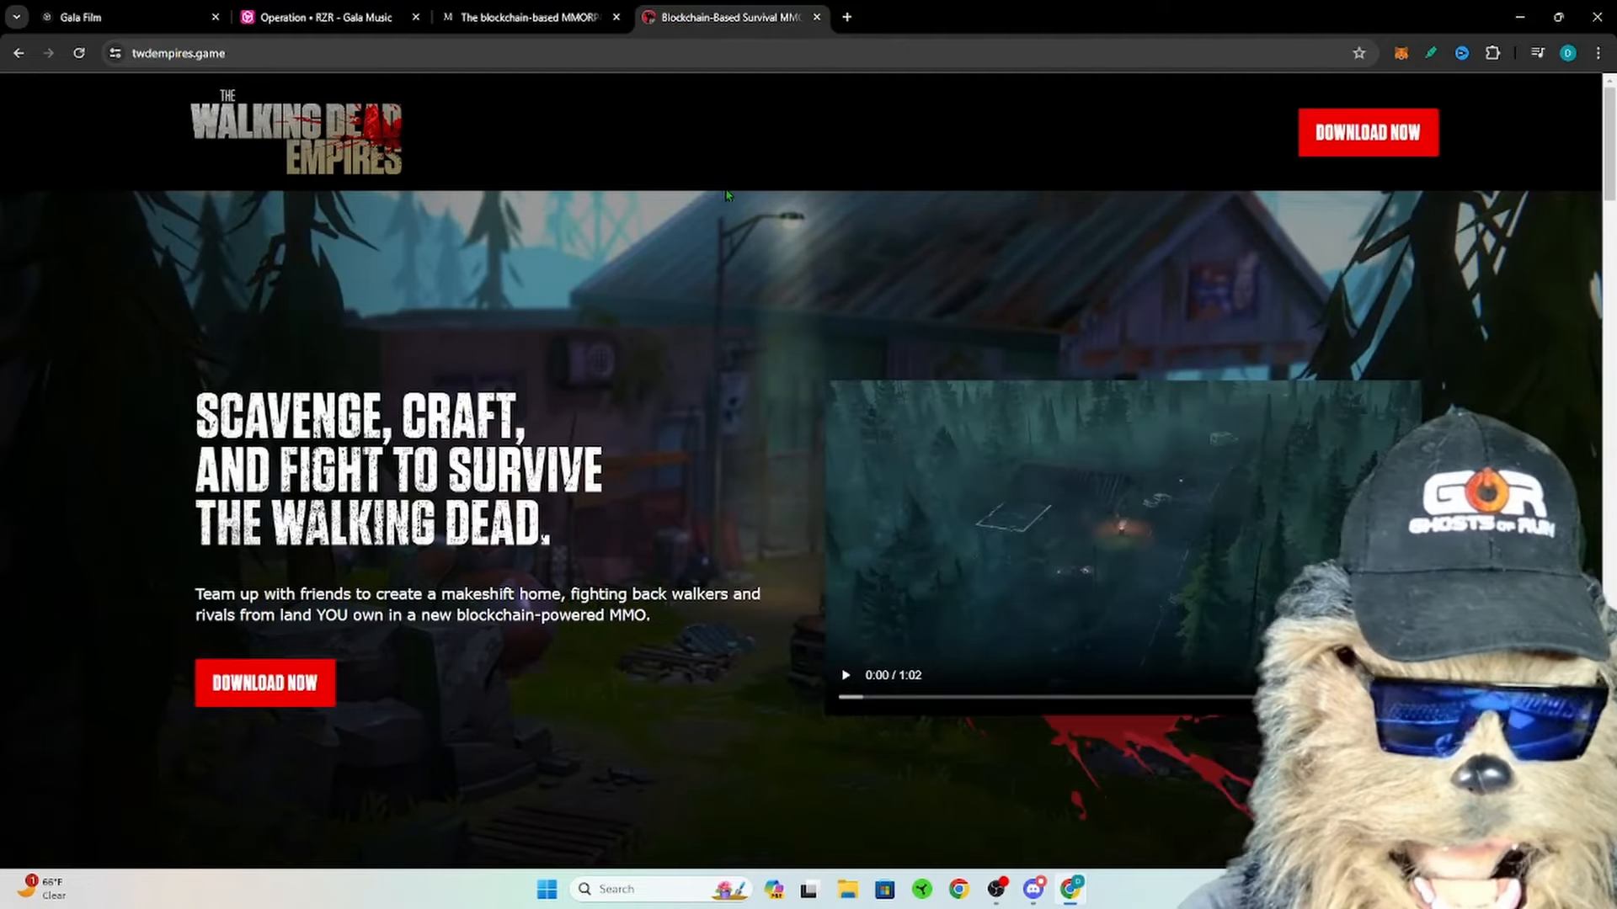
{"action": "left_click", "coordinate": [526, 17]}
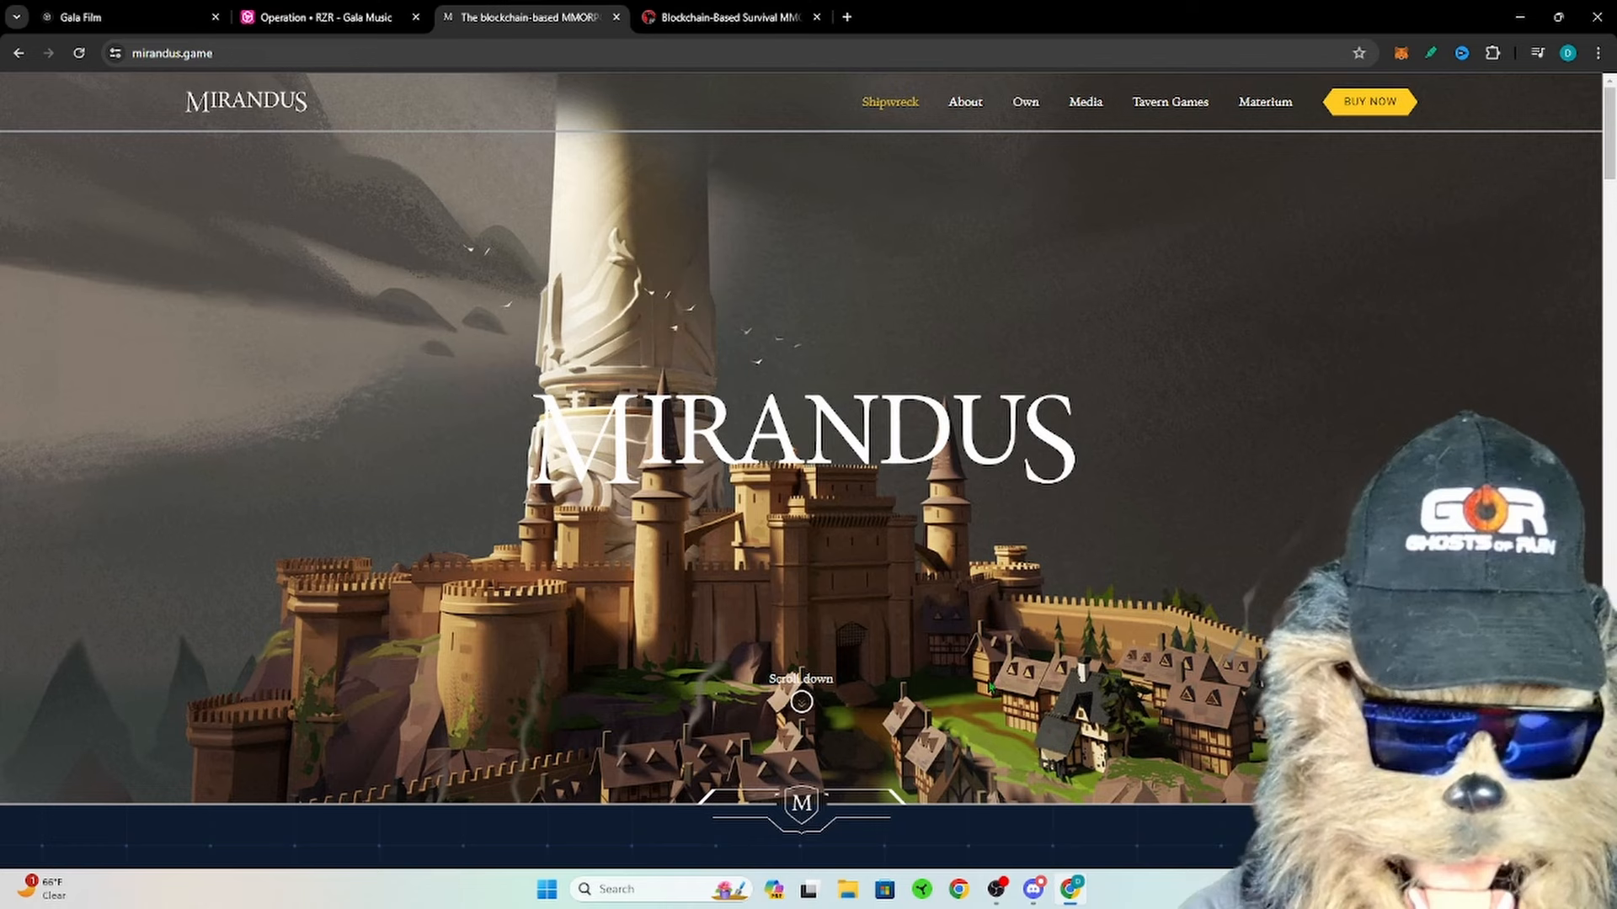
{"action": "mouse_move", "coordinate": [993, 891]}
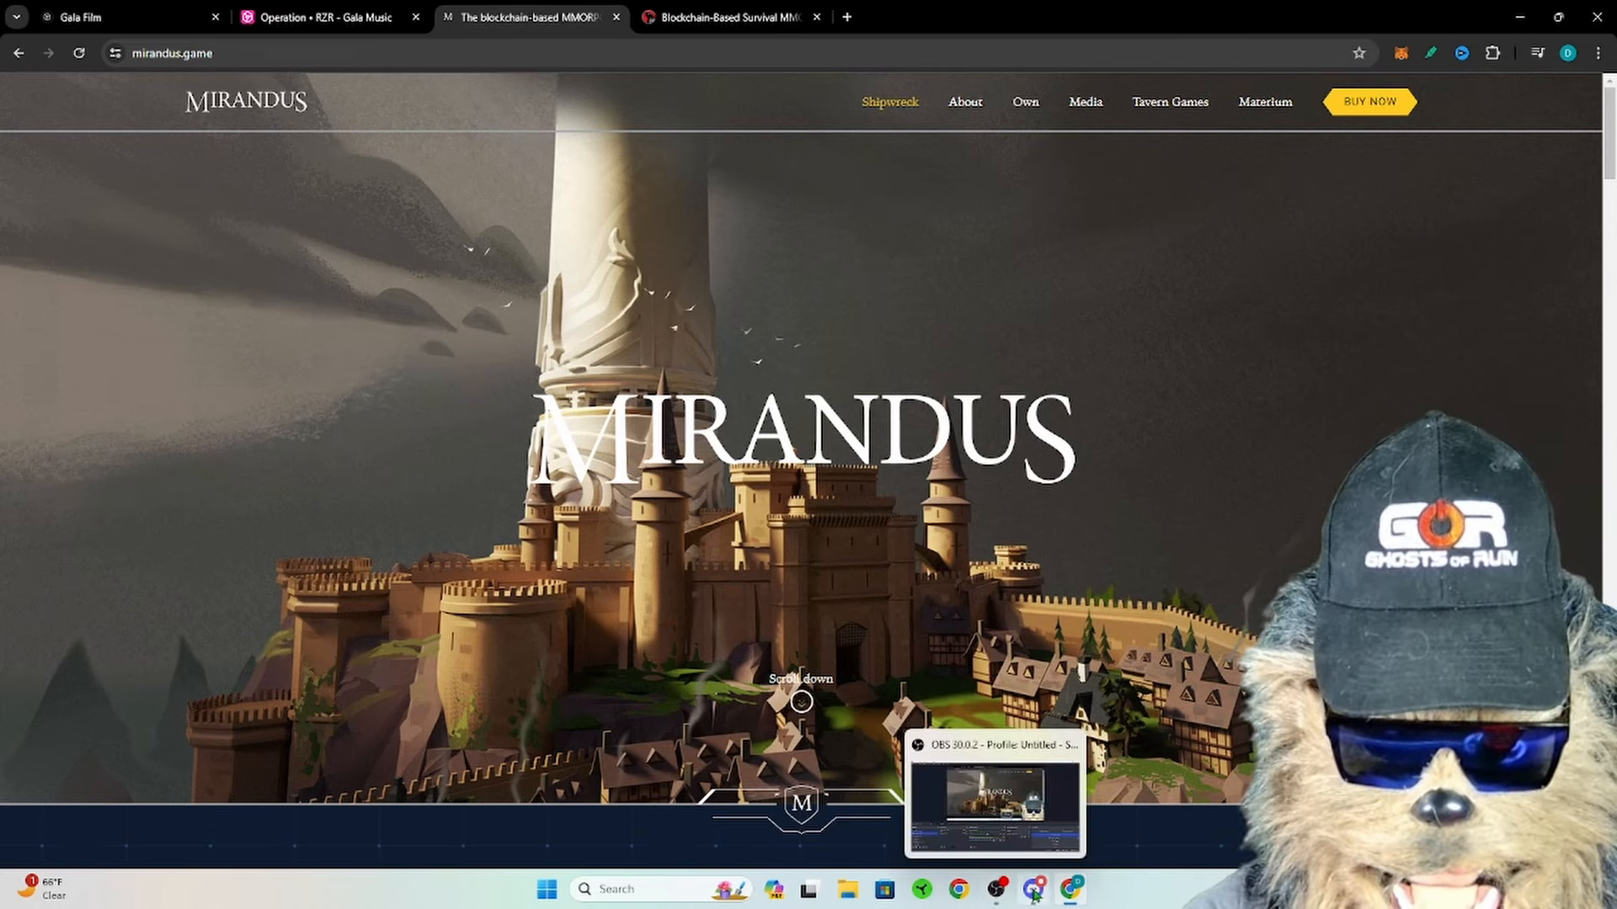
{"action": "left_click", "coordinate": [1042, 889]}
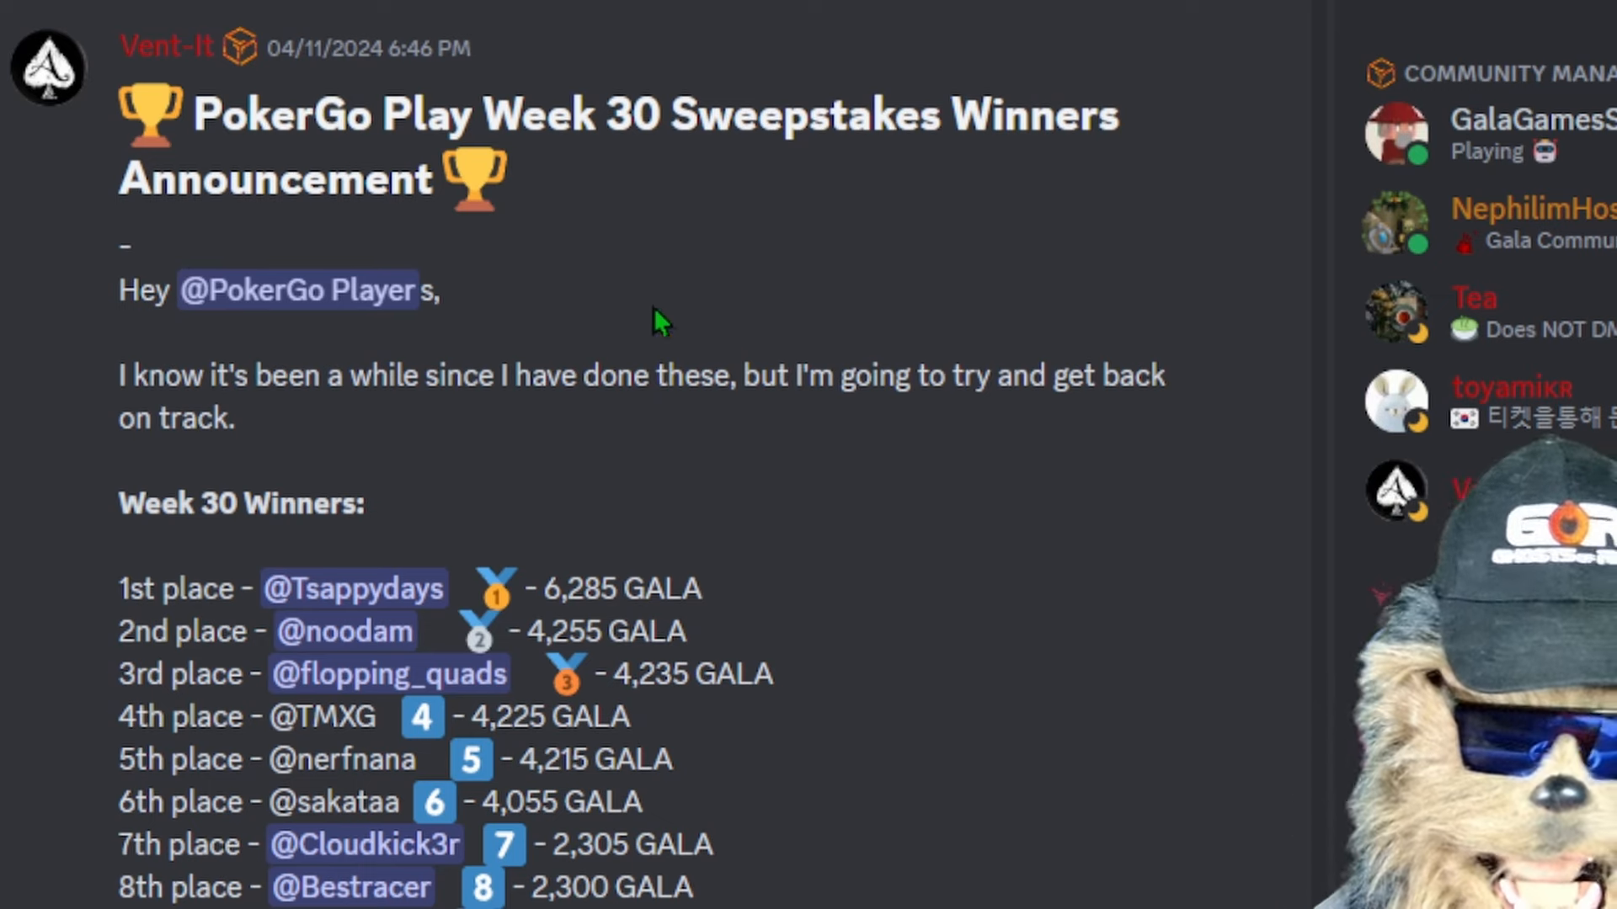
{"action": "mouse_move", "coordinate": [767, 515]}
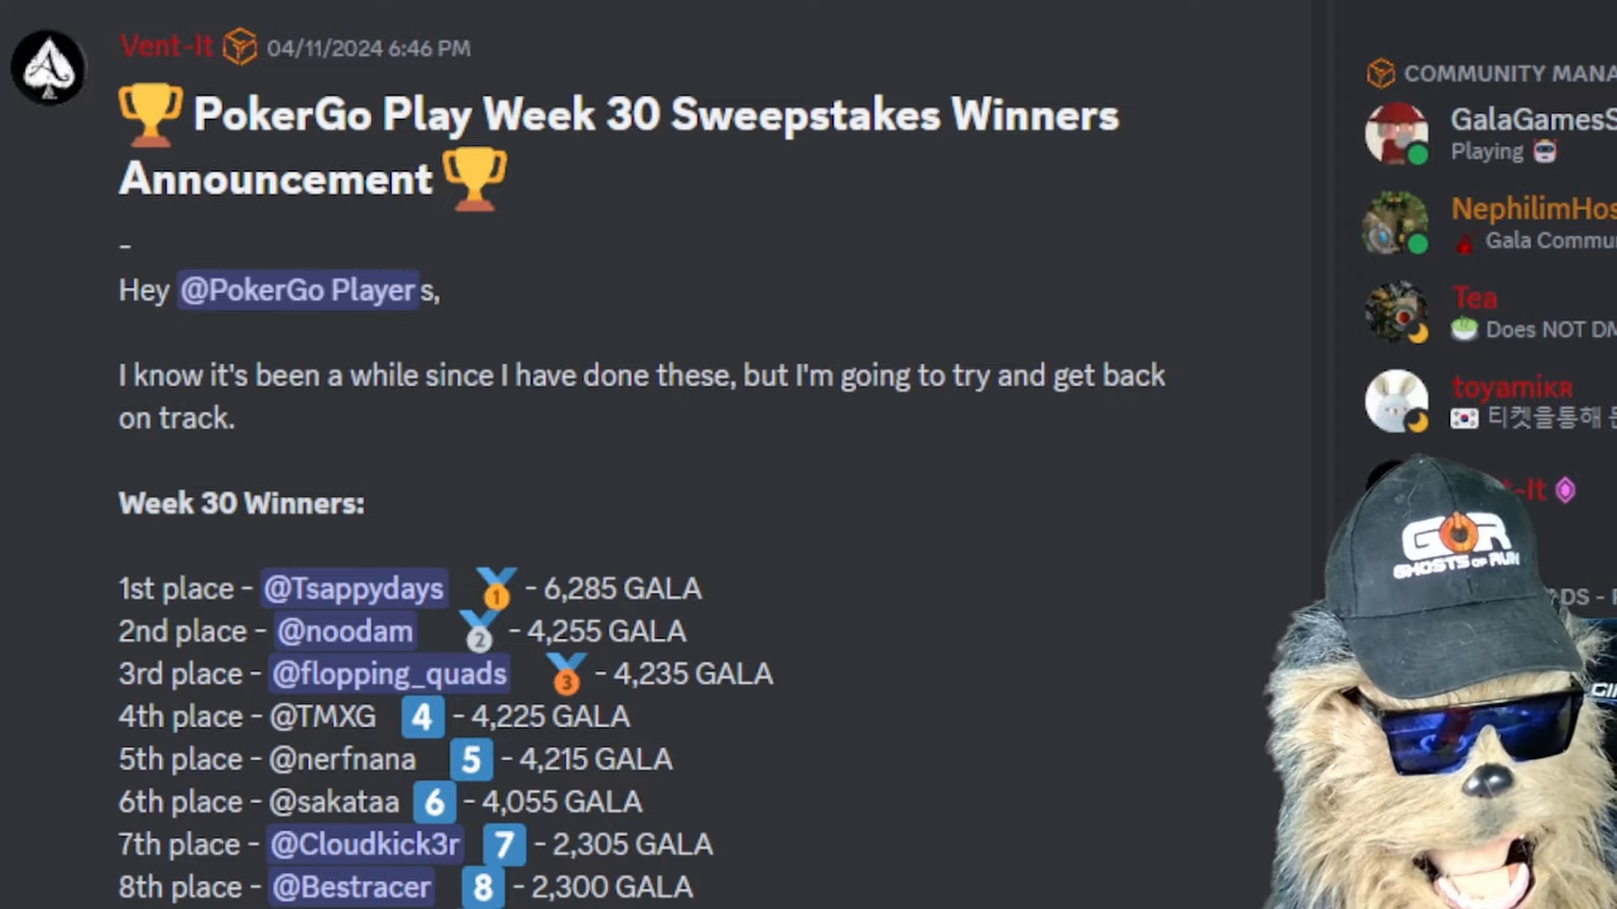
Step: Scroll past the sweepstakes and Sparky sale posts to BitBender's April 14 Mirandus post
{"action": "scroll", "scroll_direction": "down", "scroll_amount": 3}
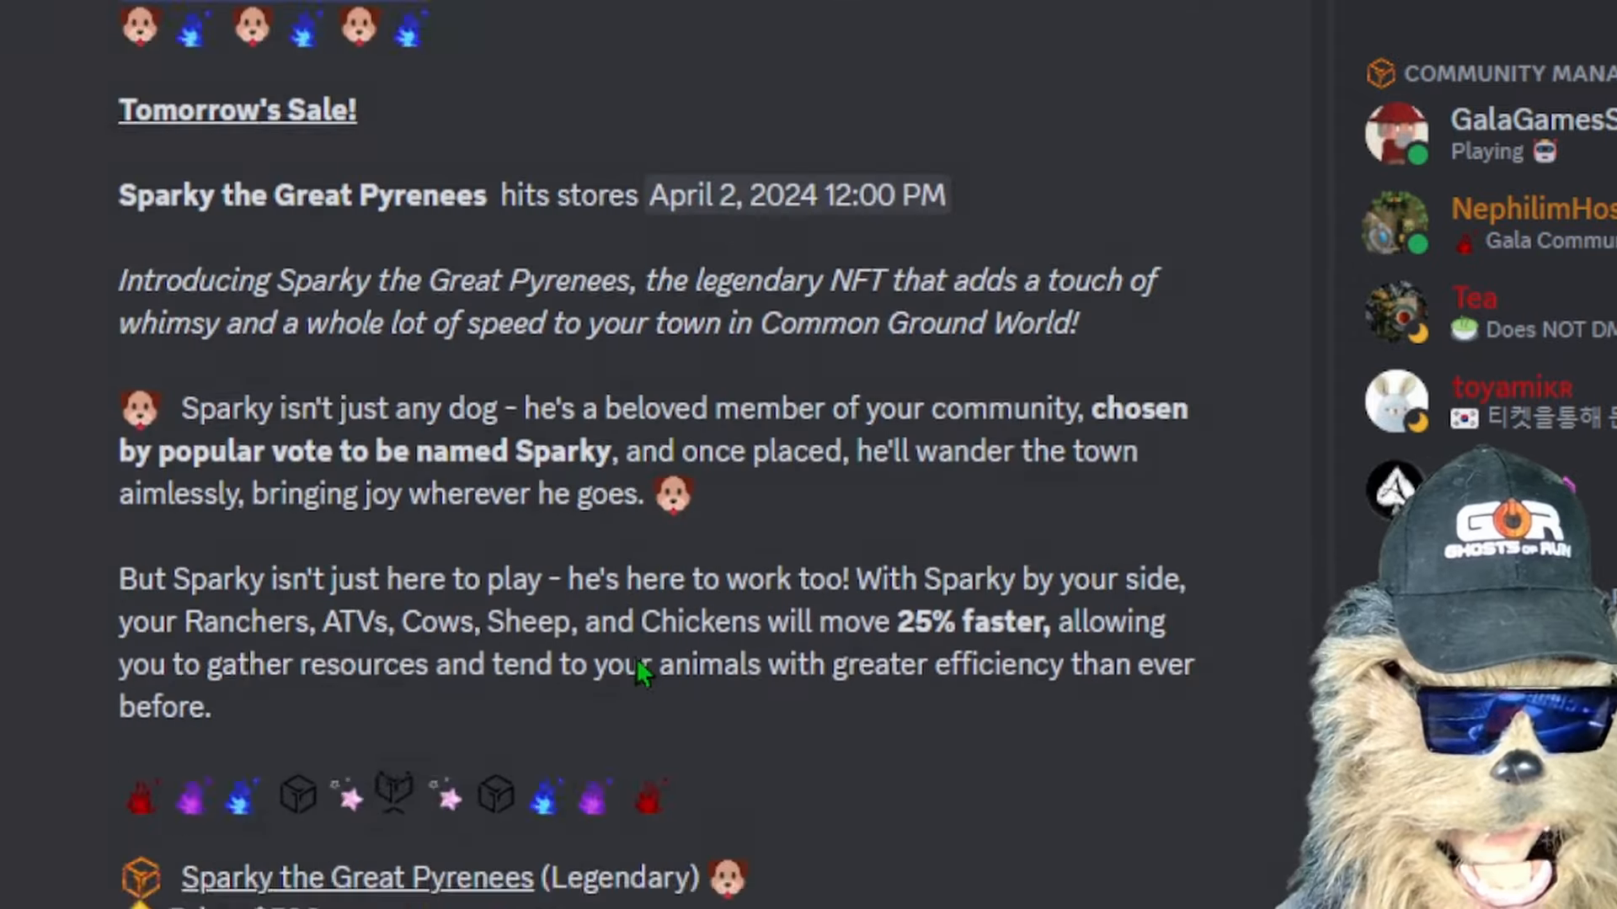
{"action": "scroll", "scroll_direction": "down", "scroll_amount": 3}
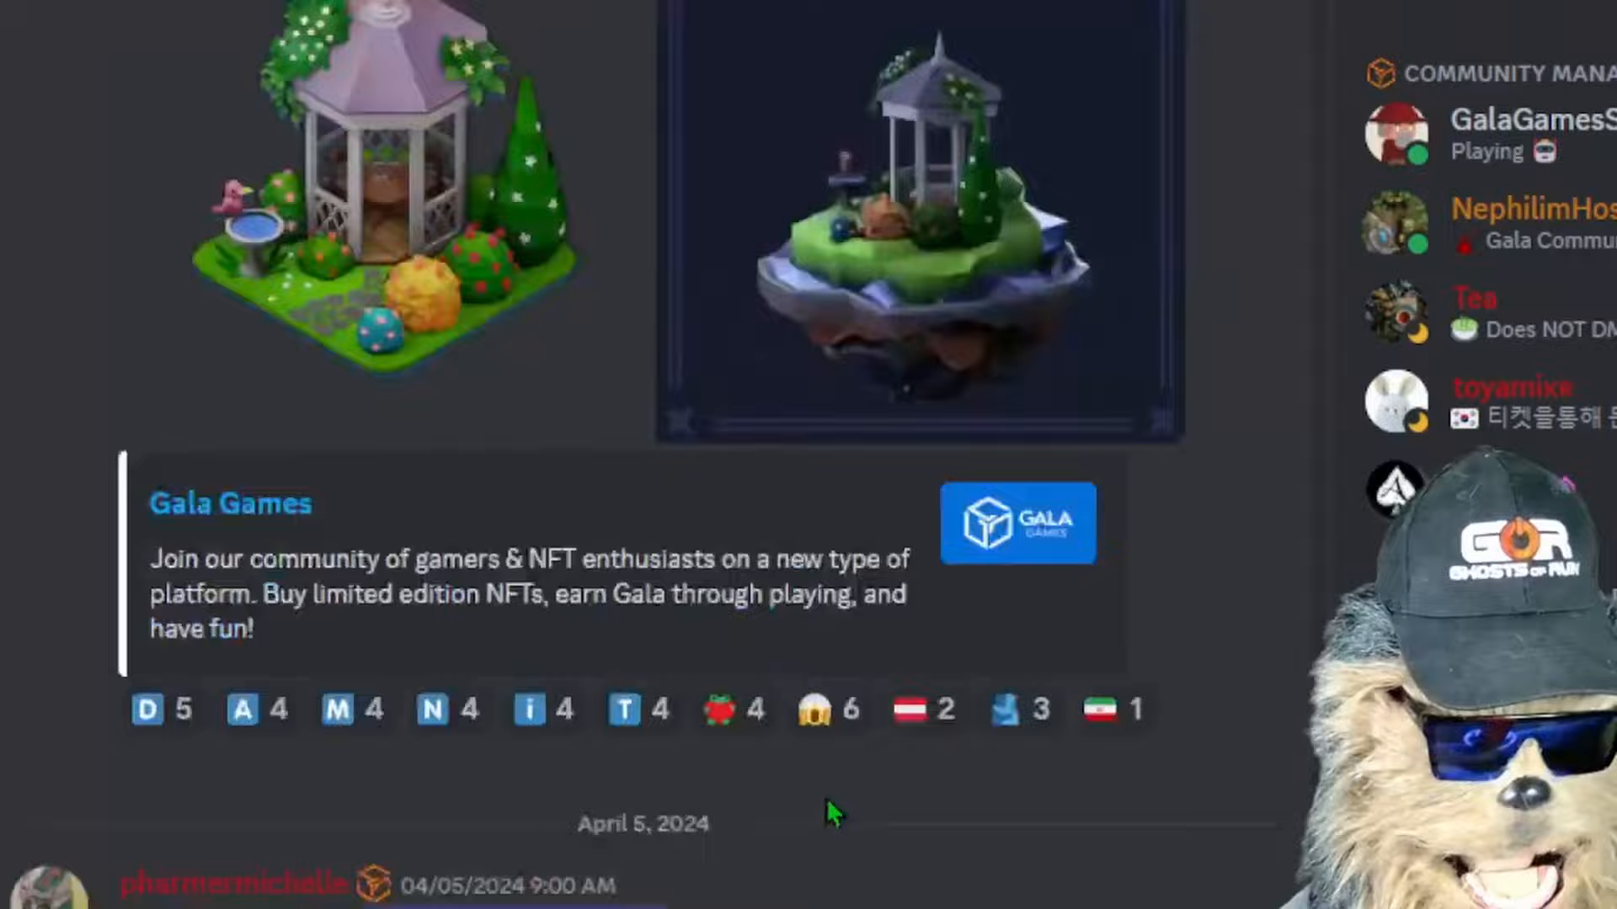
{"action": "scroll", "scroll_direction": "down", "scroll_amount": 3}
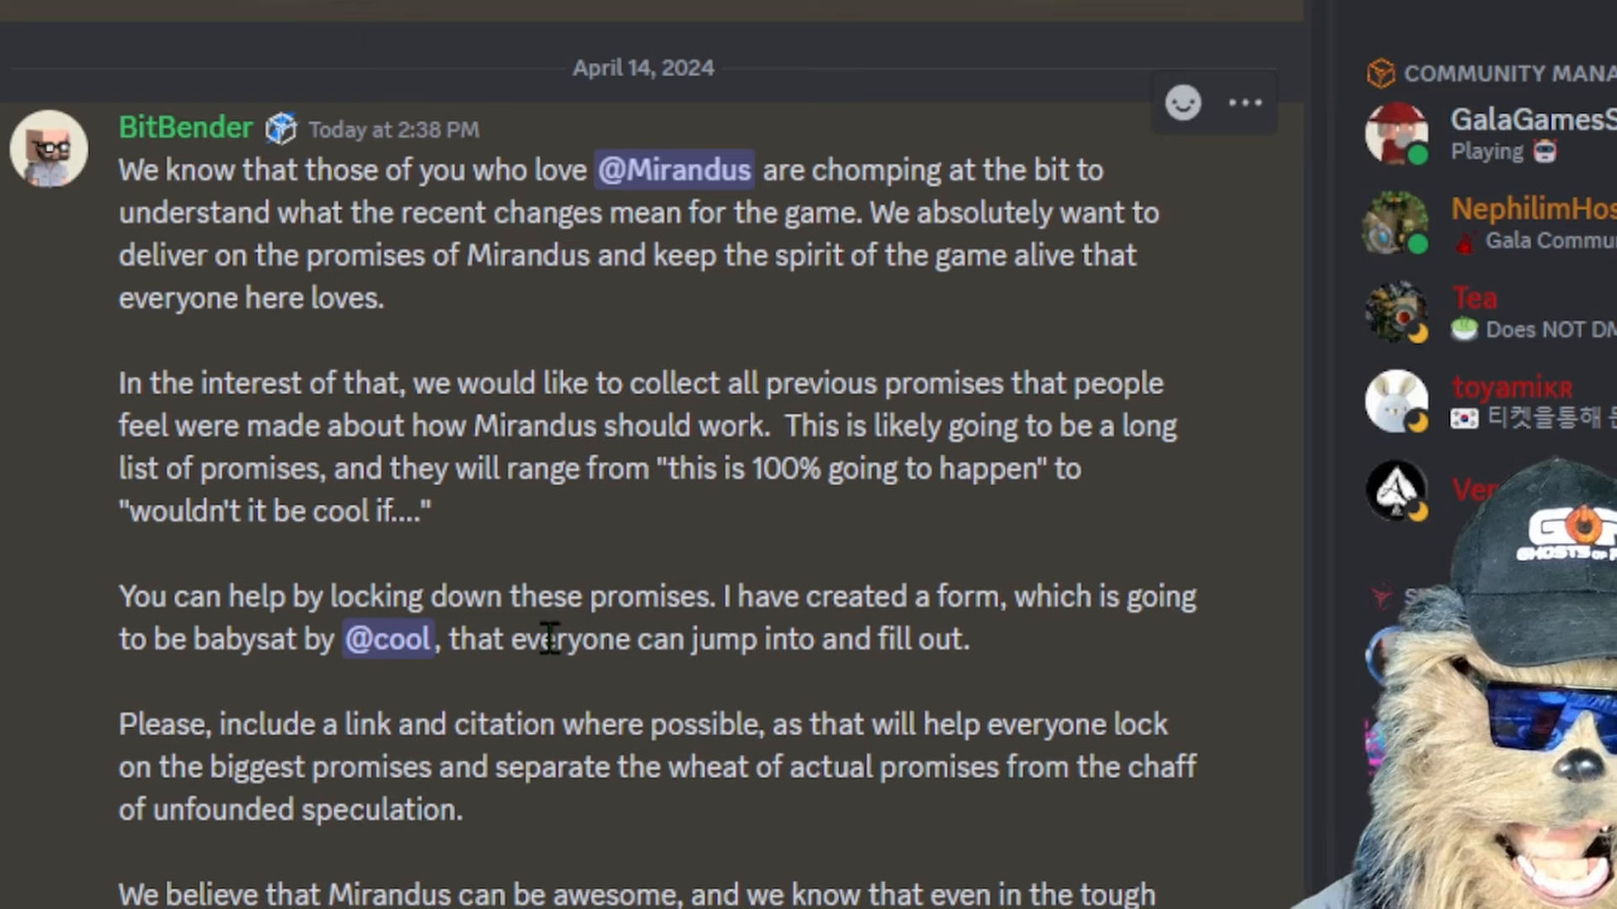
{"action": "mouse_move", "coordinate": [422, 412]}
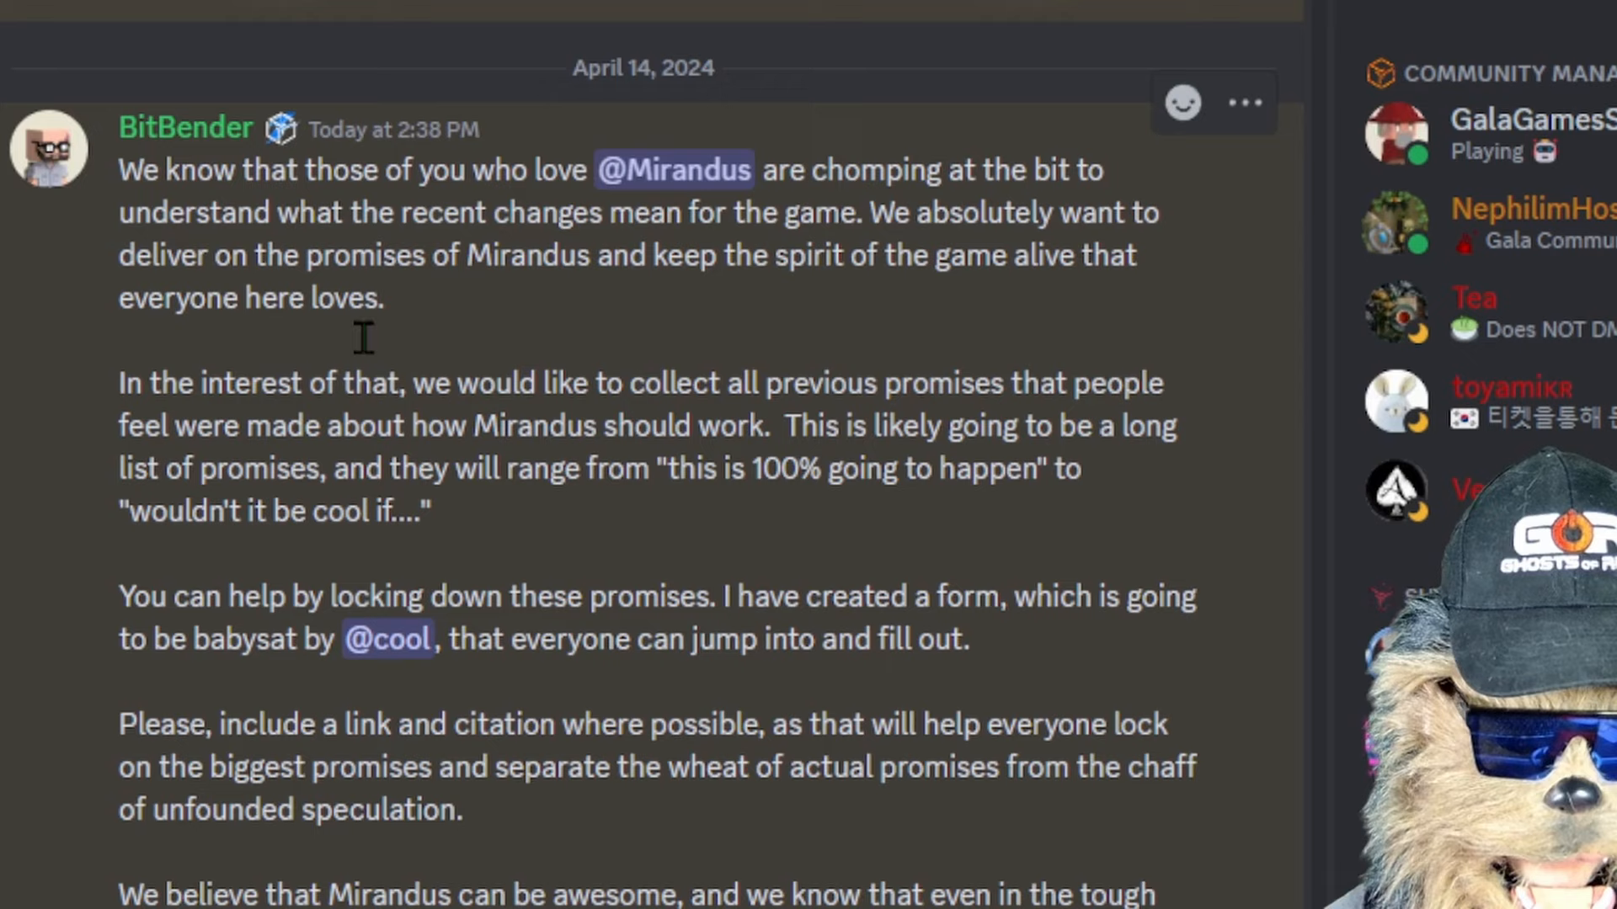
{"action": "mouse_move", "coordinate": [733, 533]}
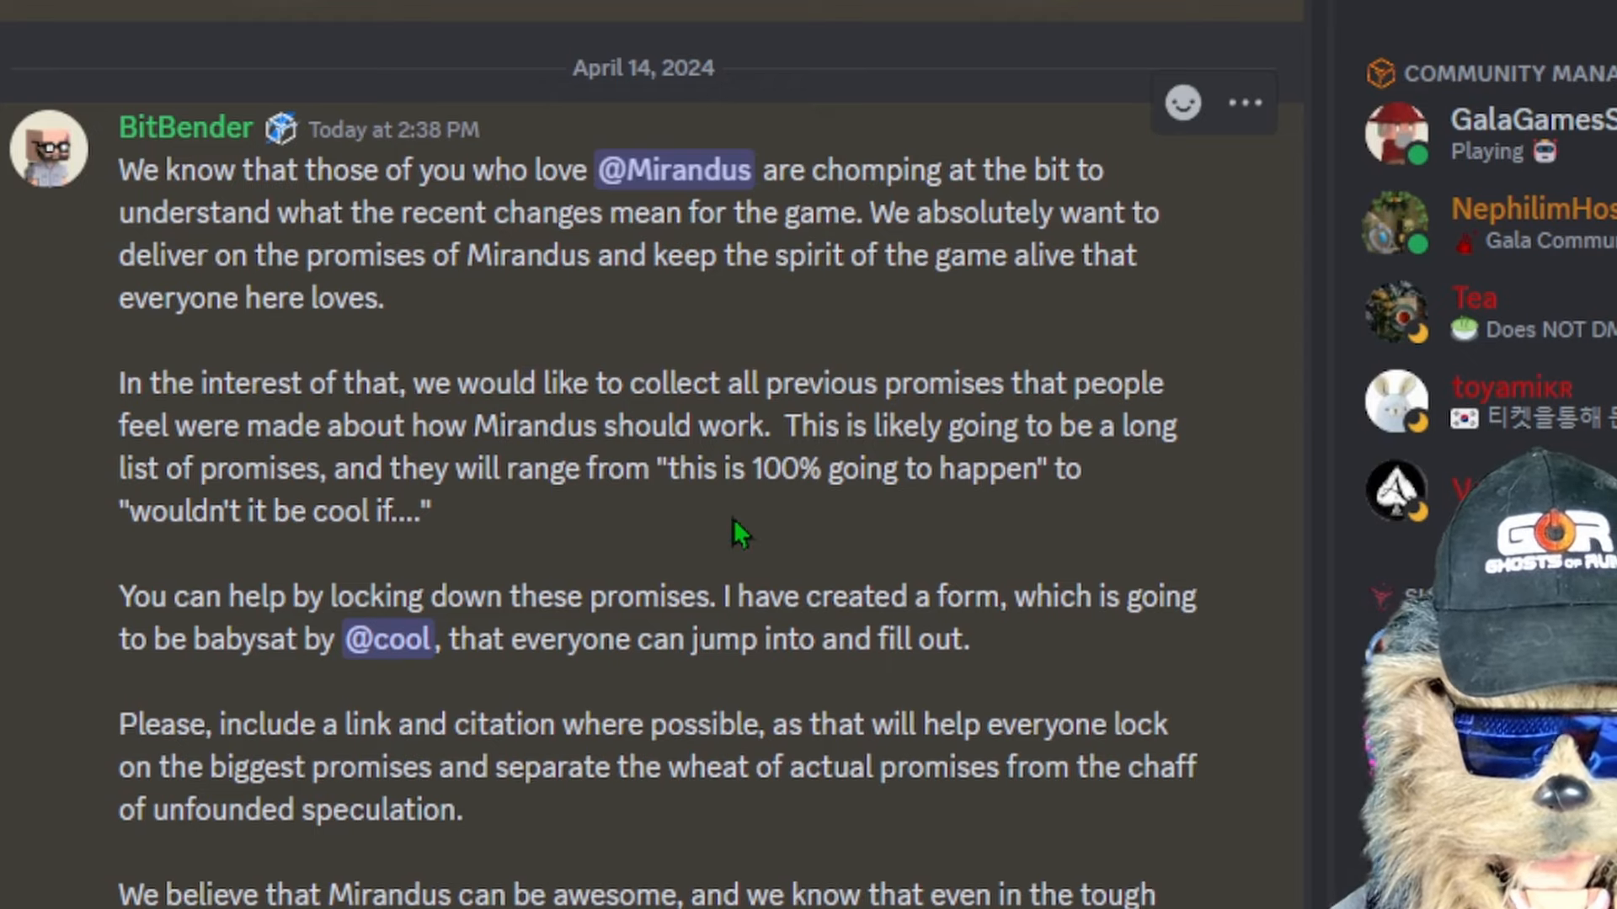
{"action": "scroll", "scroll_direction": "down", "scroll_amount": 3}
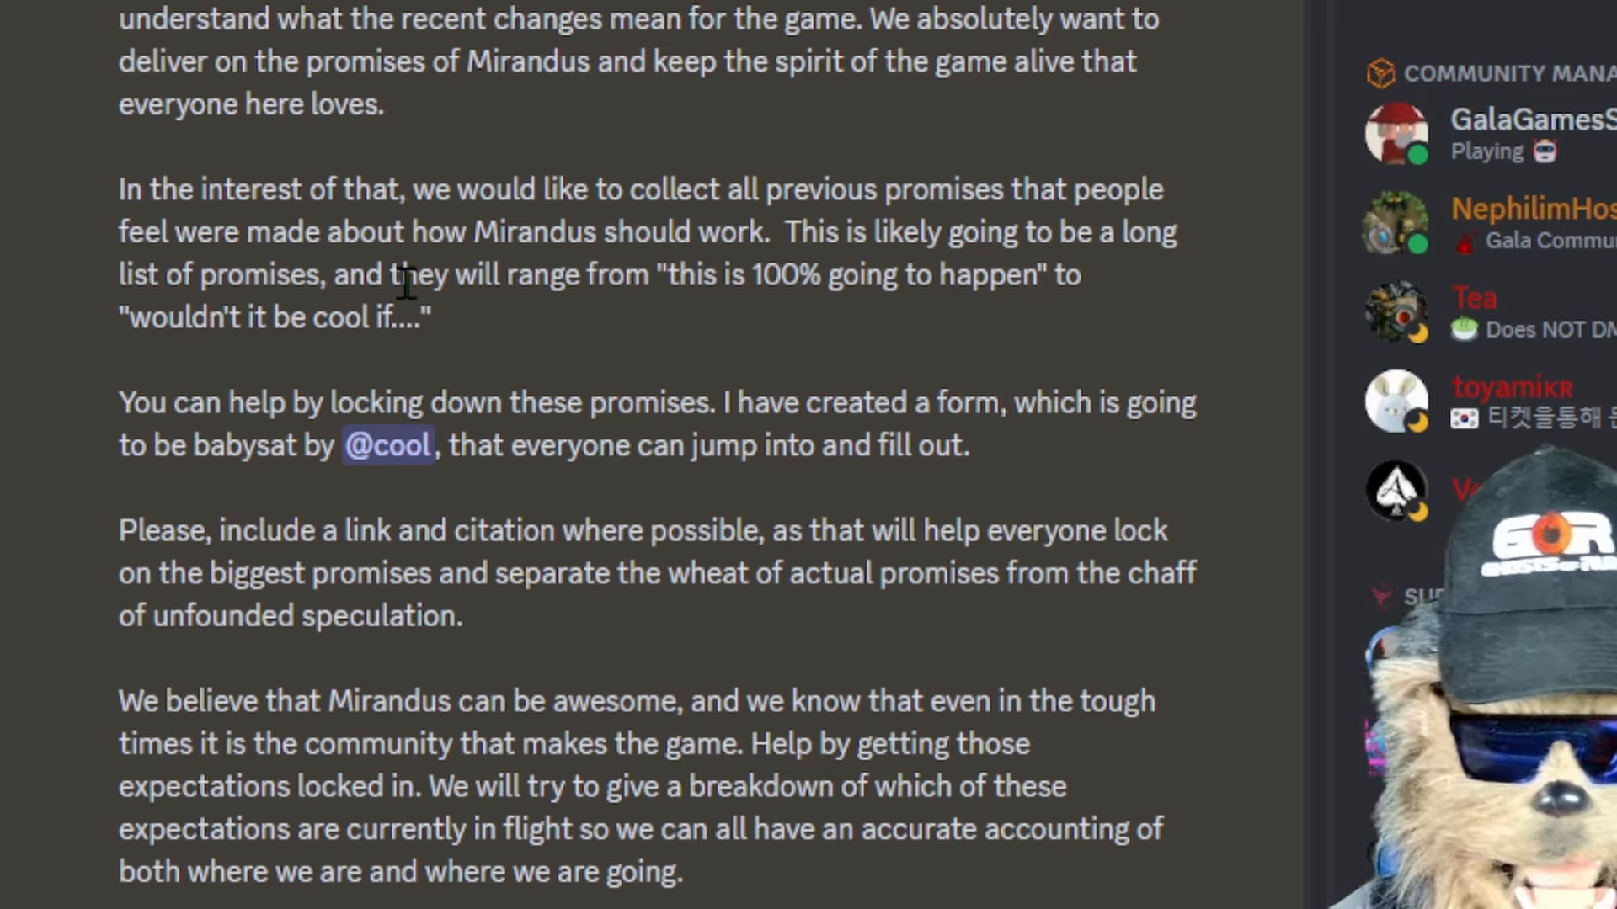
{"action": "mouse_move", "coordinate": [616, 515]}
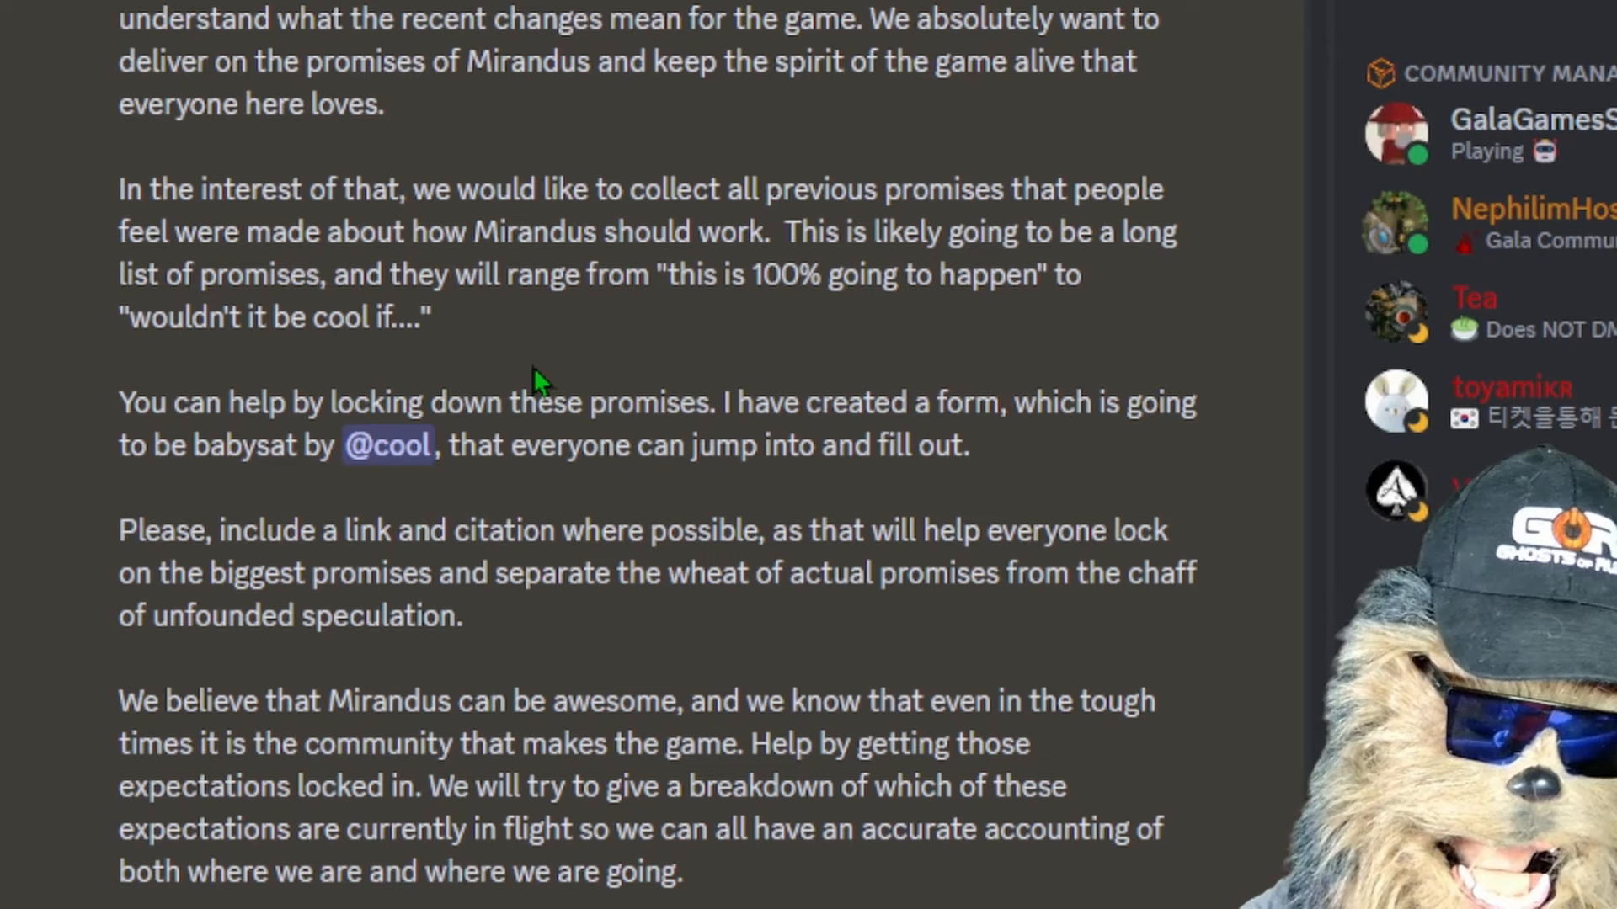
{"action": "mouse_move", "coordinate": [483, 505]}
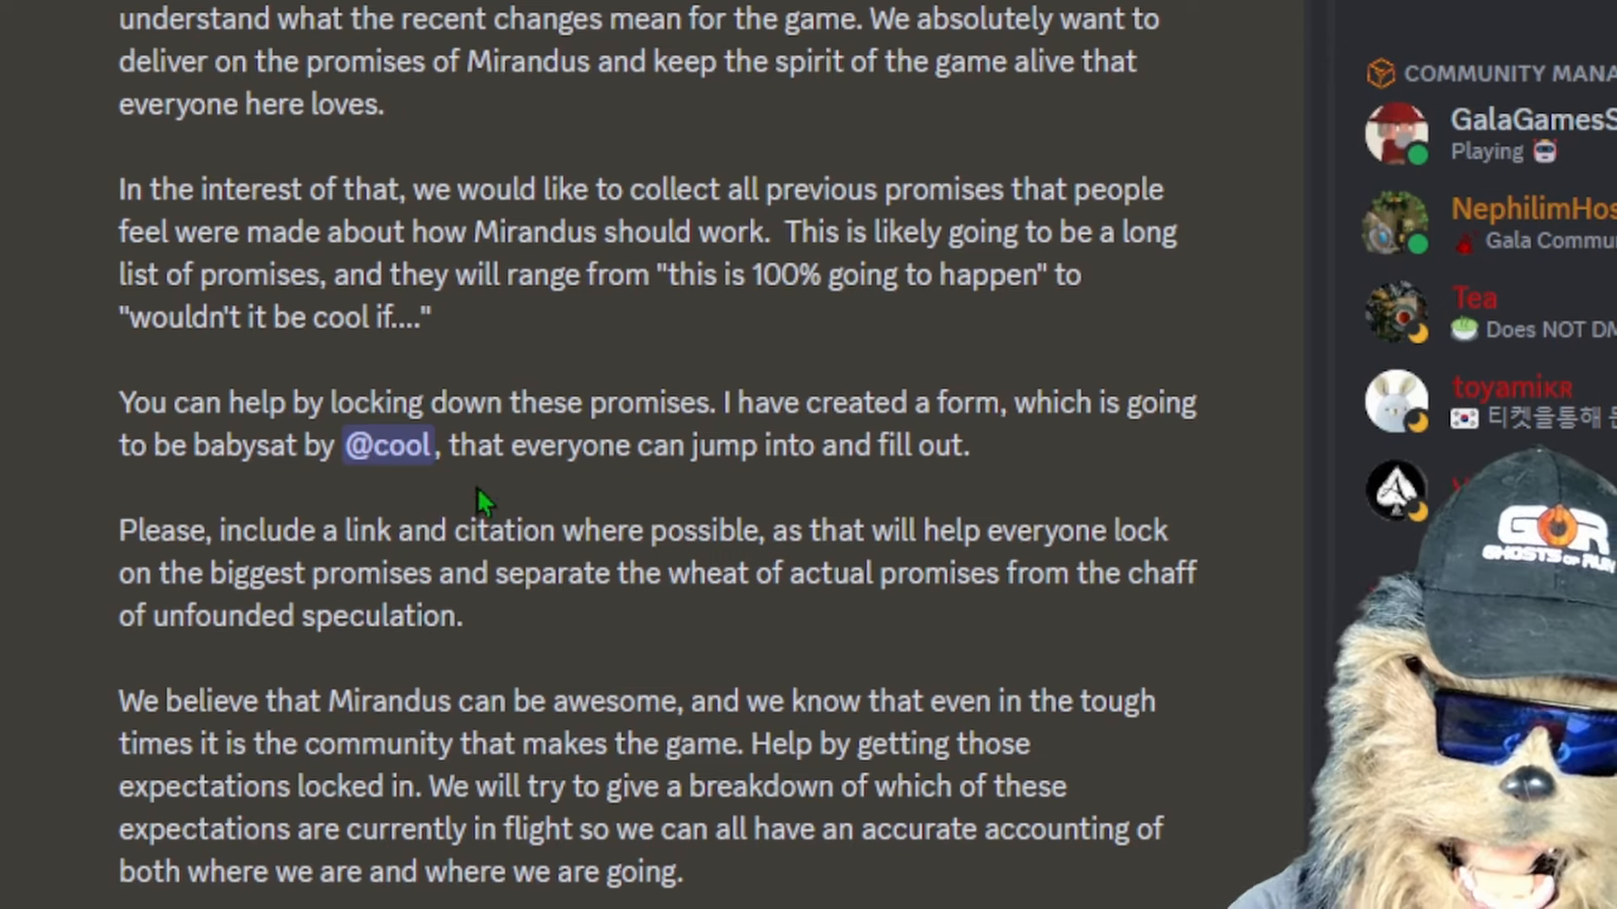
{"action": "mouse_move", "coordinate": [519, 490]}
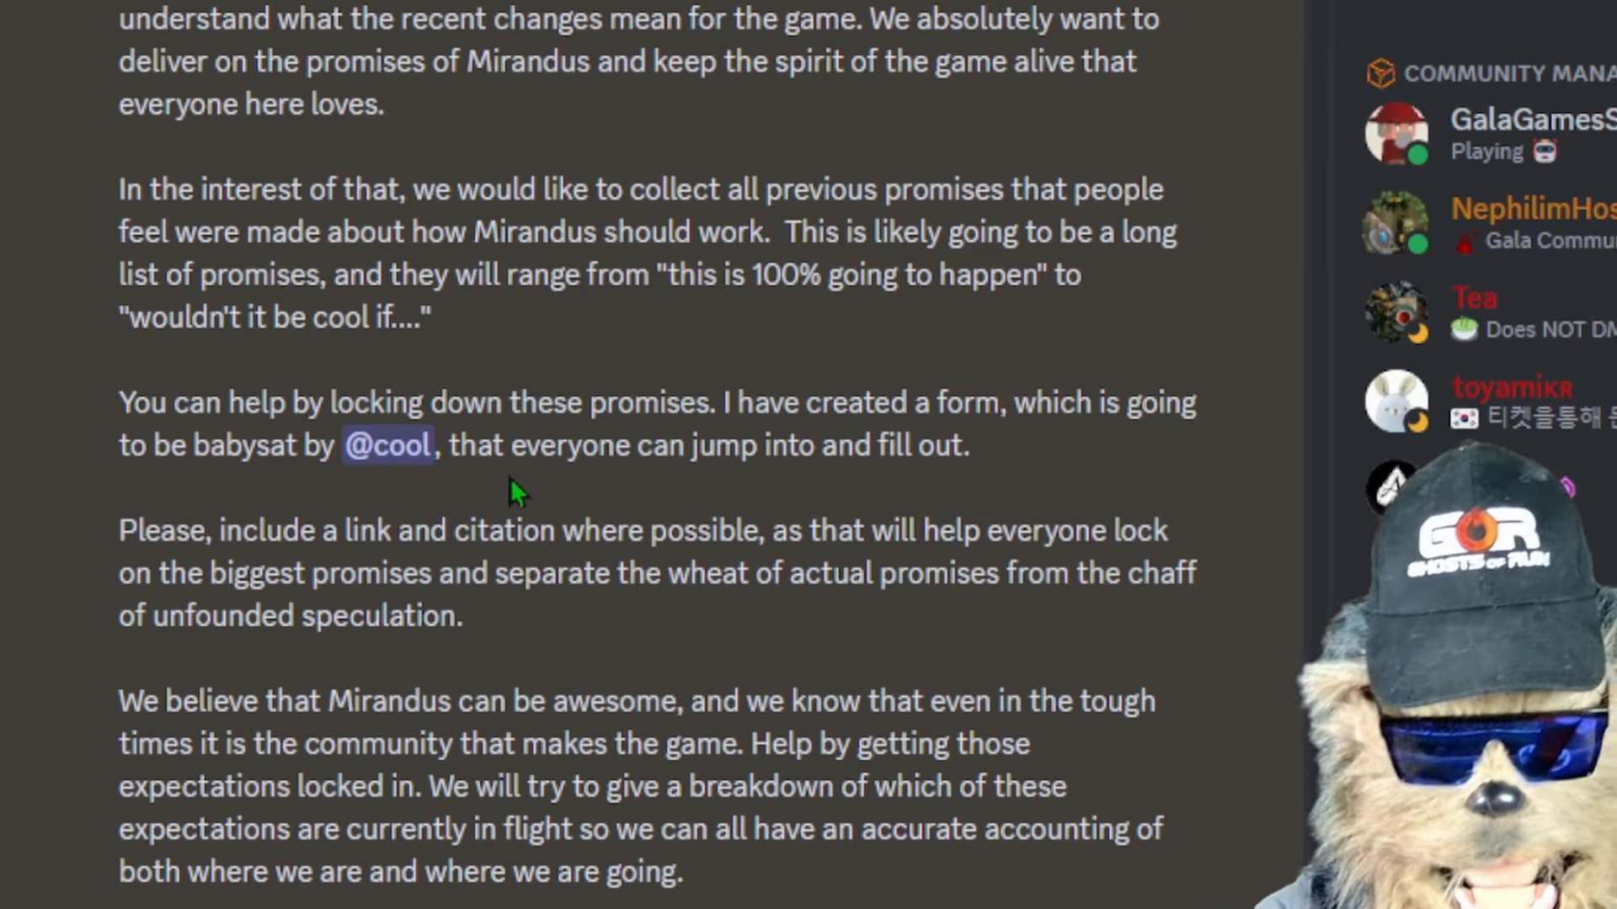
{"action": "mouse_move", "coordinate": [10, 573]}
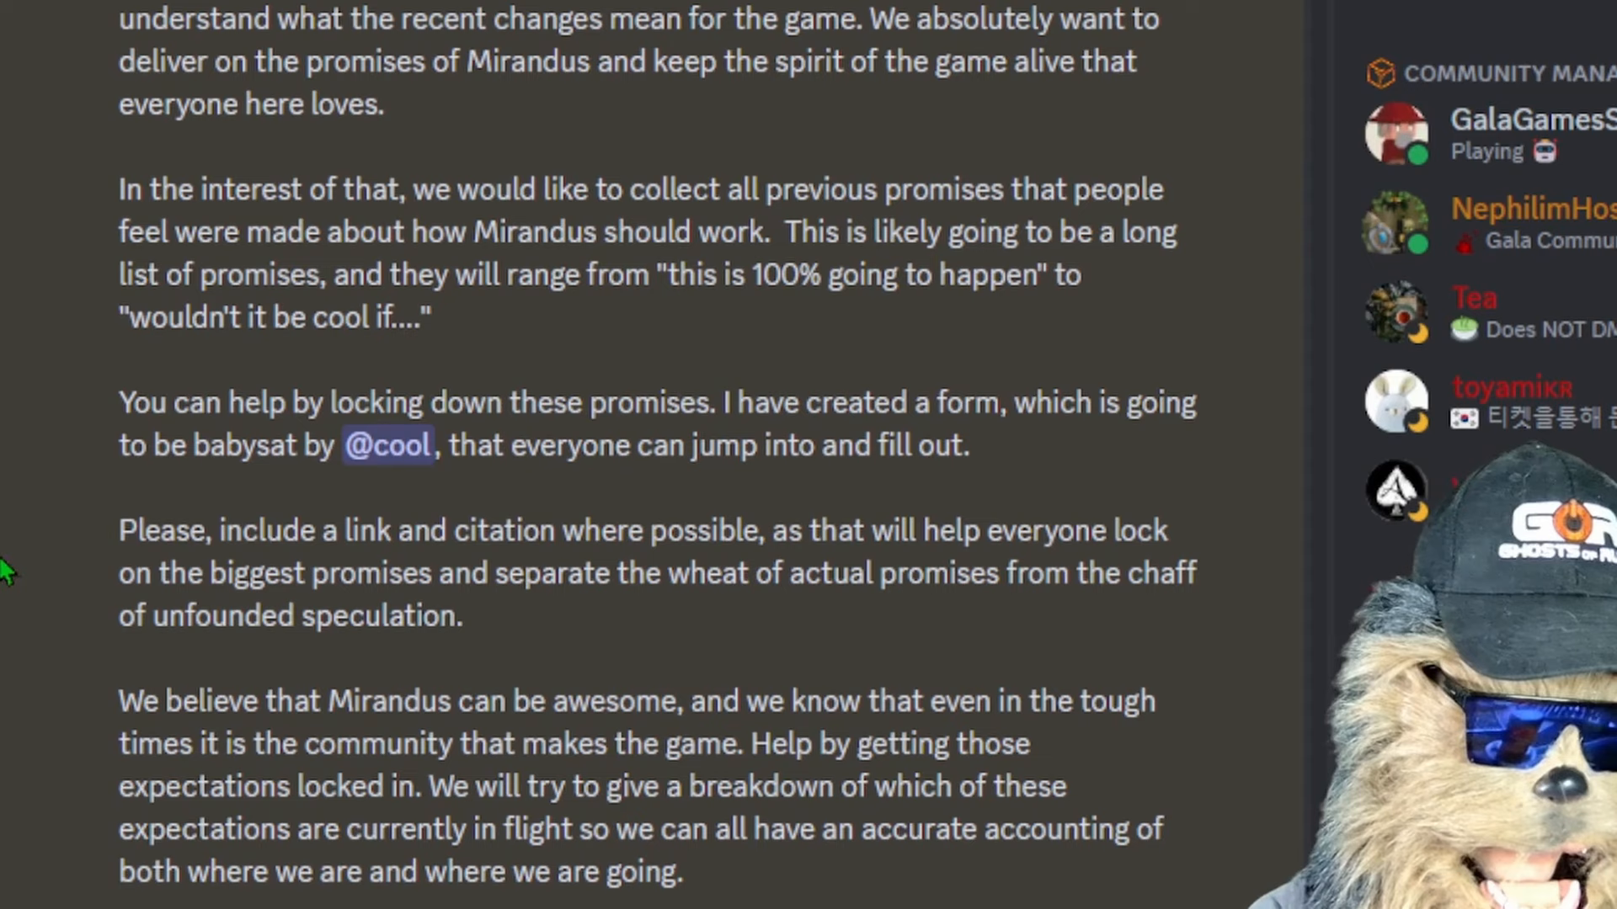
{"action": "mouse_move", "coordinate": [20, 414]}
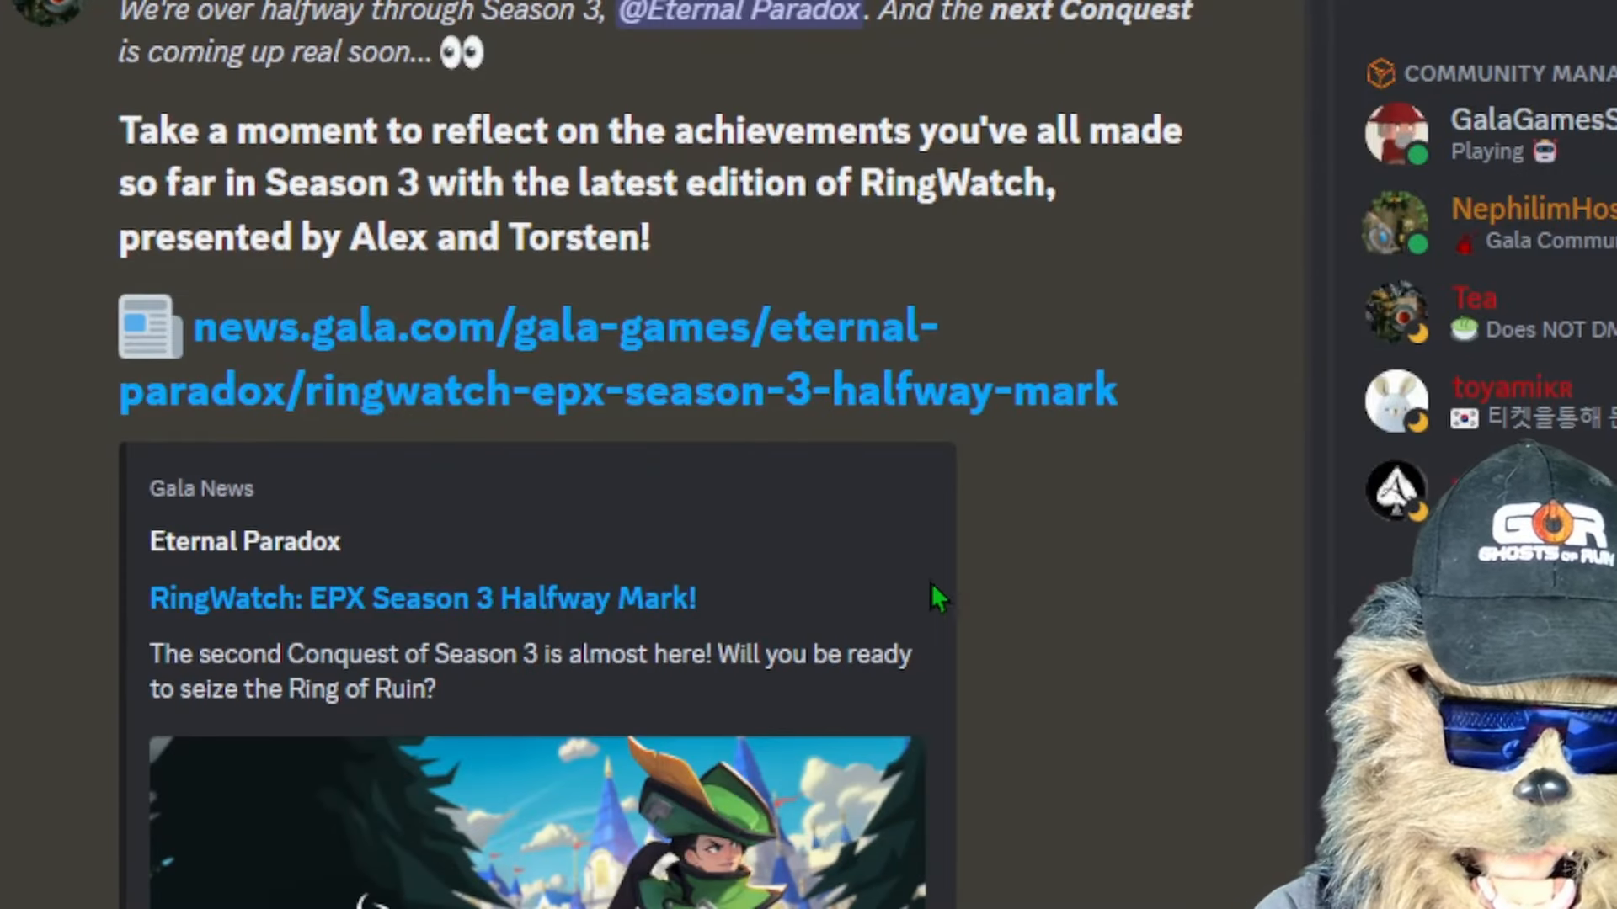
{"action": "mouse_move", "coordinate": [980, 593]}
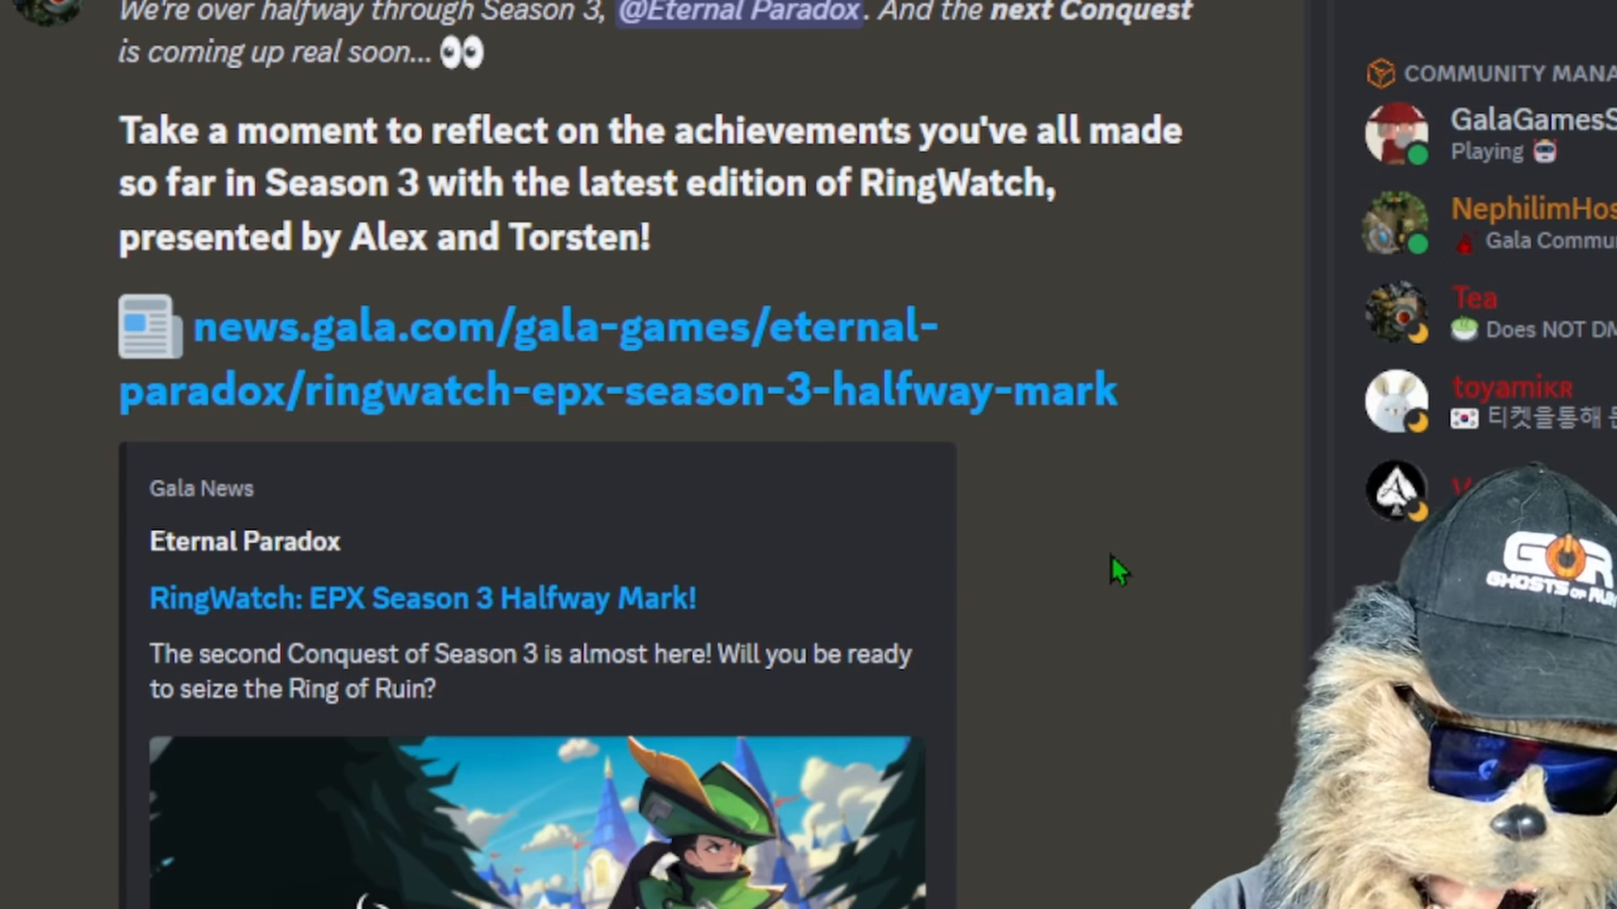
{"action": "mouse_move", "coordinate": [1069, 606]}
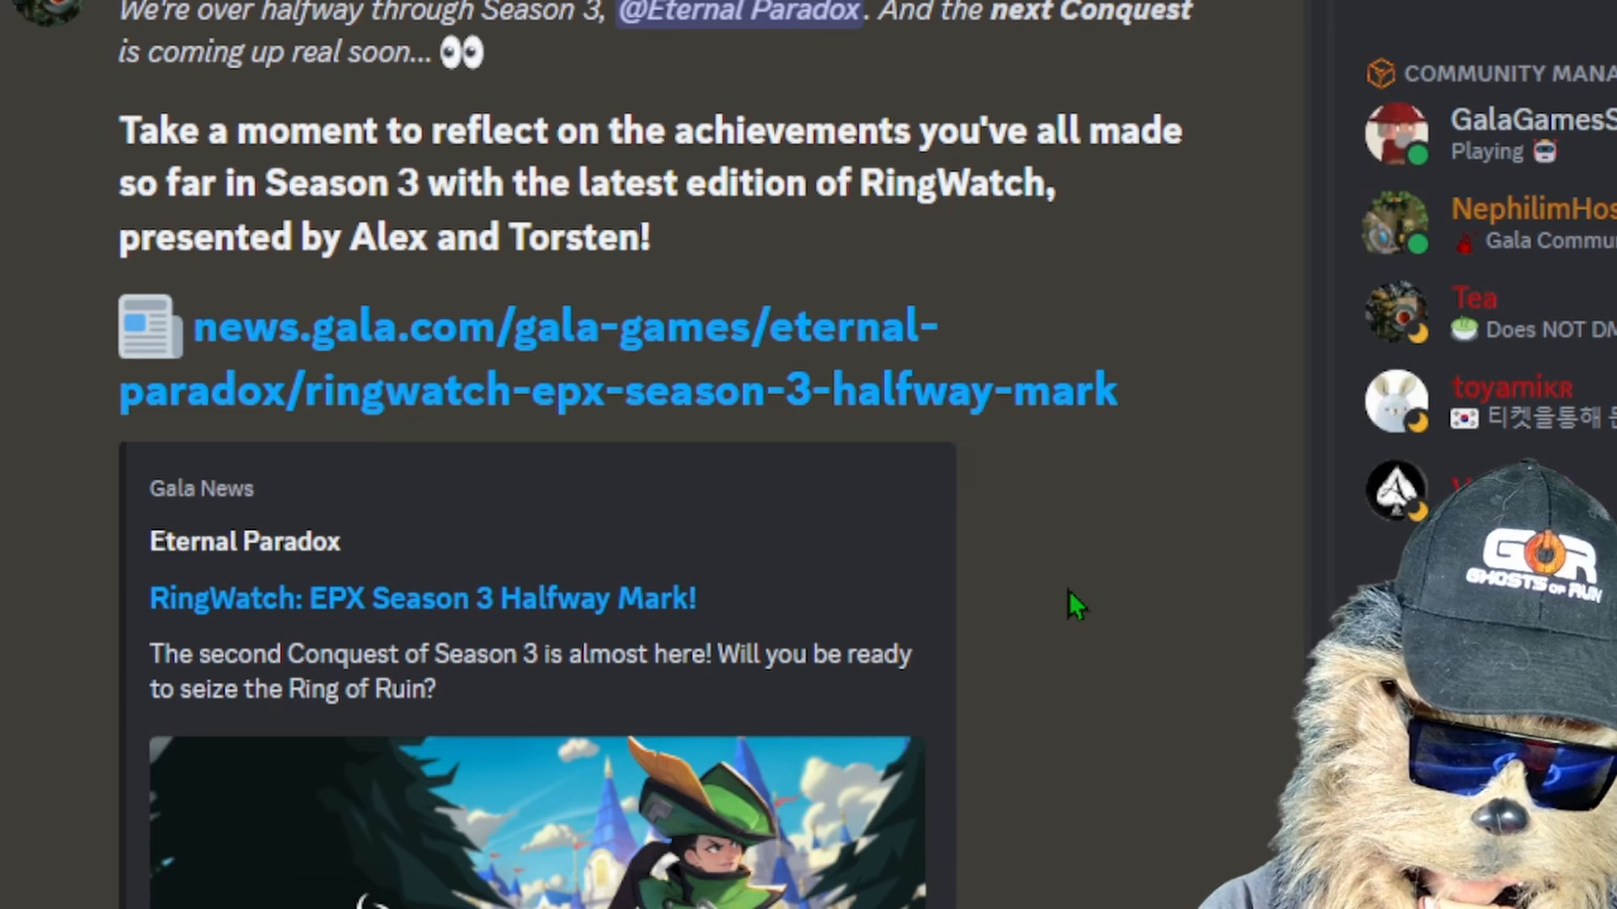
{"action": "mouse_move", "coordinate": [1032, 559]}
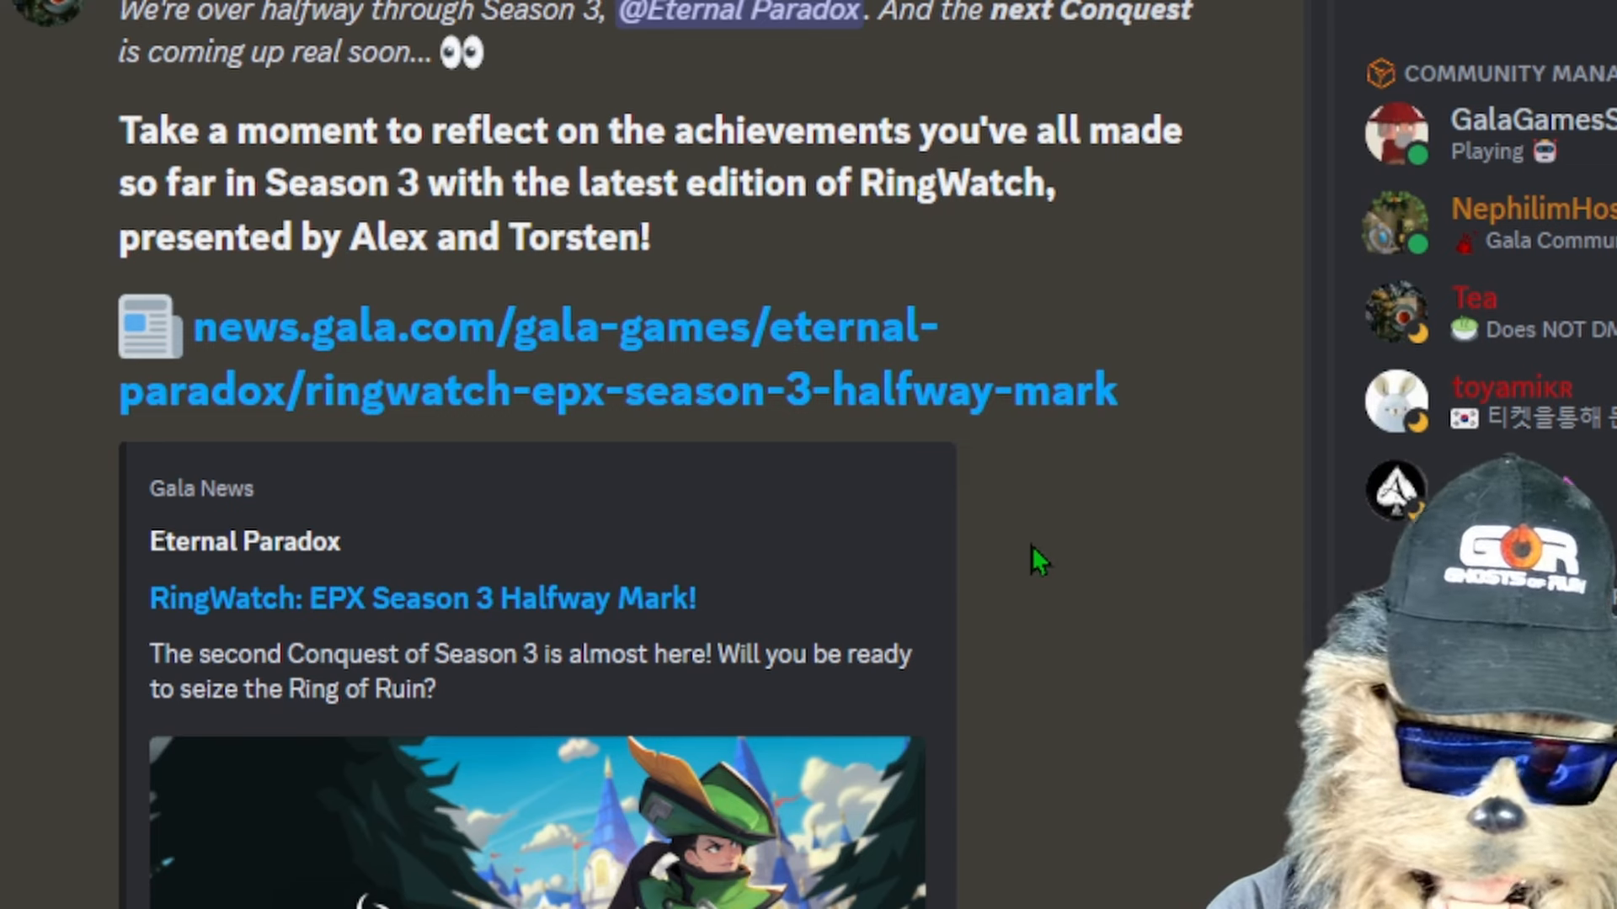
{"action": "mouse_move", "coordinate": [950, 736]}
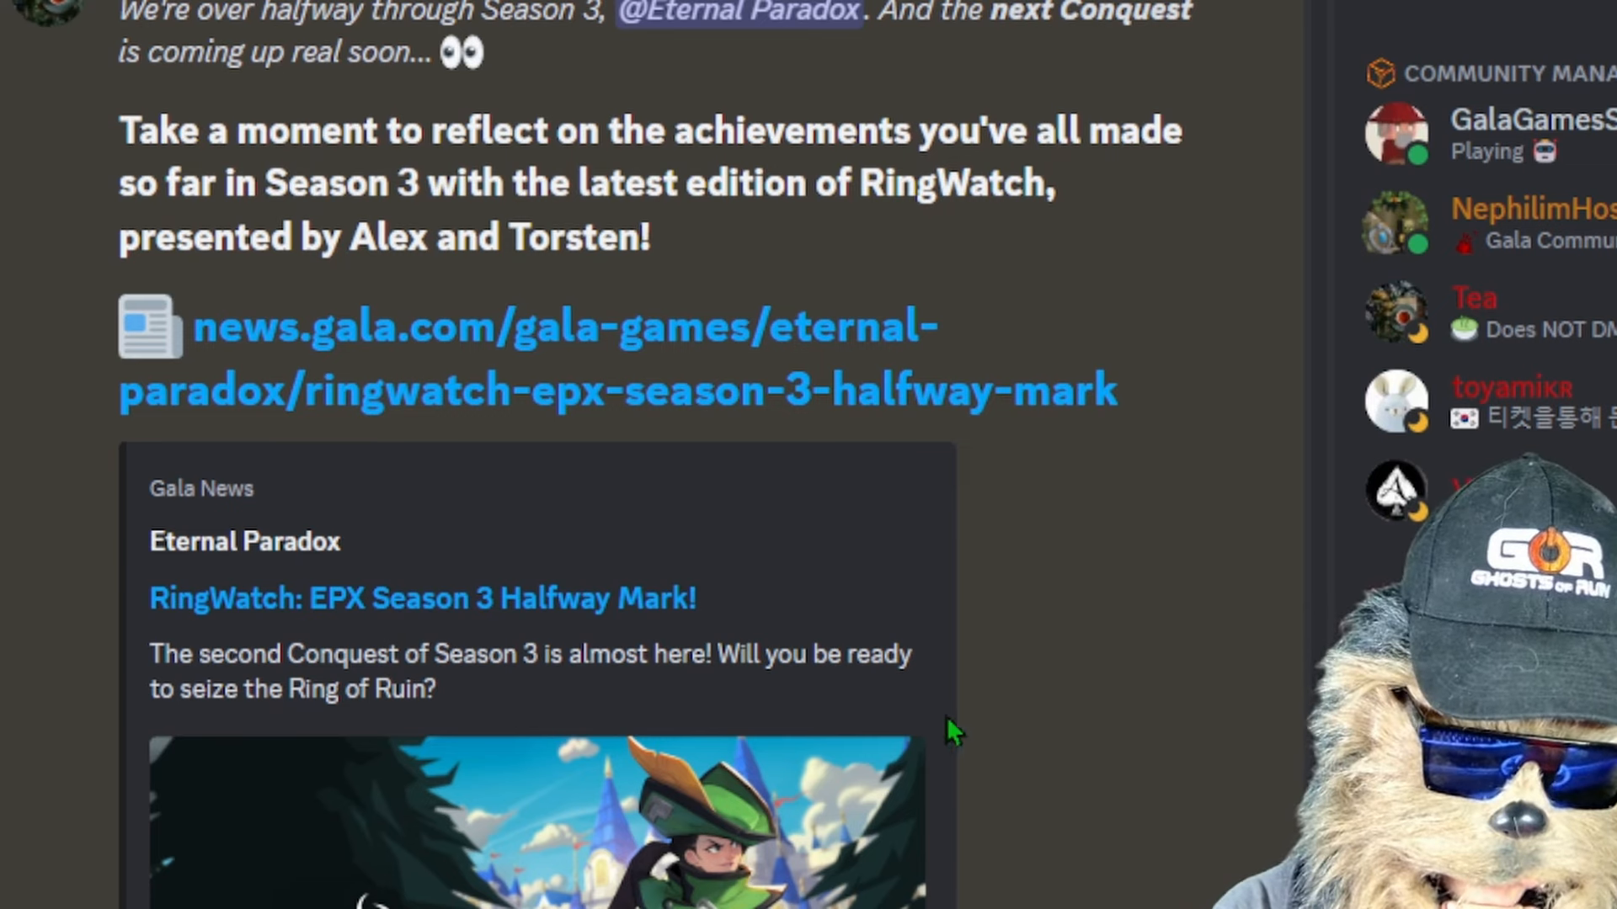
{"action": "mouse_move", "coordinate": [118, 863]}
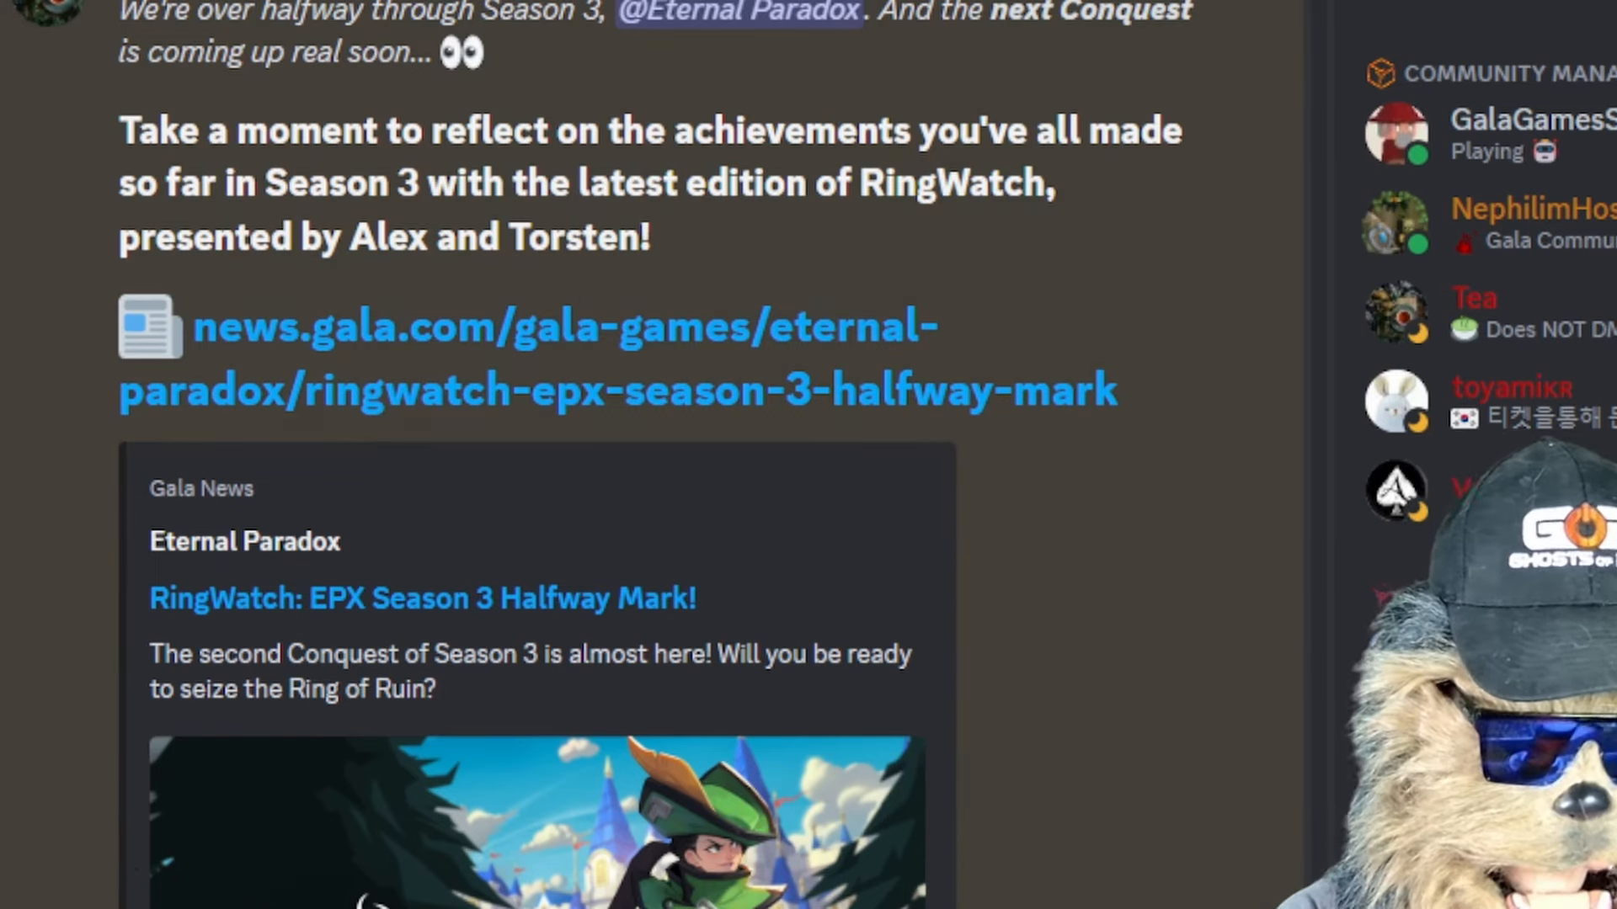
{"action": "scroll", "scroll_direction": "down", "scroll_amount": 3}
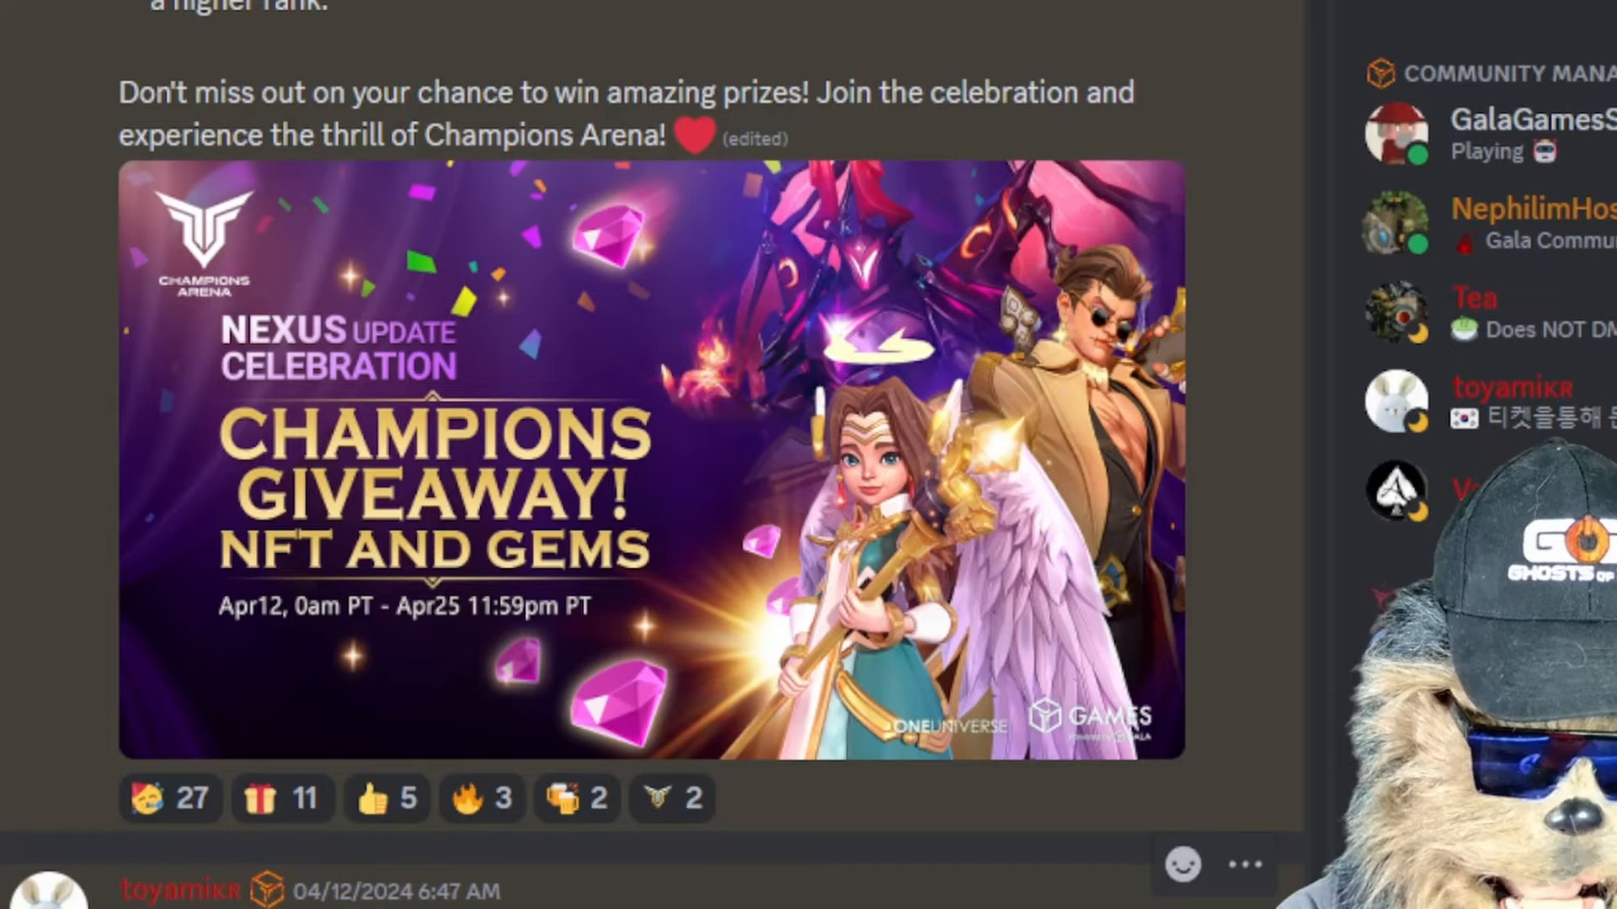
{"action": "scroll", "scroll_direction": "down", "scroll_amount": 3}
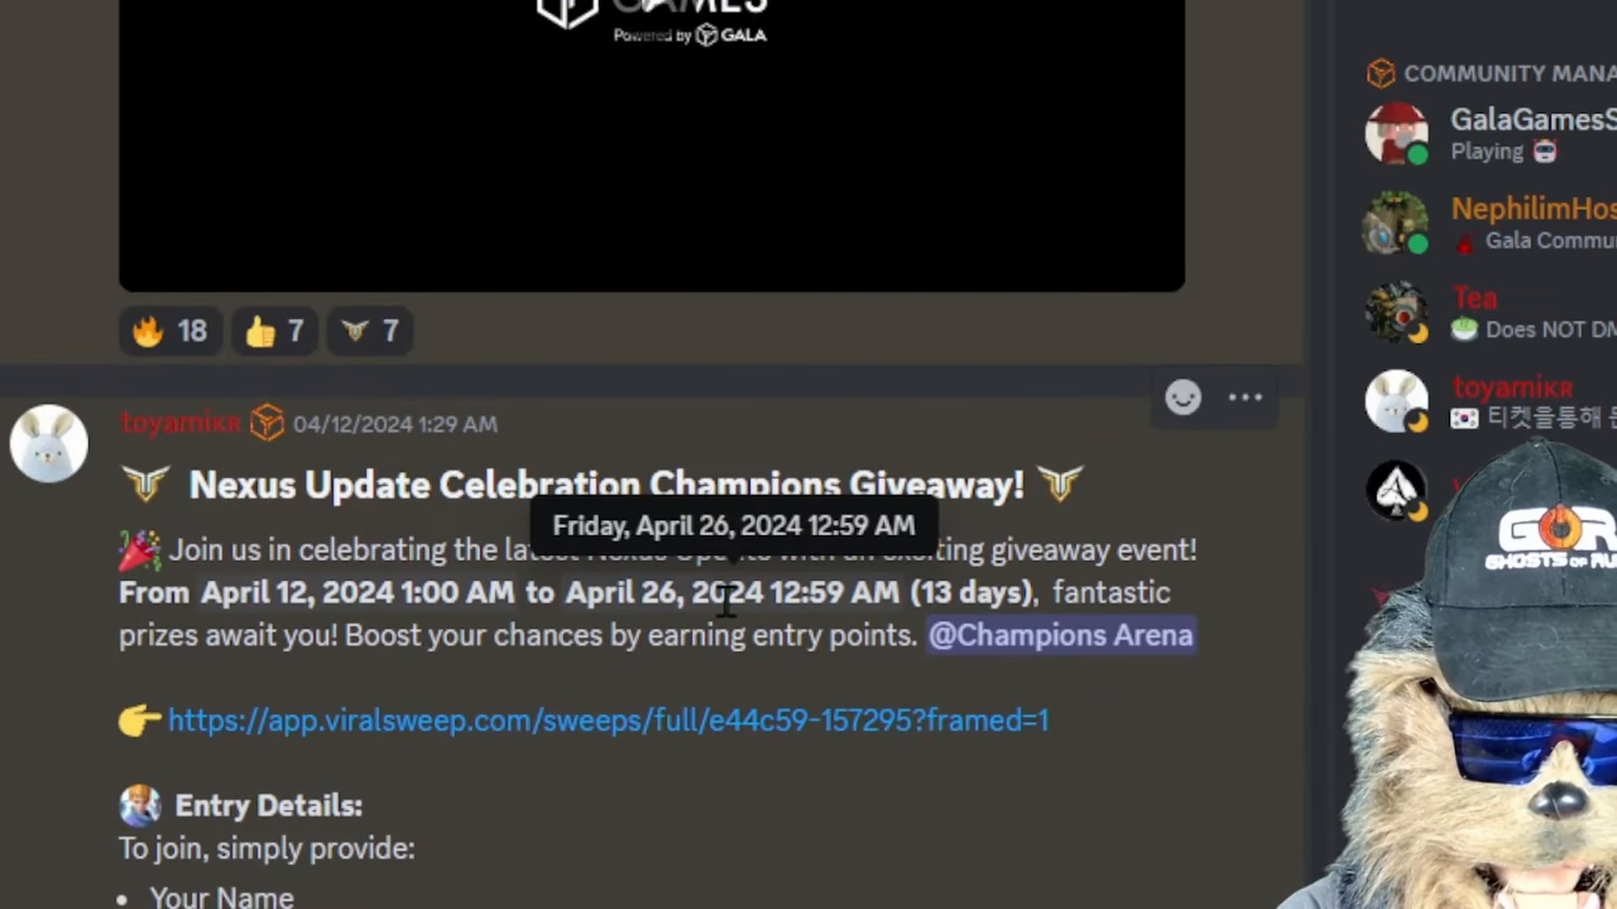
{"action": "left_click_drag", "start_coordinate": [464, 486], "coordinate": [938, 550]}
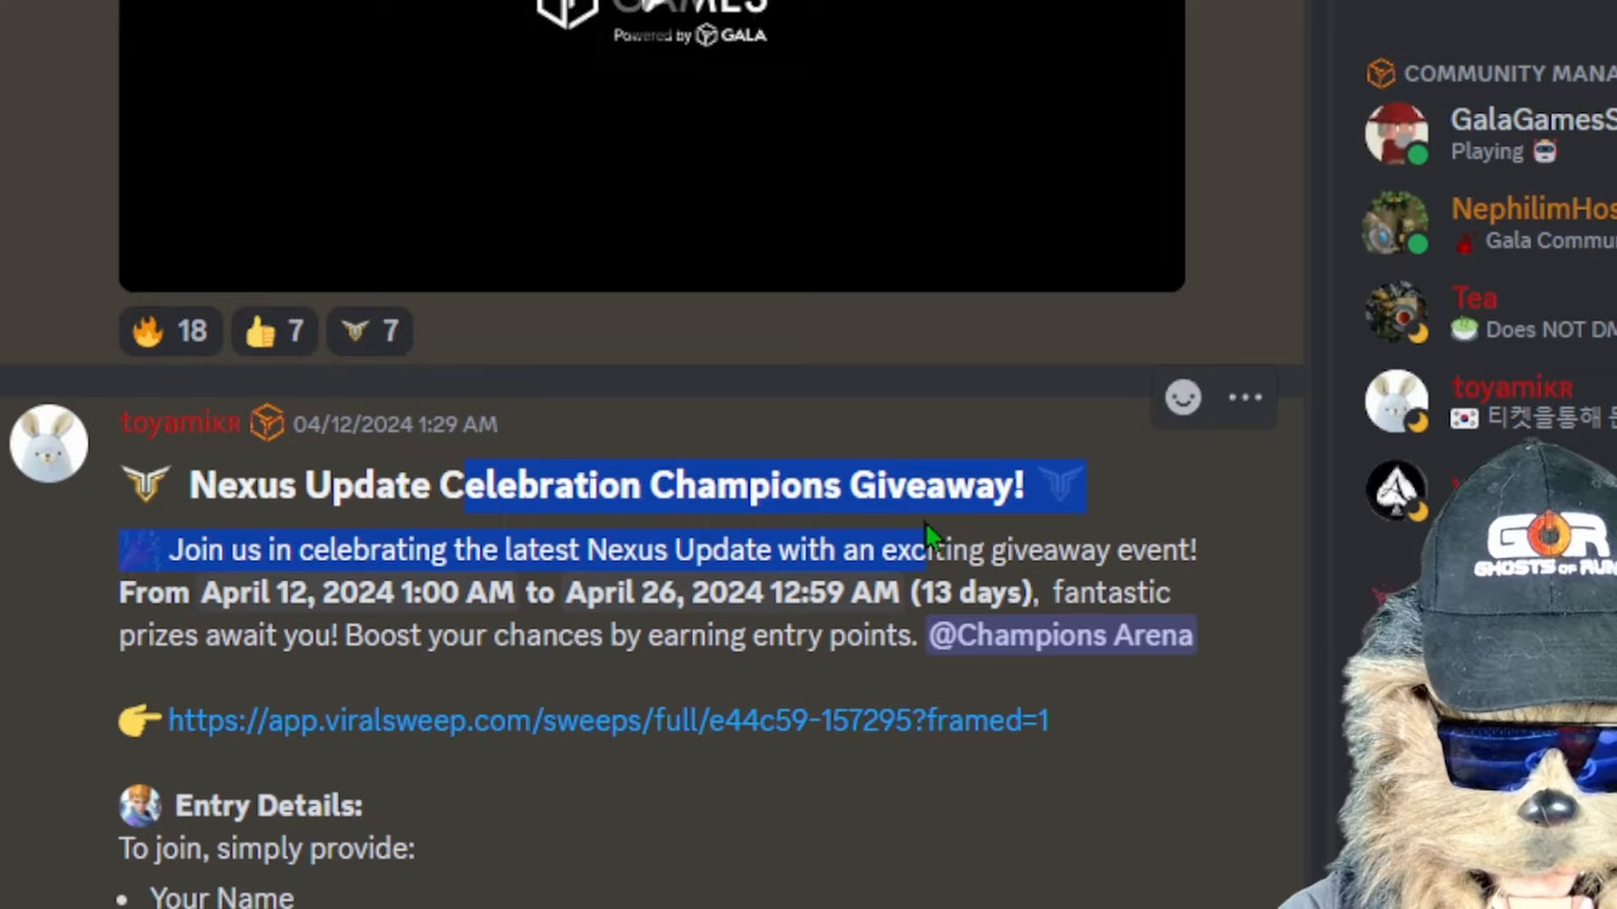
{"action": "scroll", "scroll_direction": "down", "scroll_amount": 3}
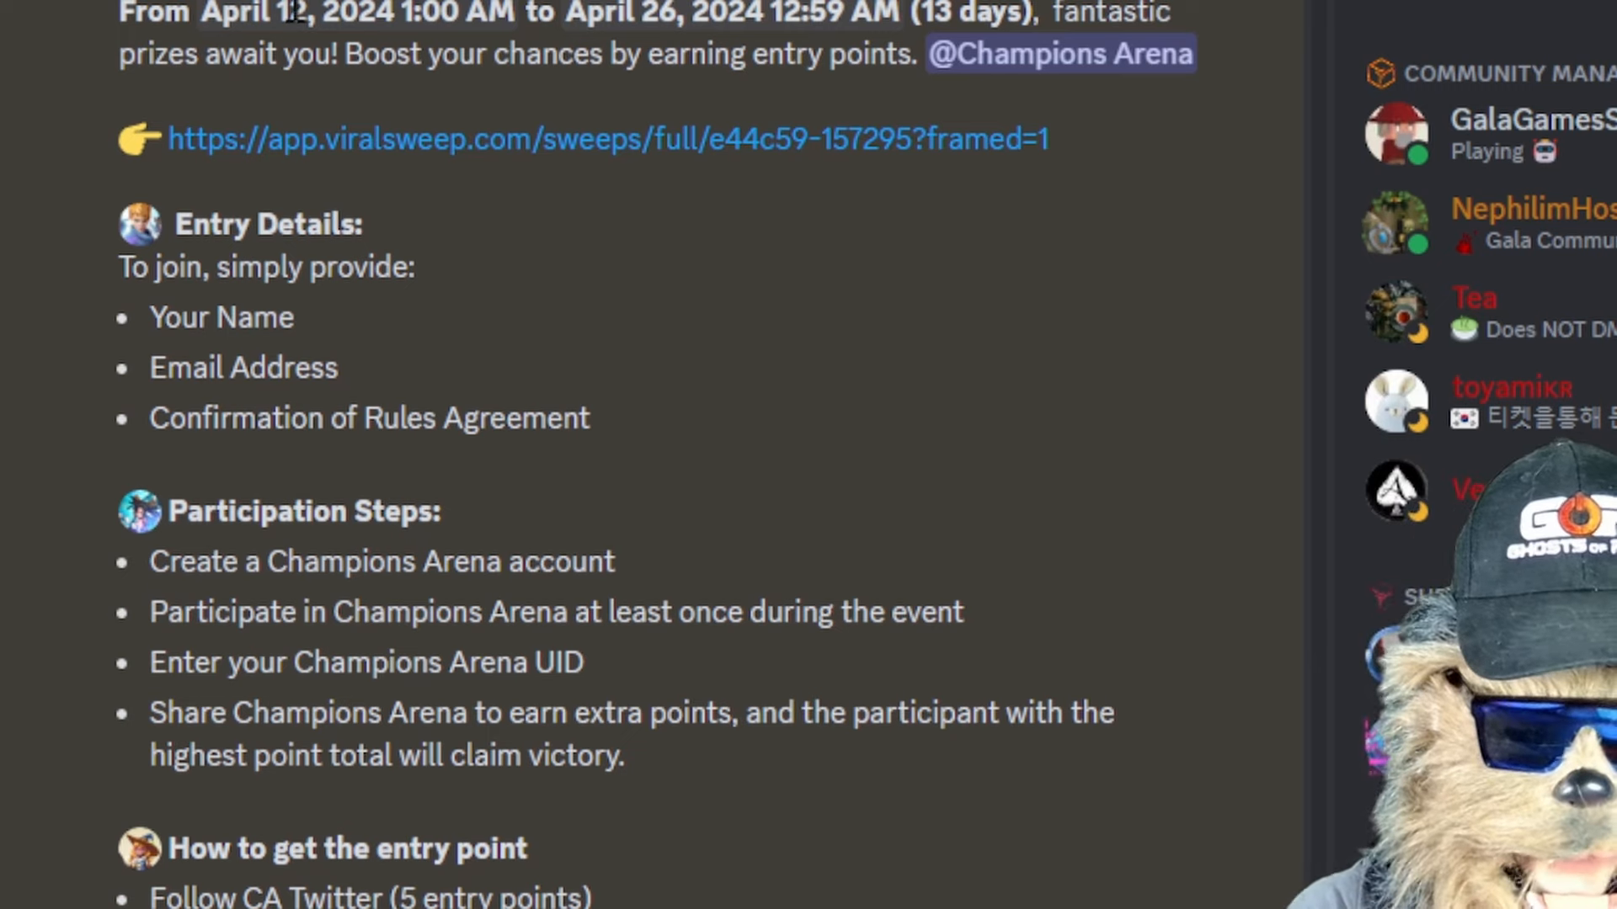
{"action": "mouse_move", "coordinate": [775, 263]}
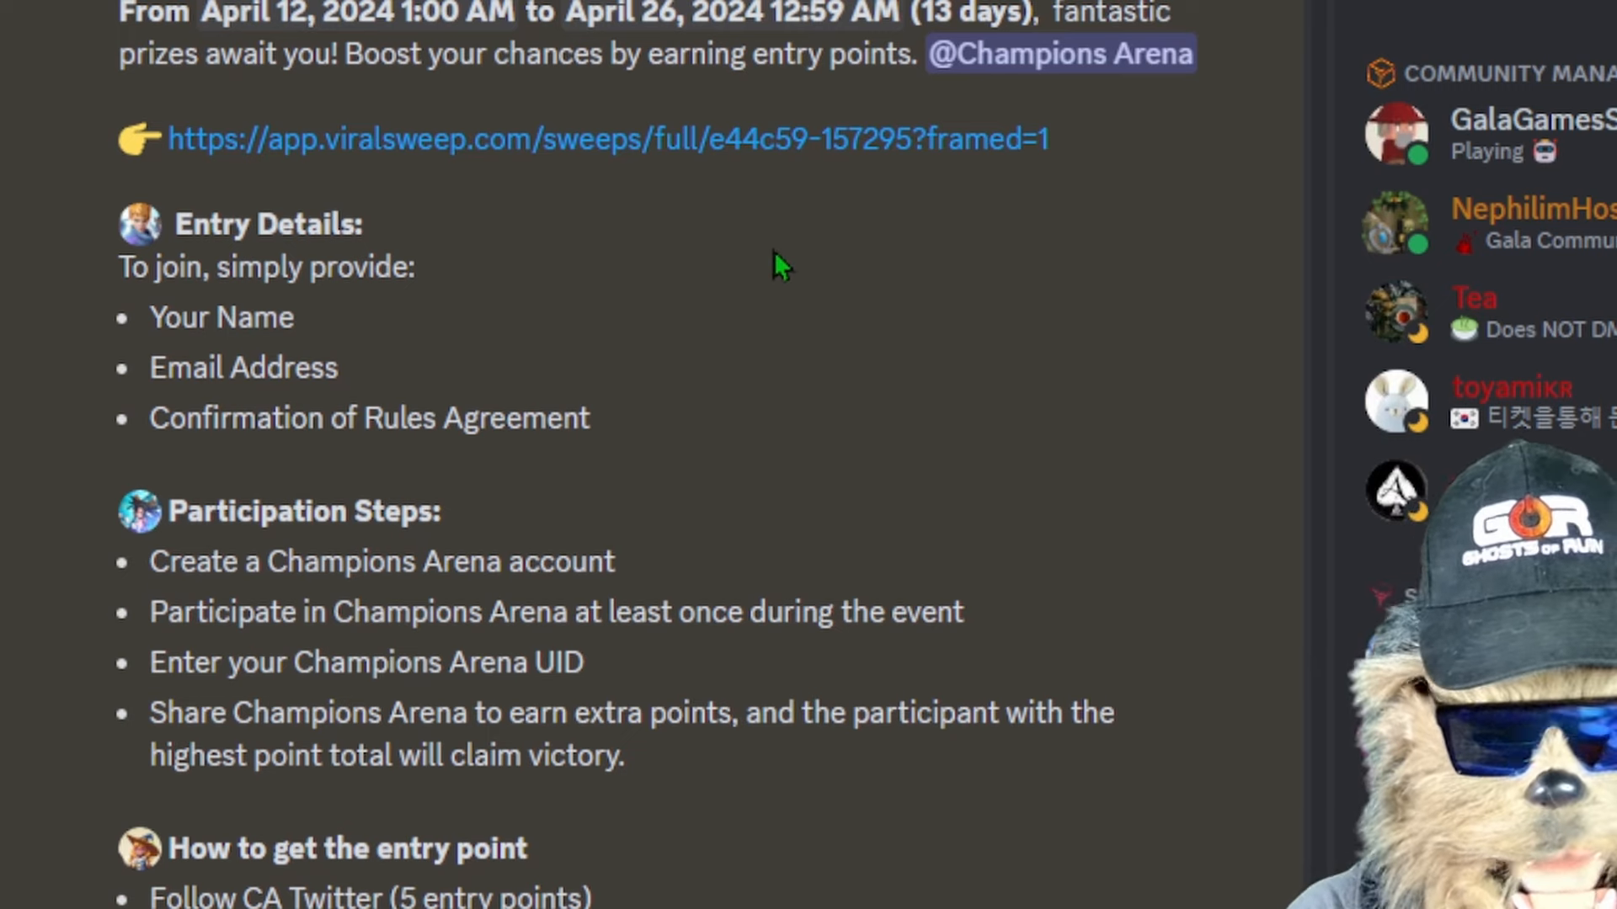
{"action": "mouse_move", "coordinate": [493, 262]}
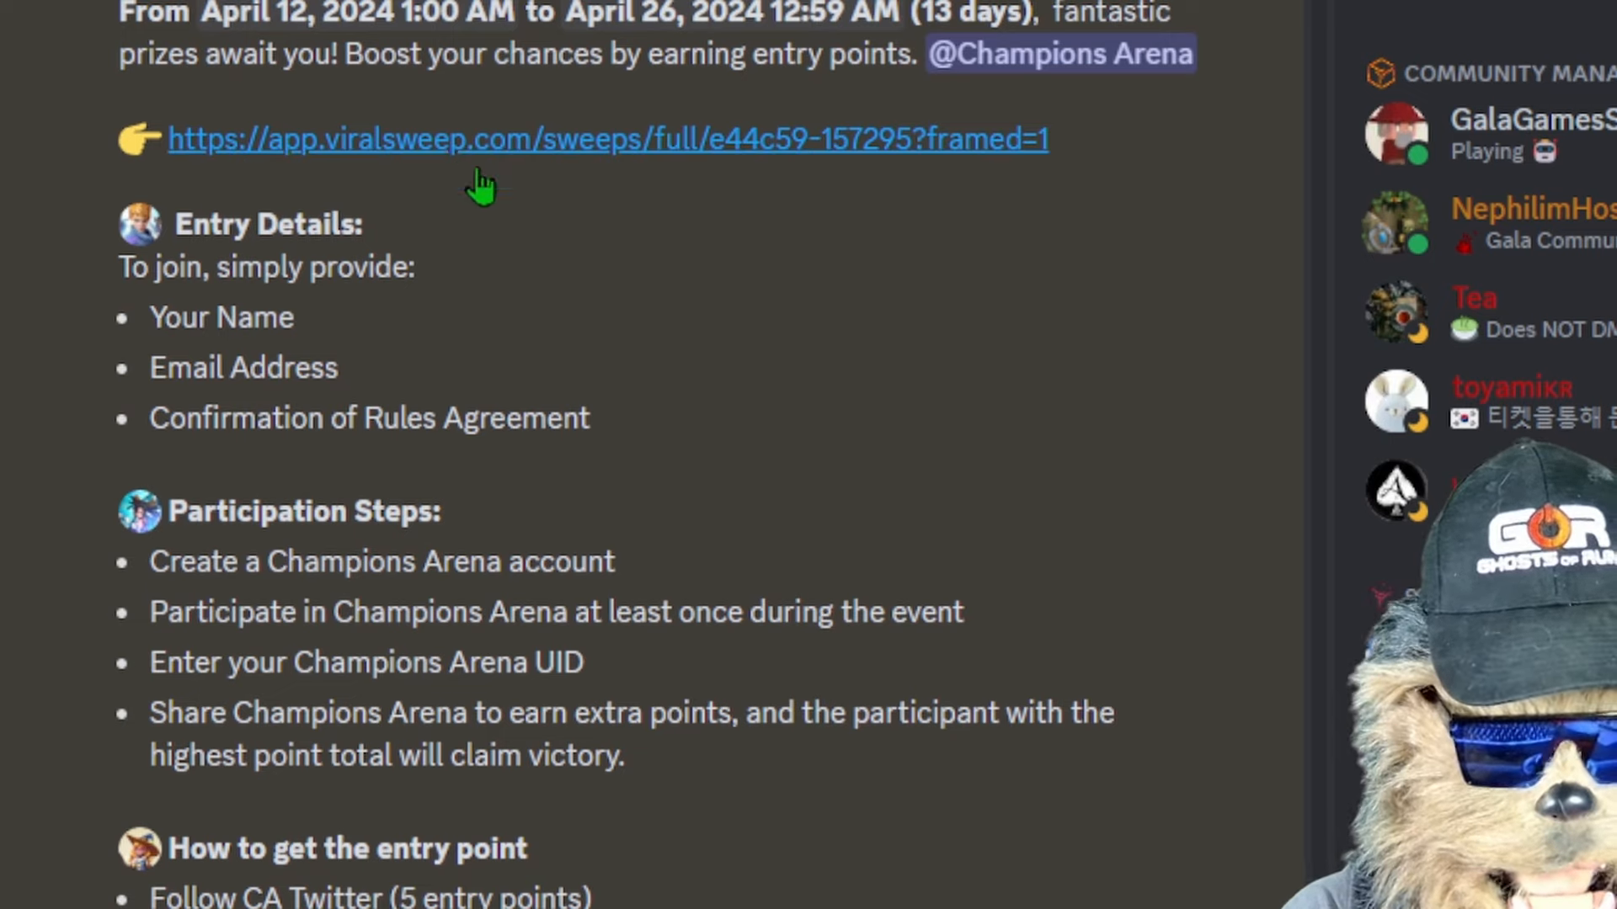
{"action": "scroll", "scroll_direction": "down", "scroll_amount": 3}
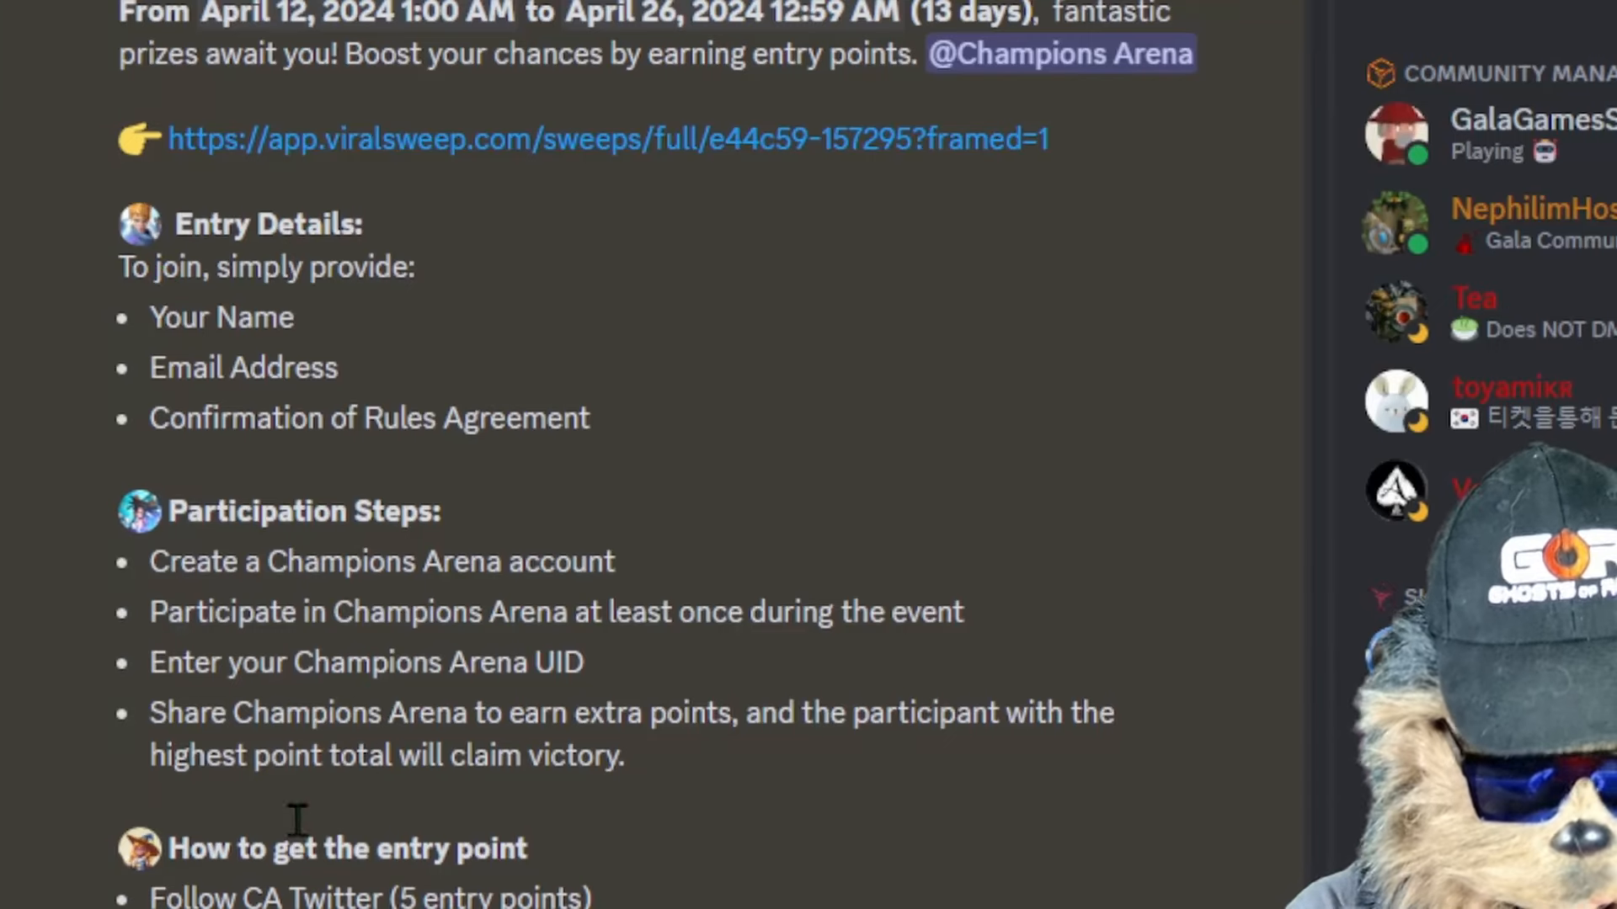
Step: Read the giveaway's entry points, prize tiers and rules down to the Nexus Celebration banner
{"action": "scroll", "scroll_direction": "down", "scroll_amount": 3}
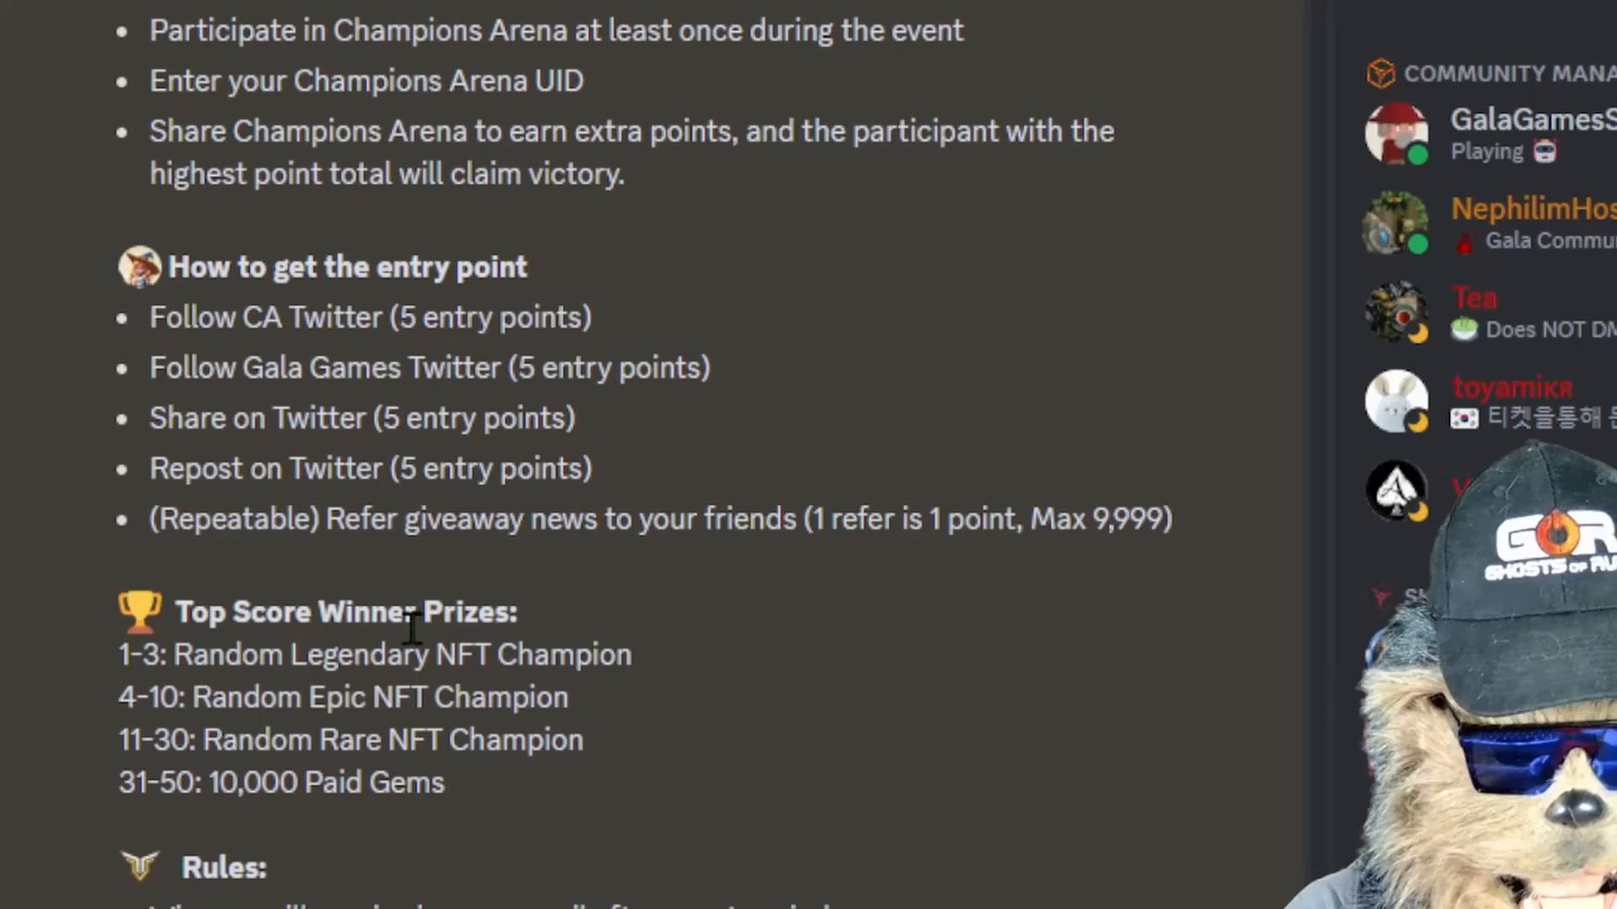
{"action": "mouse_move", "coordinate": [339, 698]}
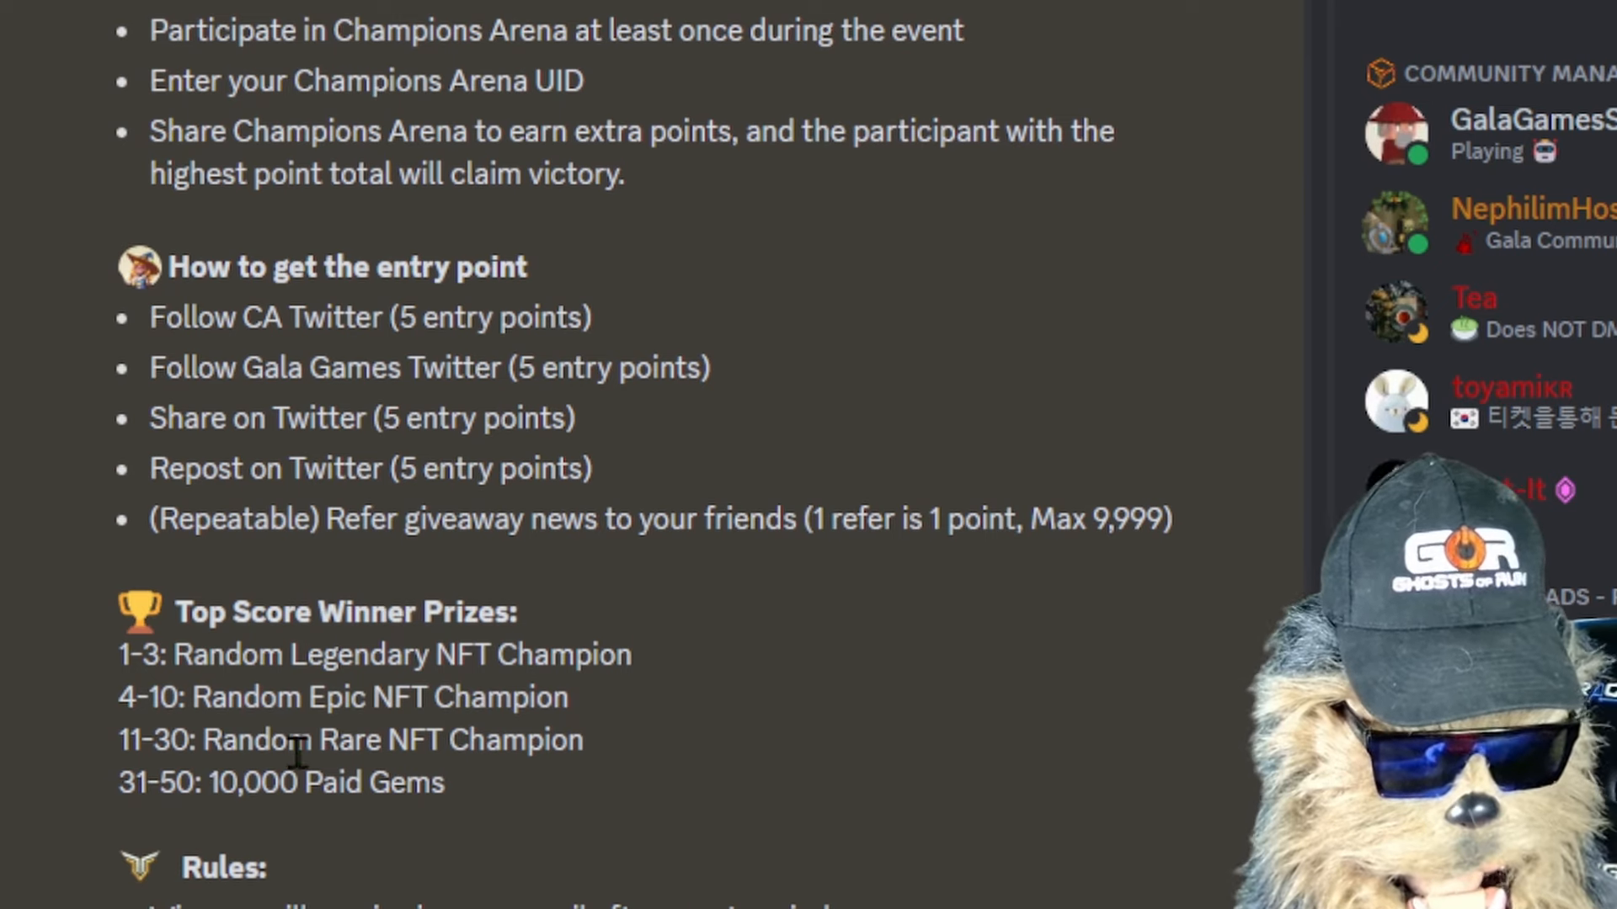
{"action": "mouse_move", "coordinate": [189, 828]}
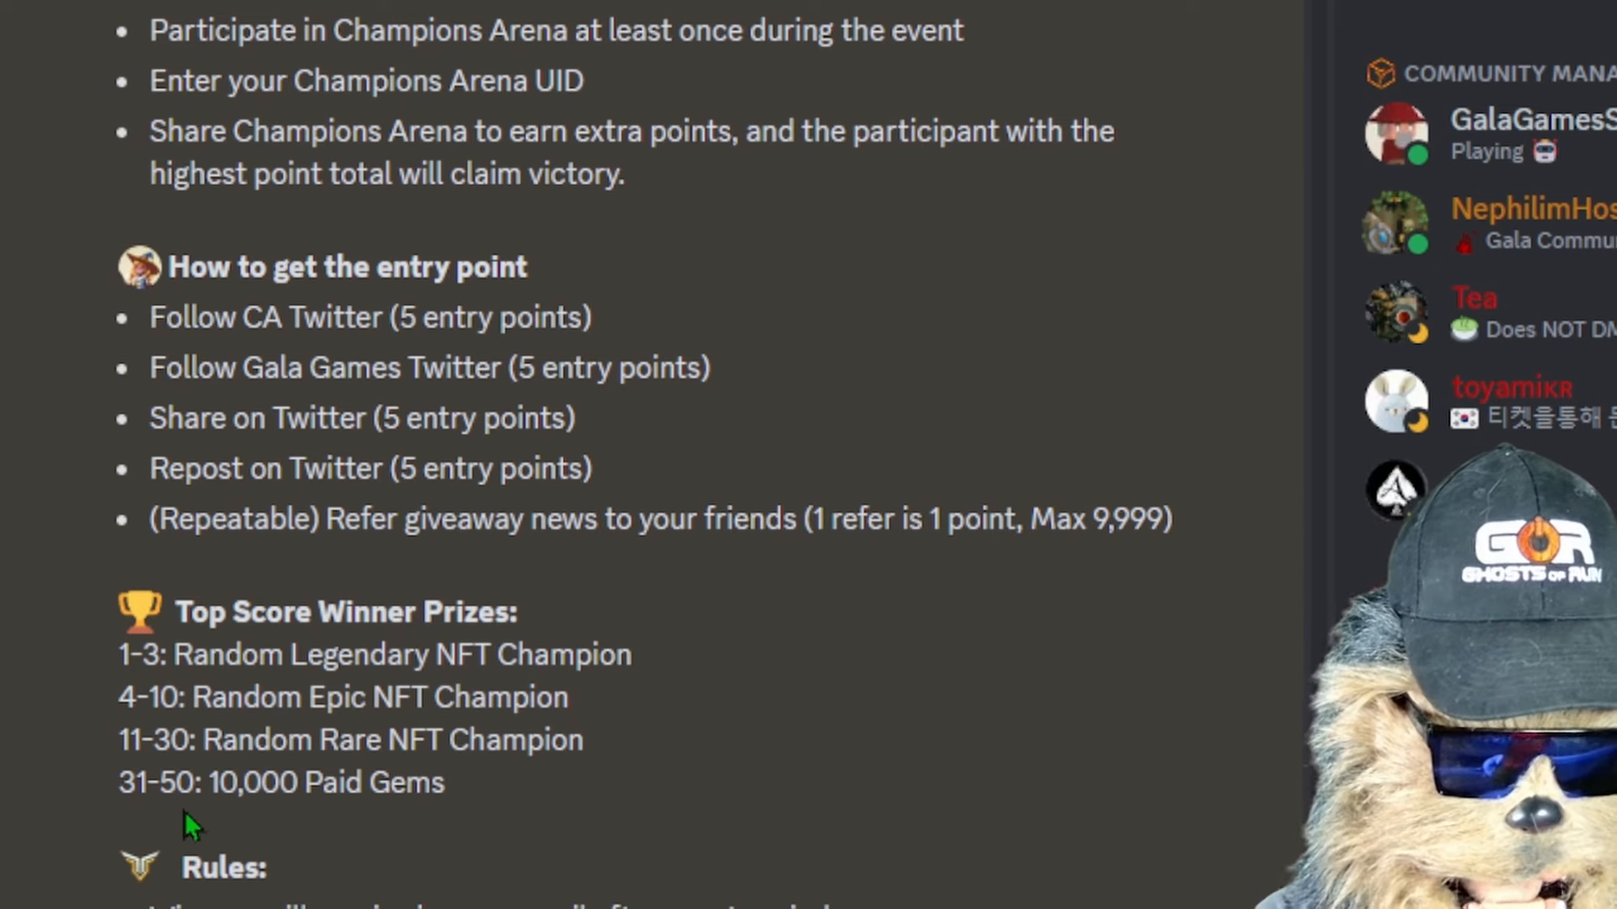
{"action": "mouse_move", "coordinate": [550, 812]}
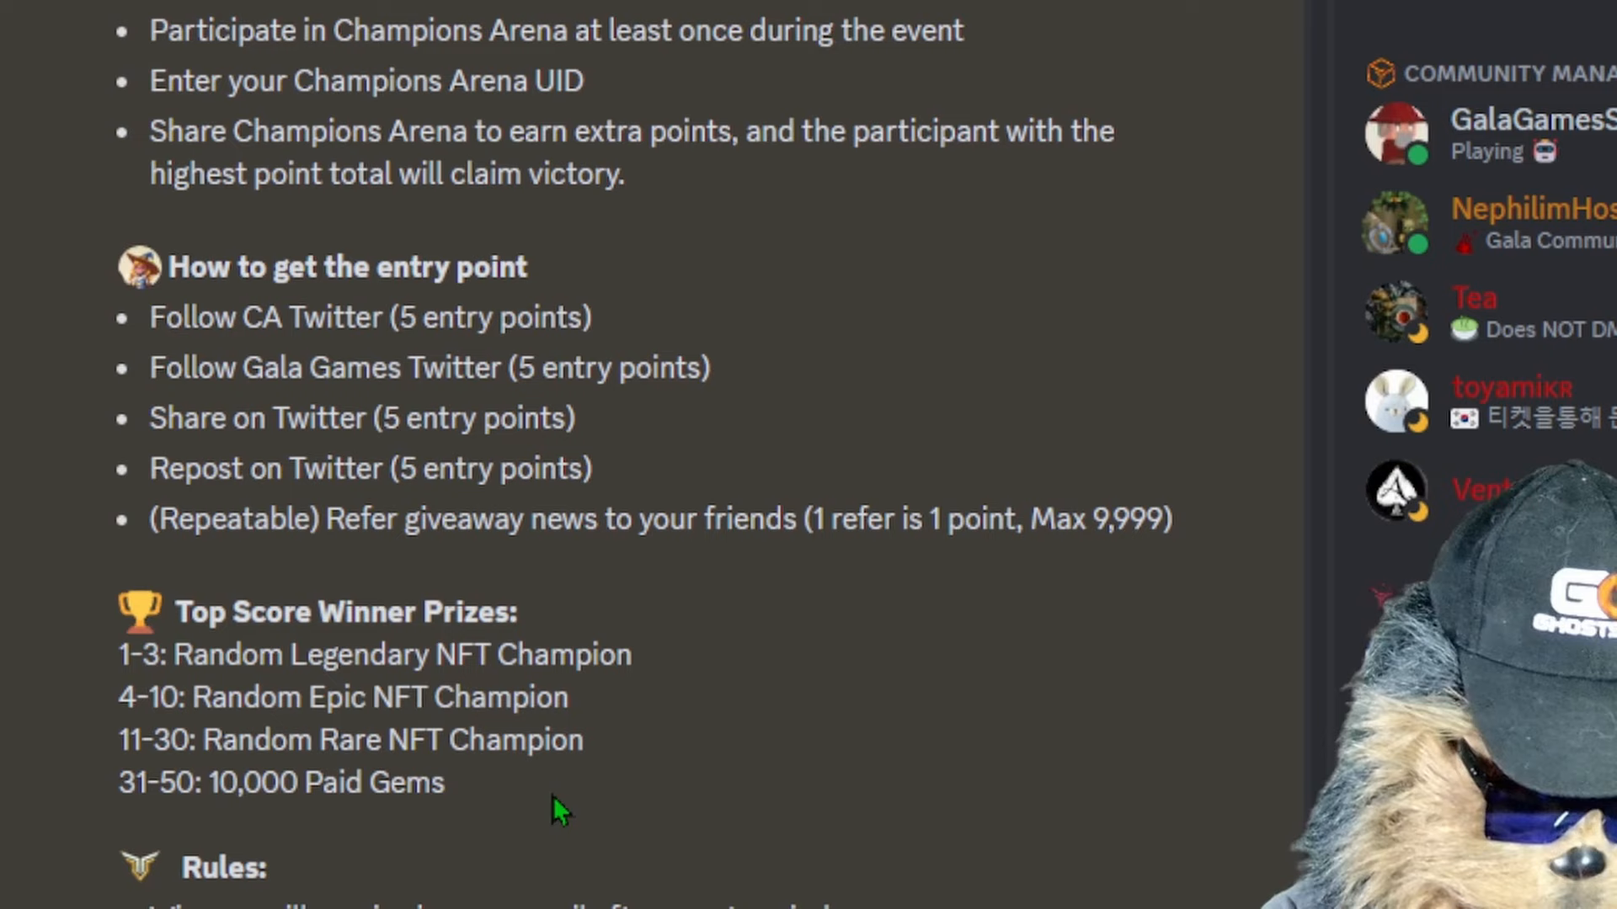
{"action": "scroll", "scroll_direction": "down", "scroll_amount": 3}
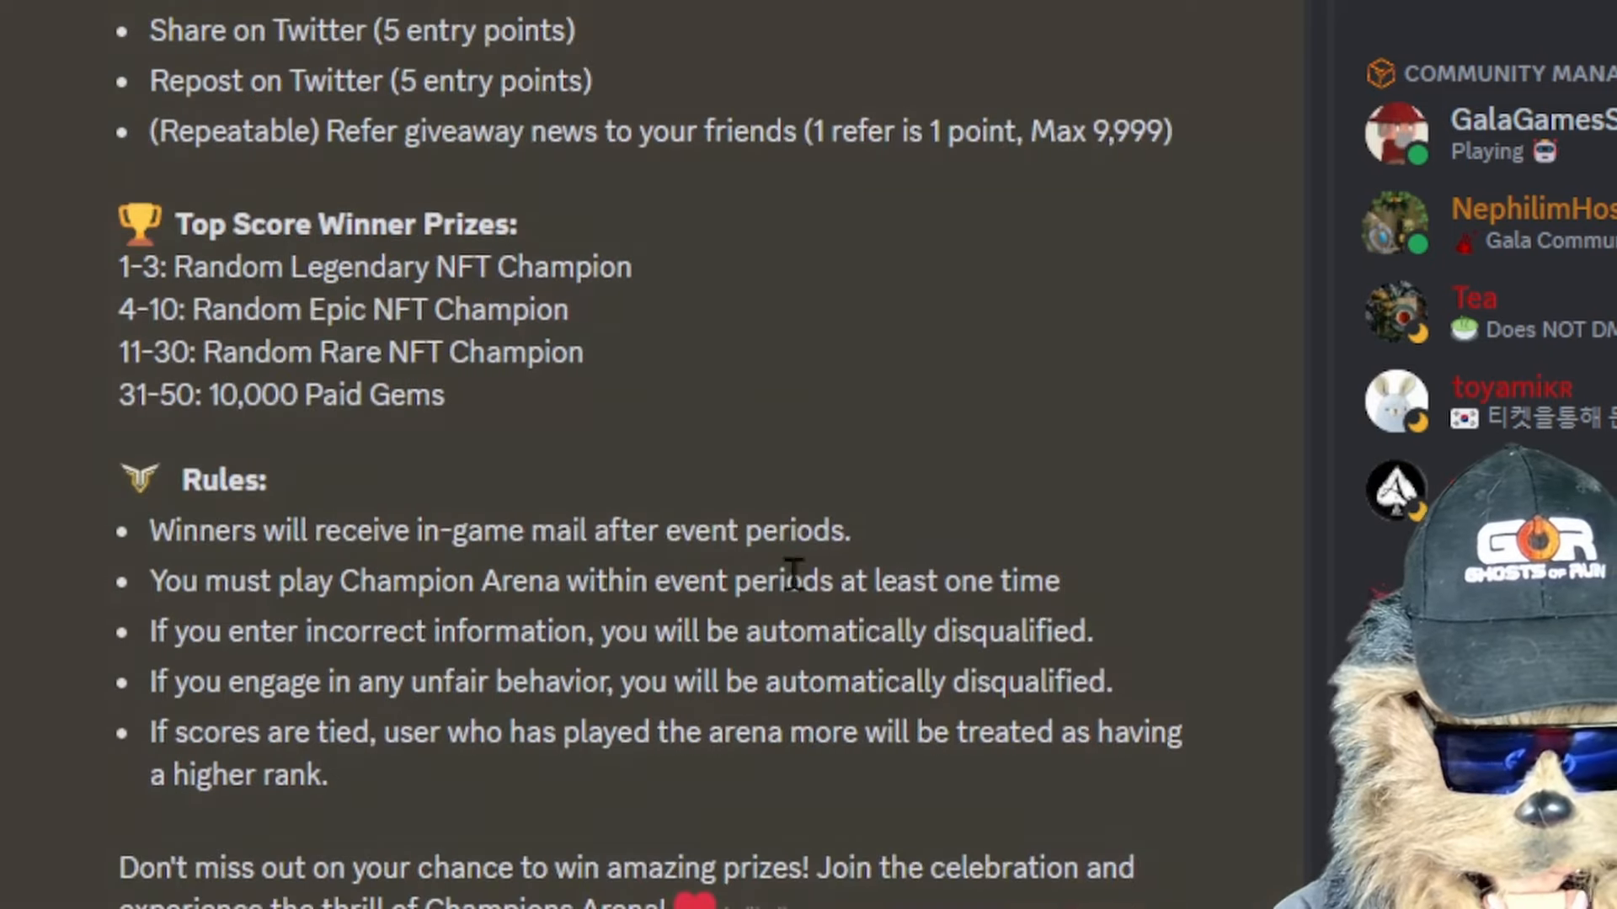
{"action": "scroll", "scroll_direction": "down", "scroll_amount": 3}
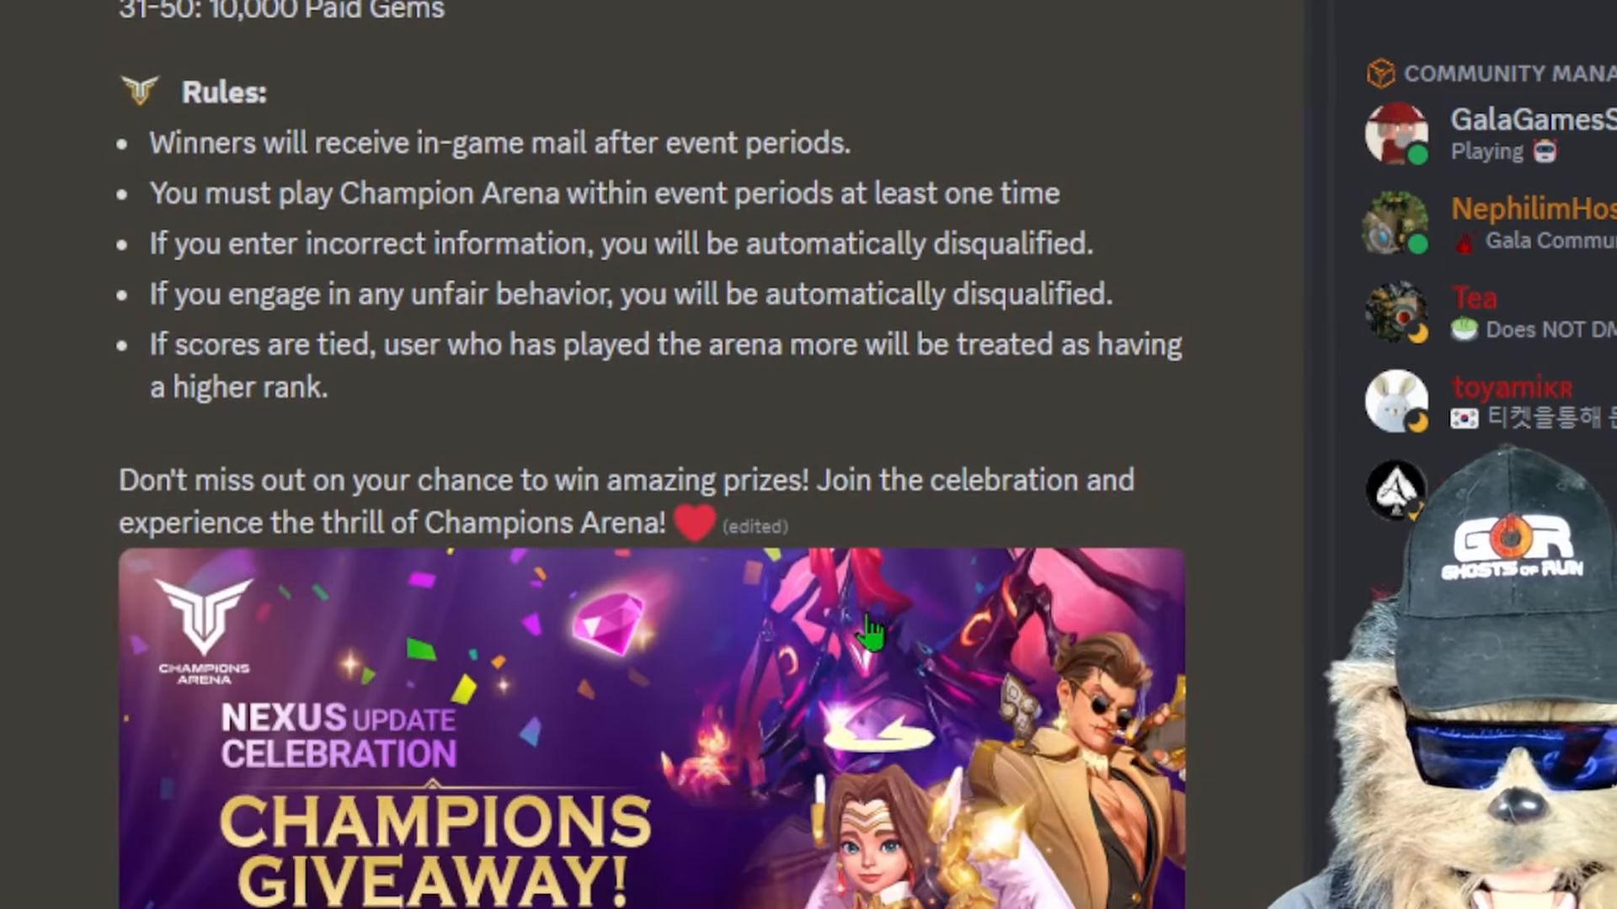
{"action": "scroll", "scroll_direction": "down", "scroll_amount": 3}
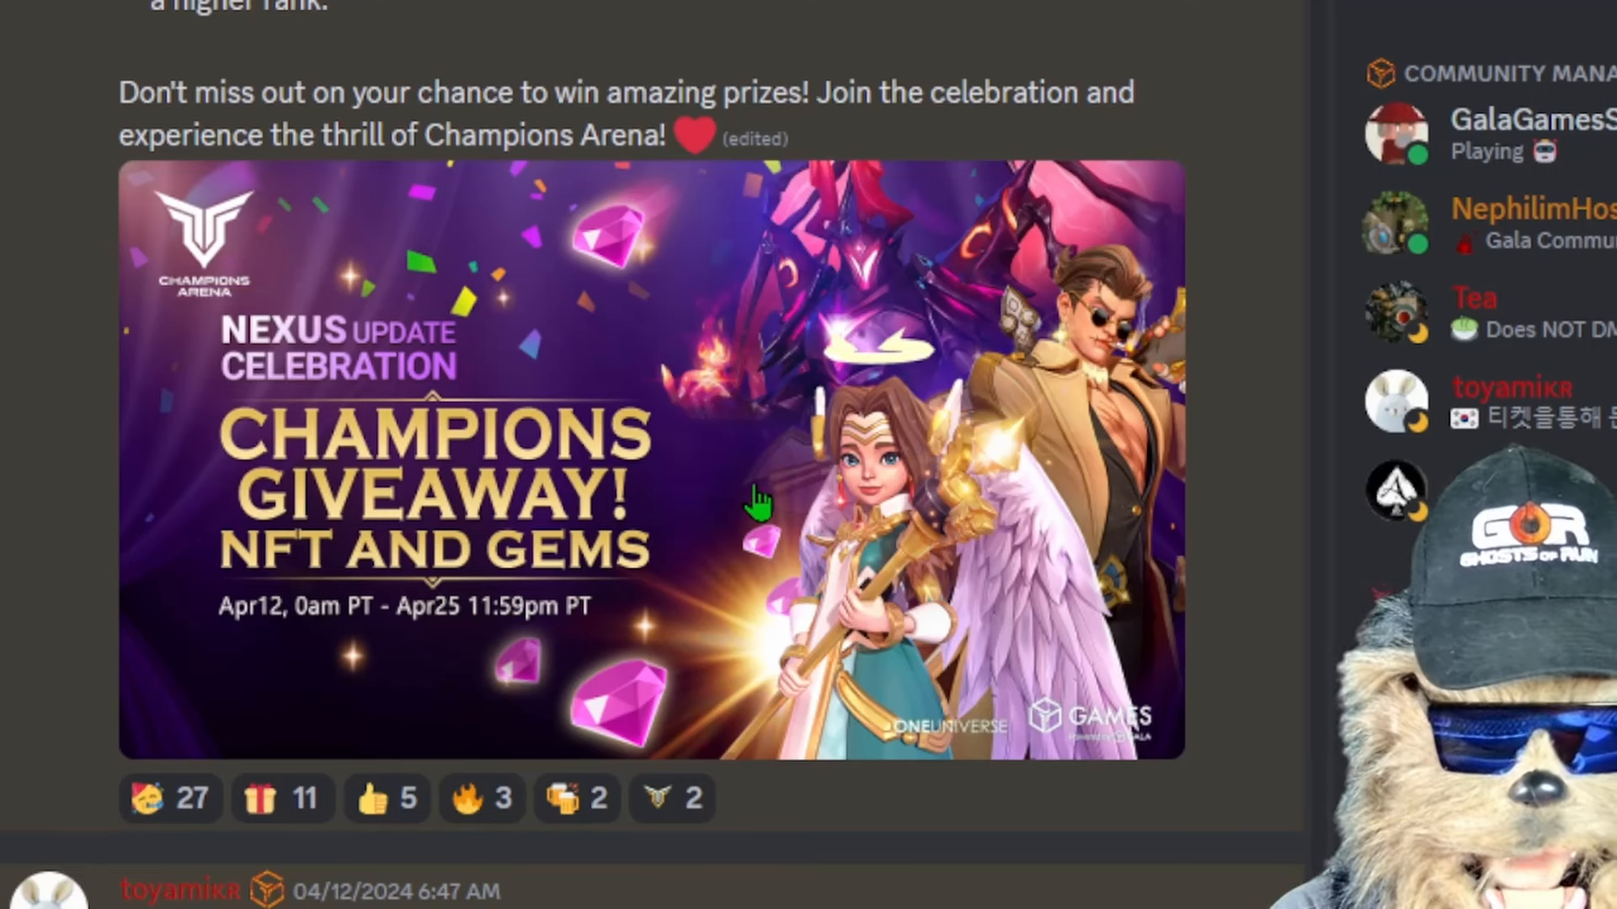
{"action": "mouse_move", "coordinate": [496, 396]}
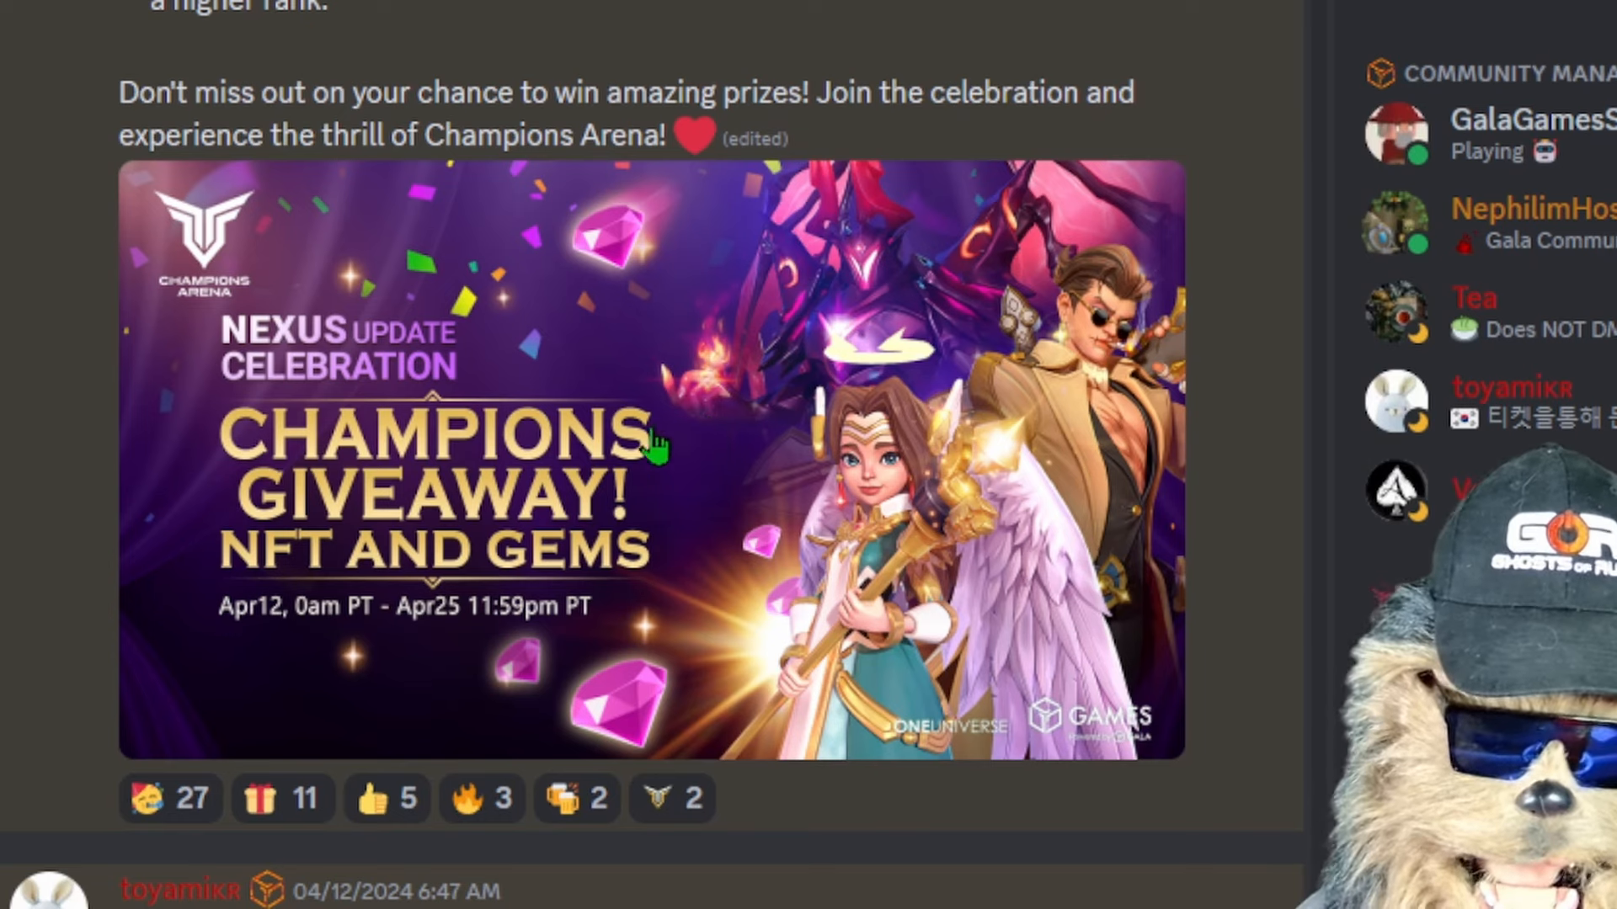
{"action": "mouse_move", "coordinate": [808, 768]}
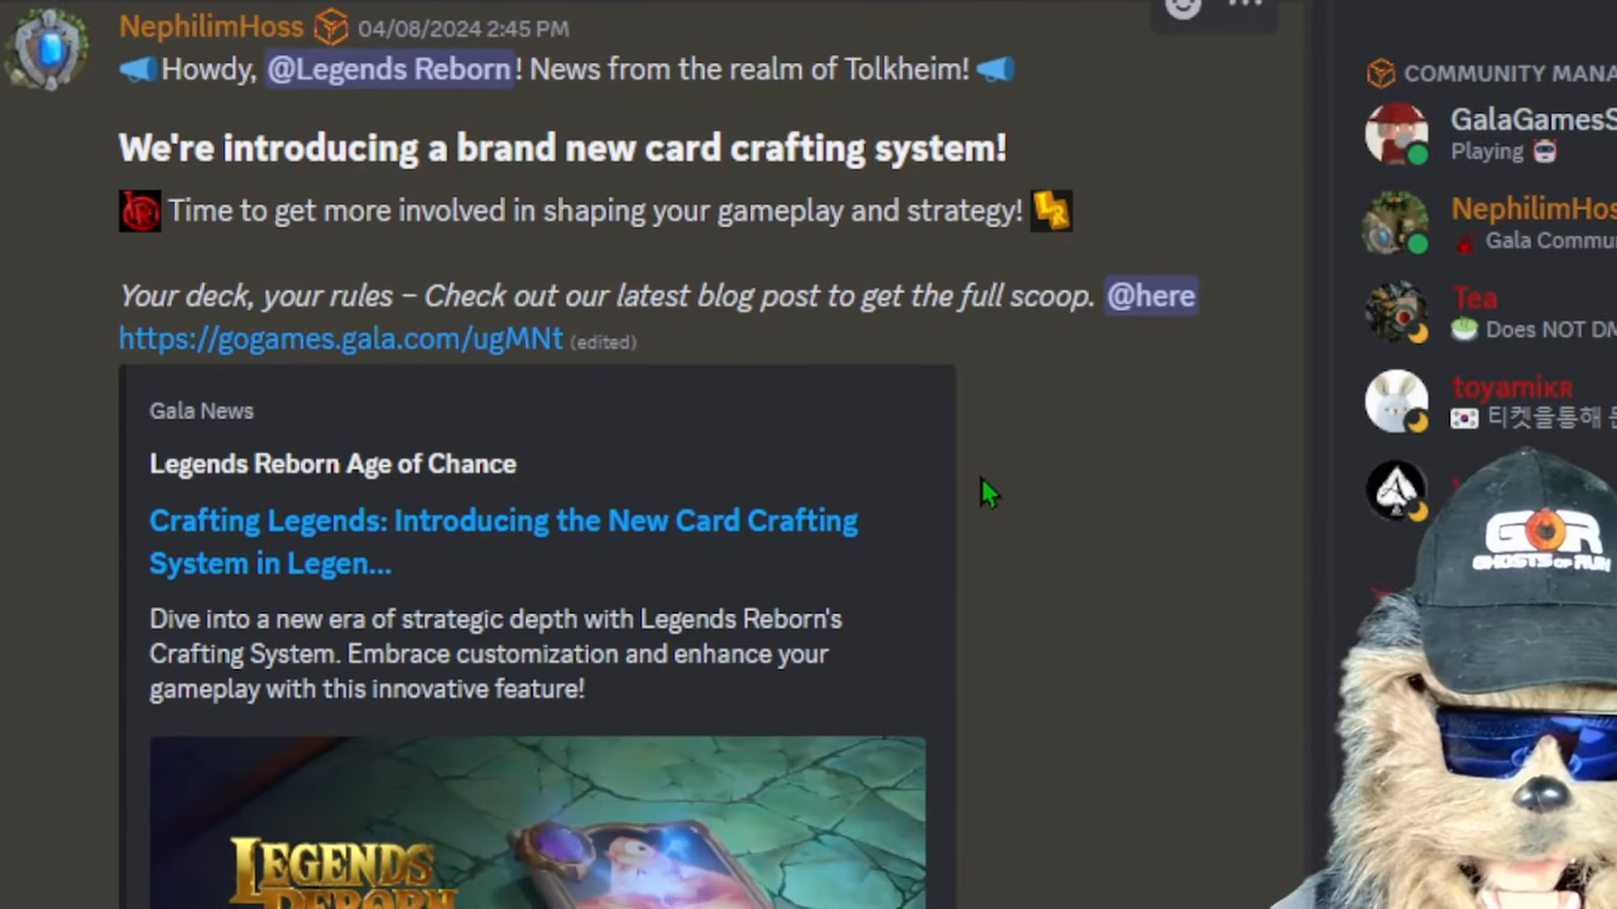
{"action": "mouse_move", "coordinate": [838, 519]}
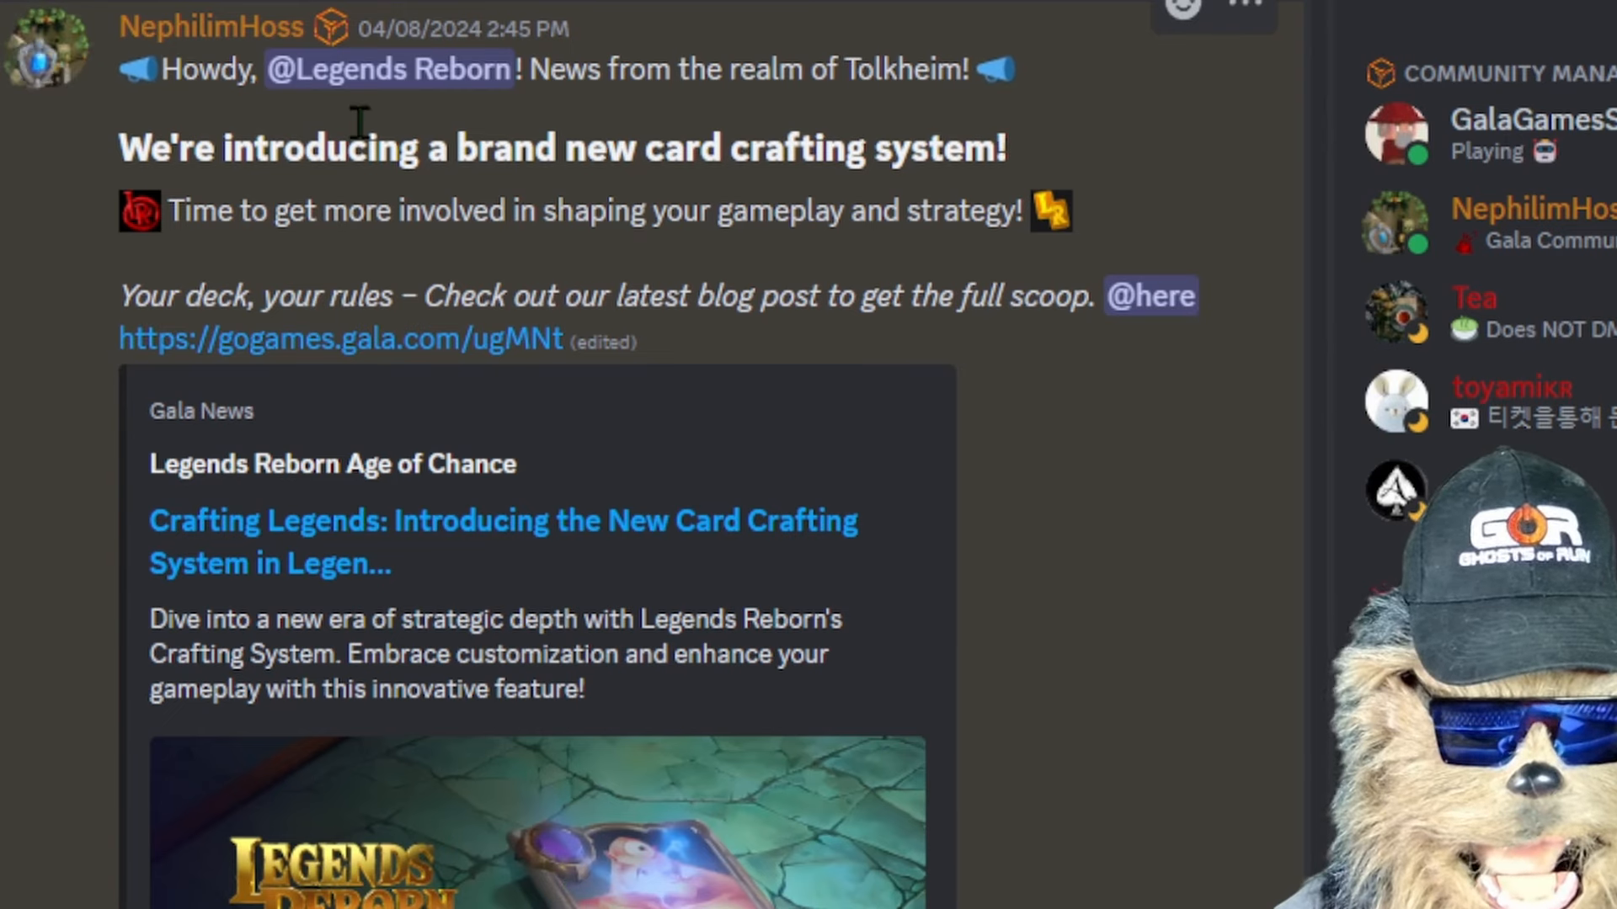
{"action": "mouse_move", "coordinate": [534, 366]}
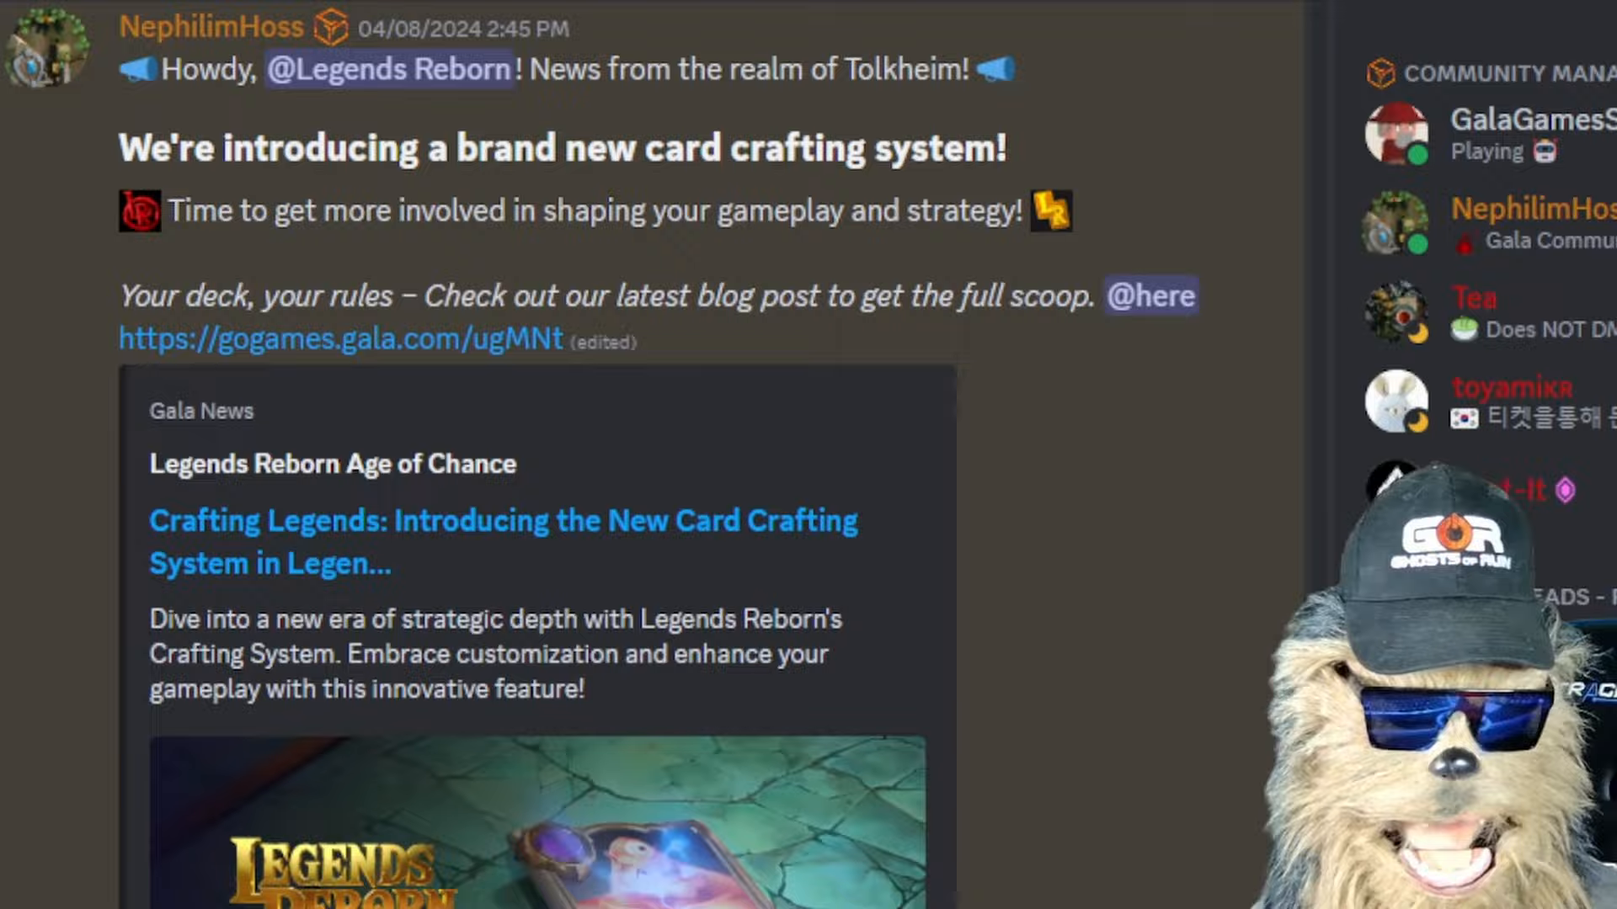
Step: Scroll to Vent-It's April 5 Last Expedition post about the 3:00 PM dev-play session
{"action": "scroll", "scroll_direction": "down", "scroll_amount": 3}
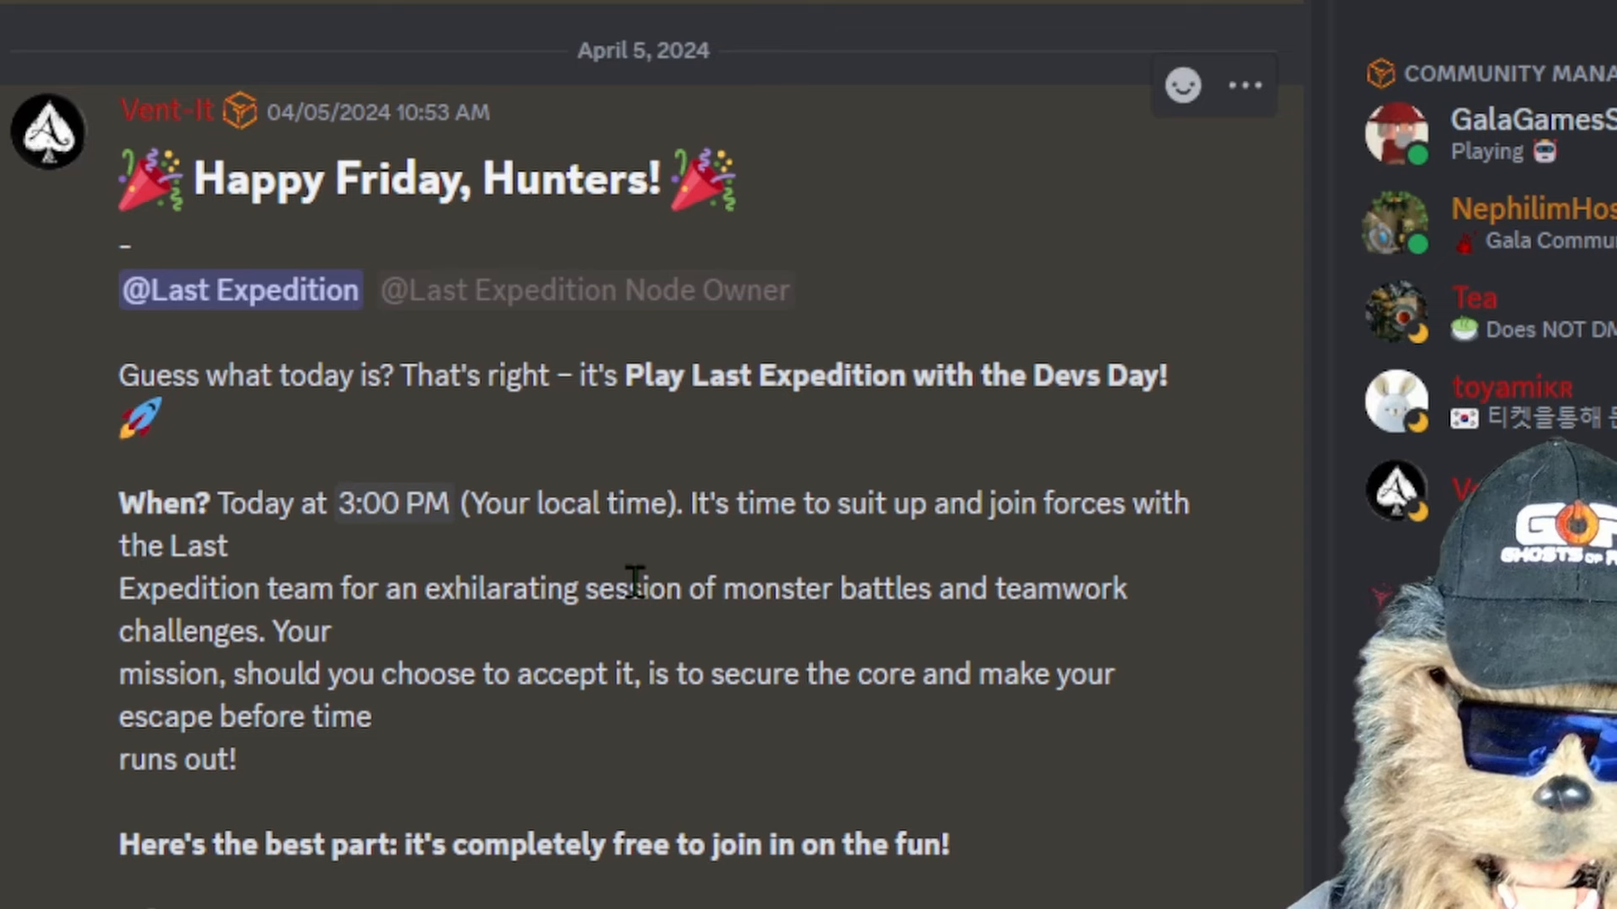
{"action": "mouse_move", "coordinate": [424, 263]}
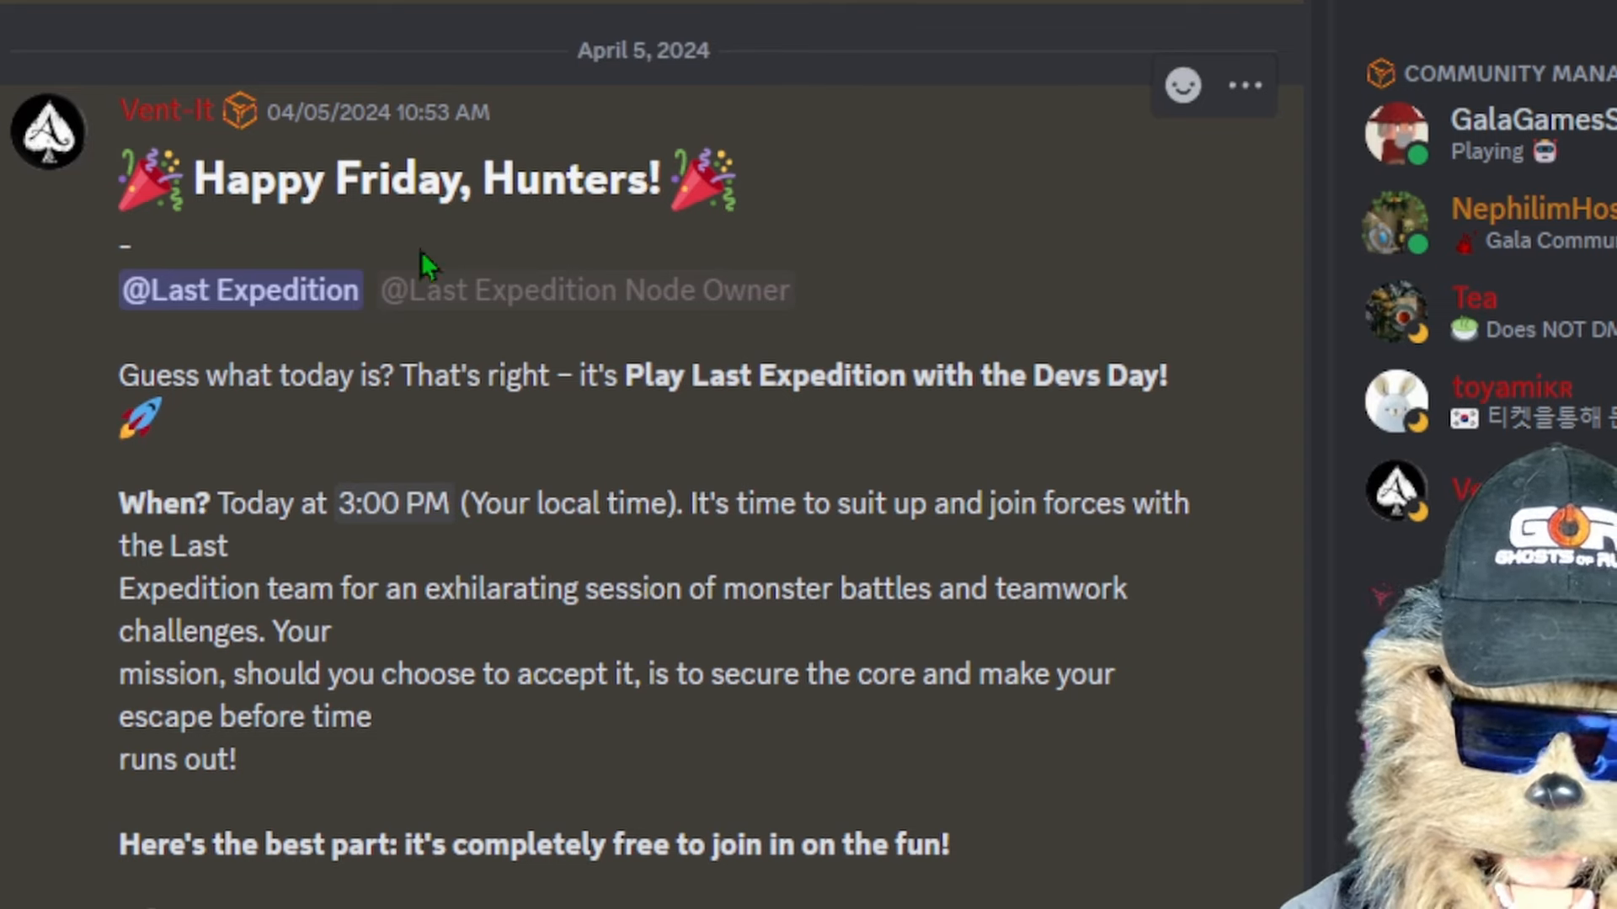
{"action": "mouse_move", "coordinate": [615, 659]}
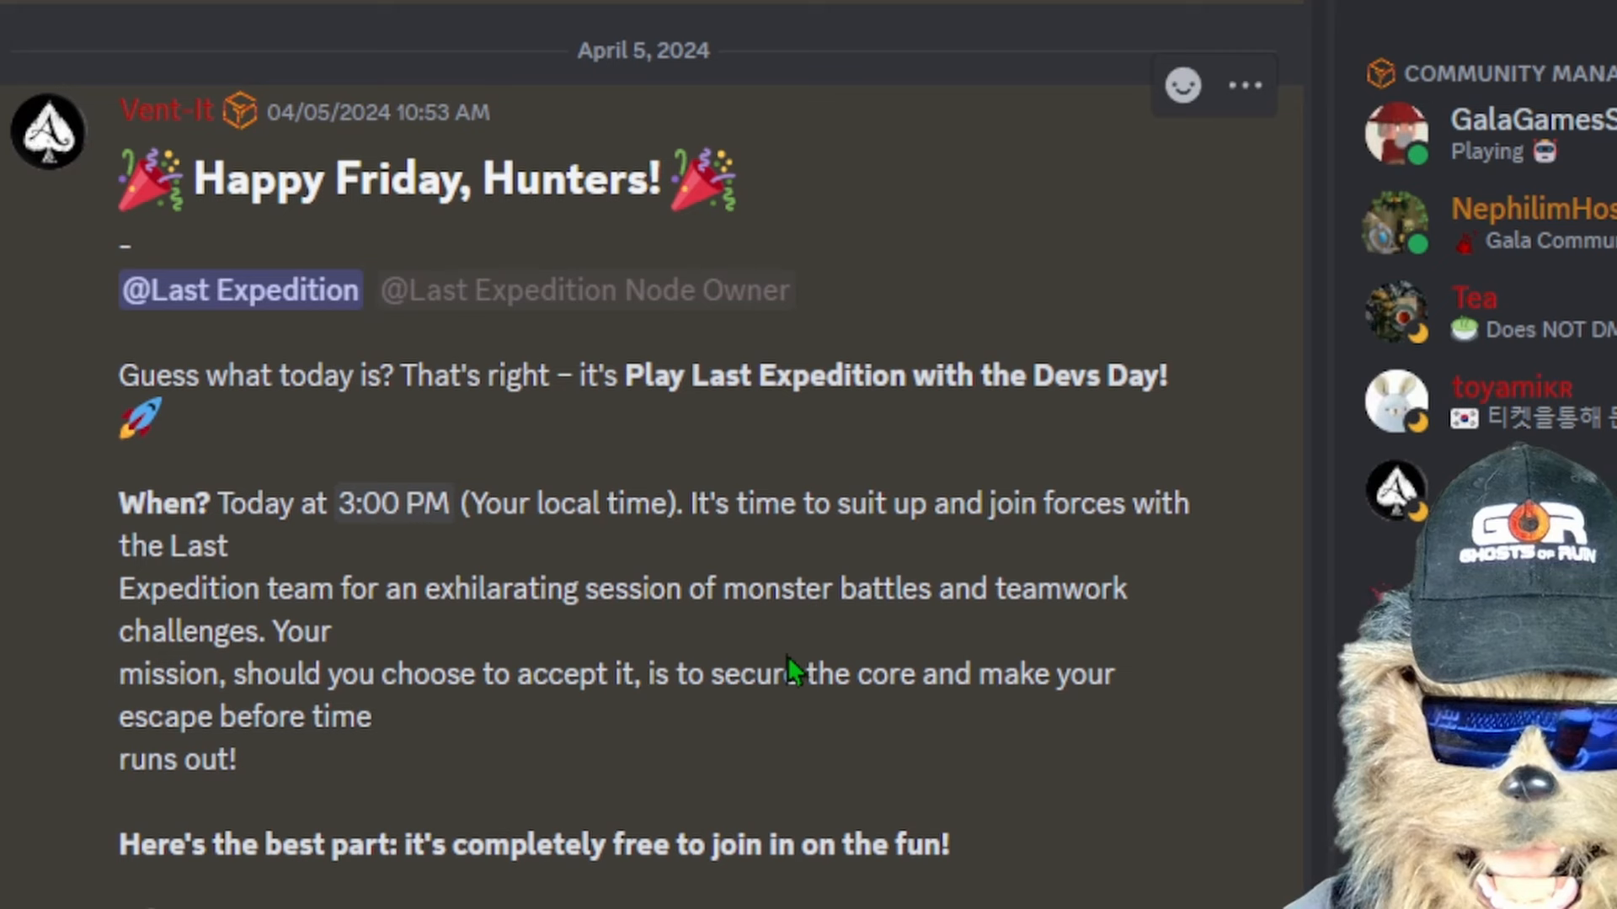
{"action": "mouse_move", "coordinate": [627, 667]}
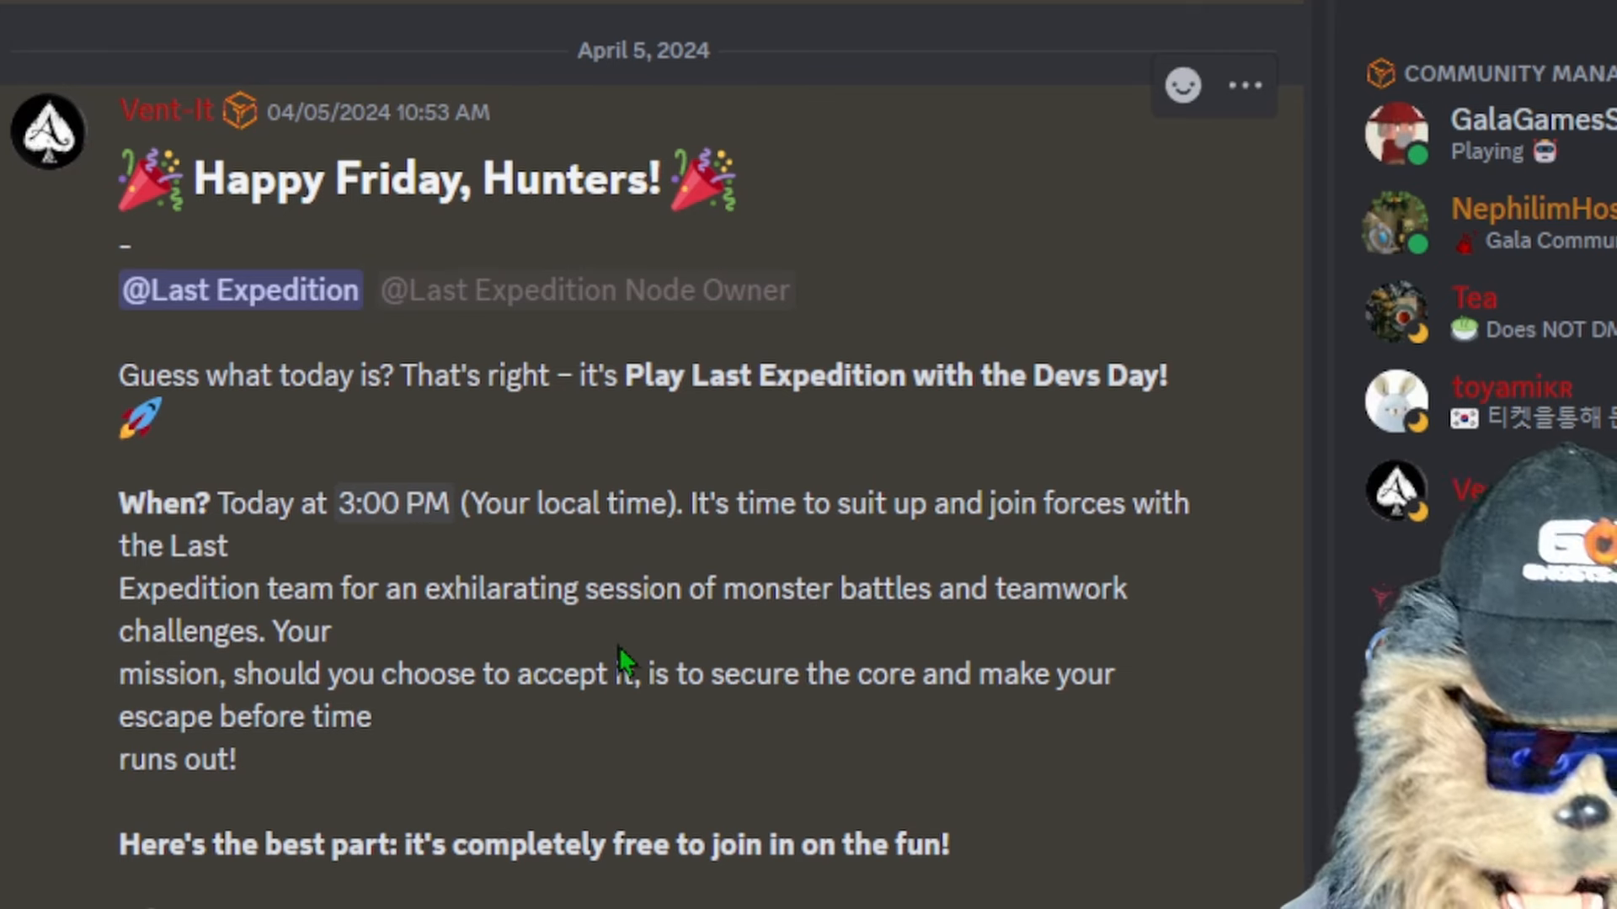
{"action": "mouse_move", "coordinate": [680, 795]}
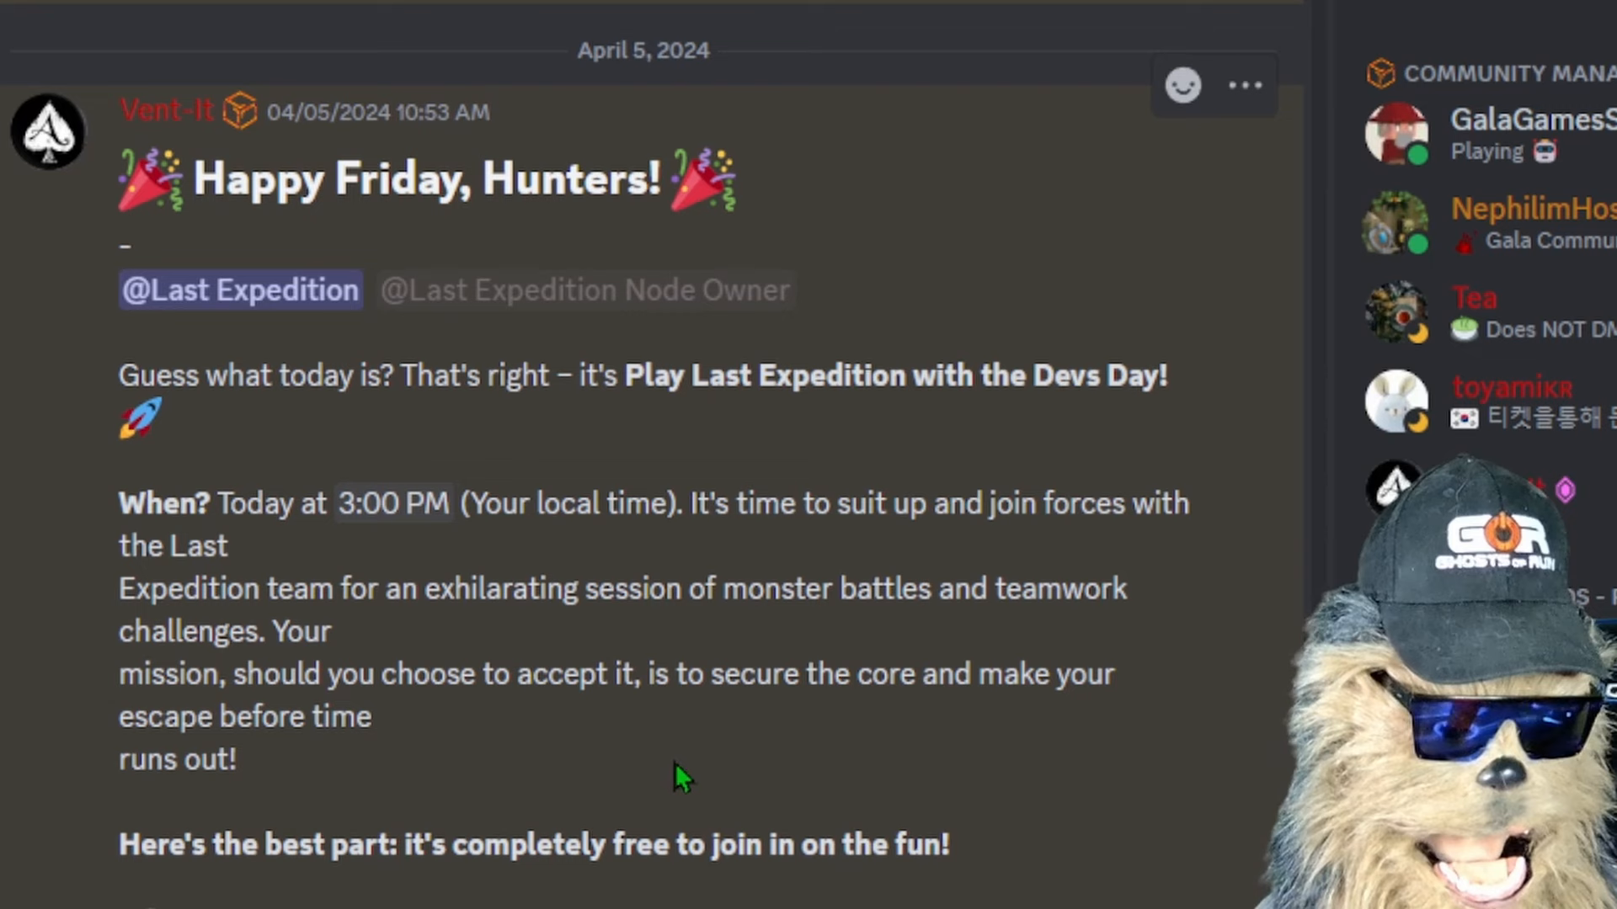
{"action": "mouse_move", "coordinate": [613, 457]}
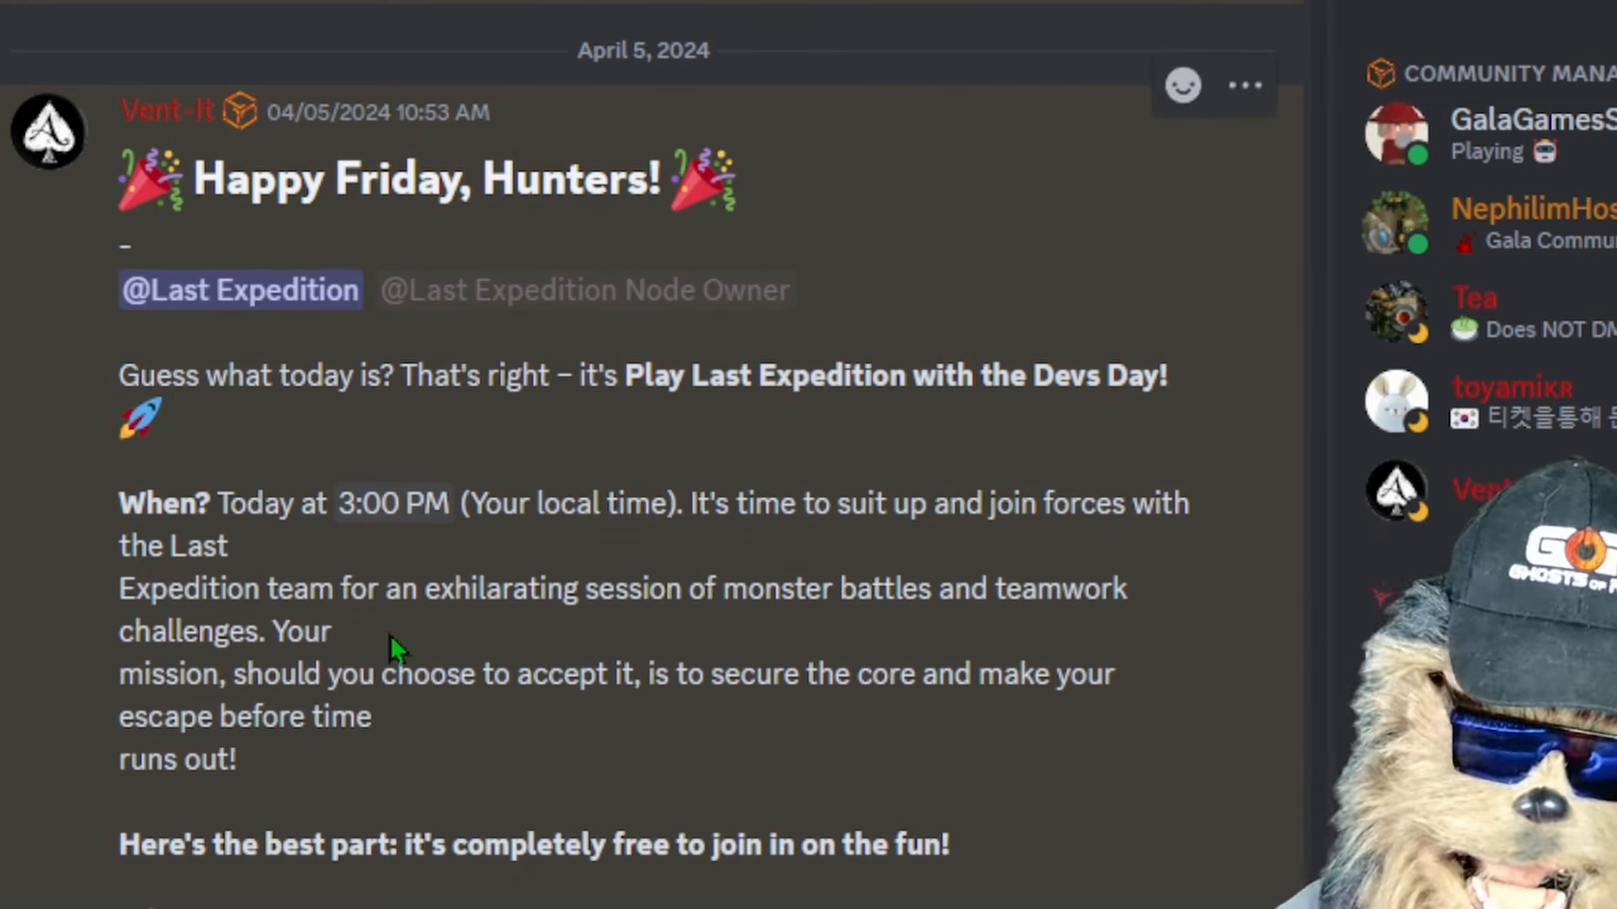
{"action": "mouse_move", "coordinate": [960, 317]}
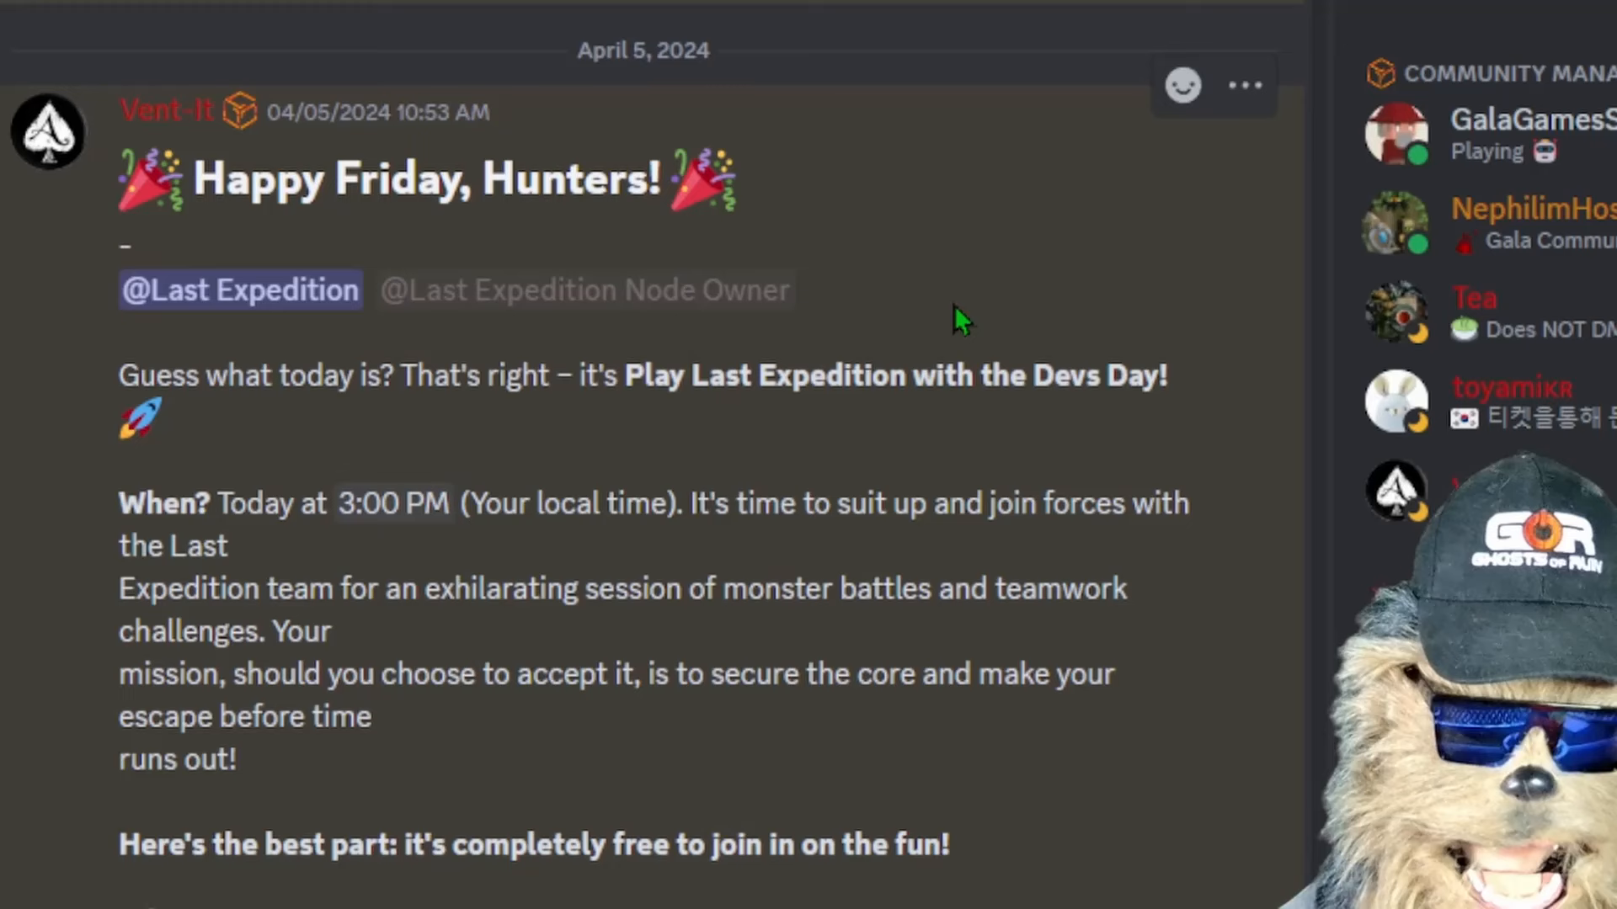
{"action": "mouse_move", "coordinate": [589, 274]}
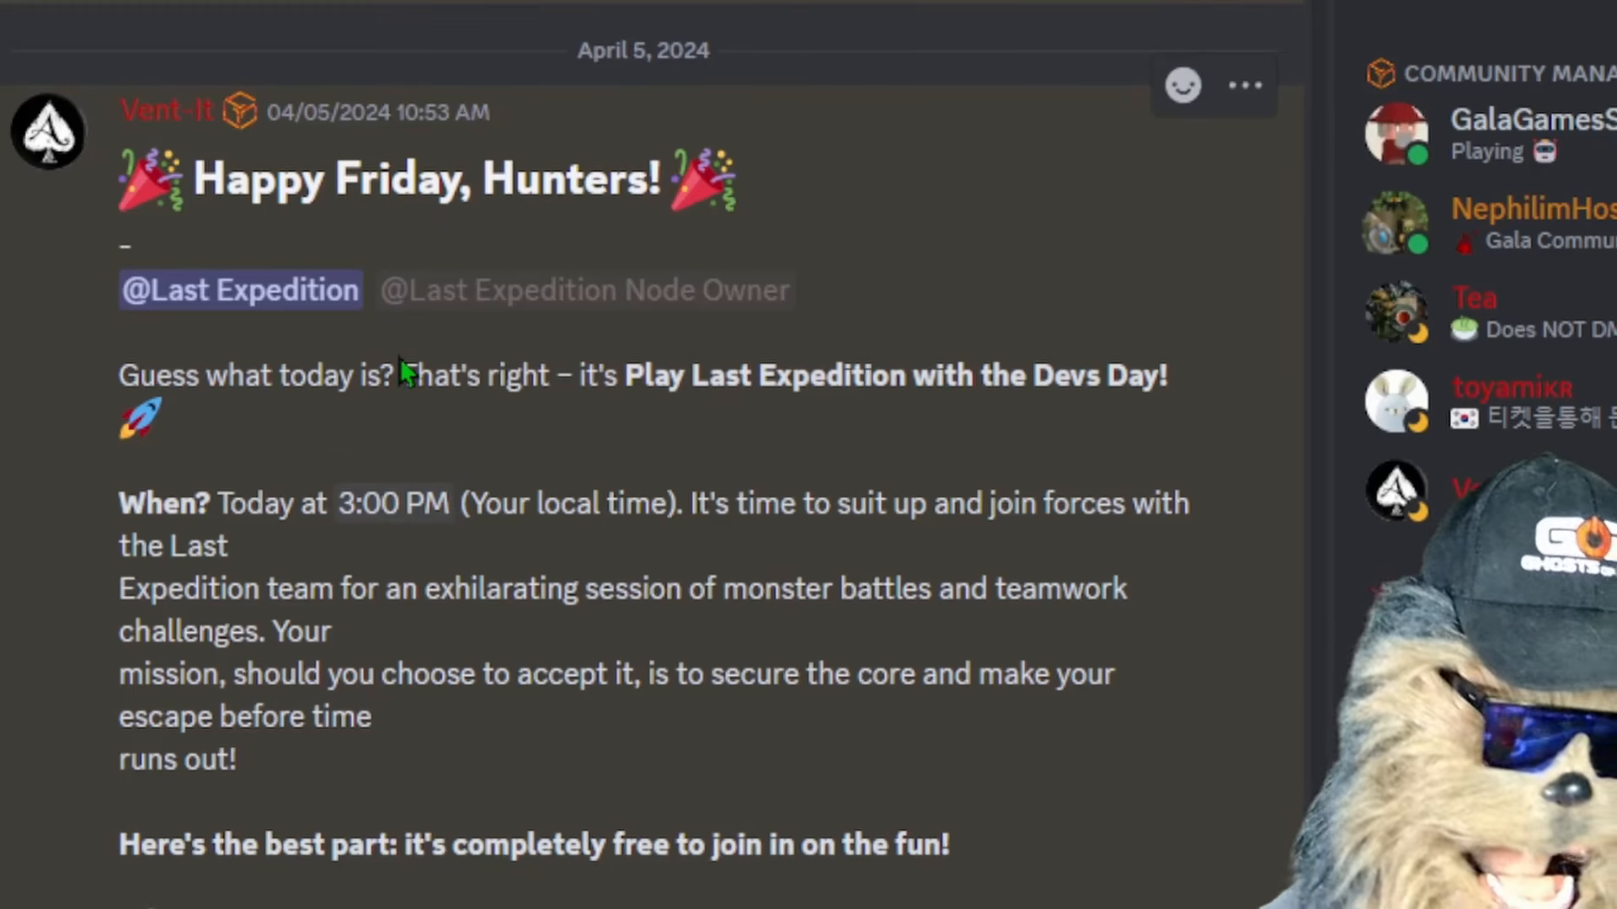
{"action": "mouse_move", "coordinate": [402, 425]}
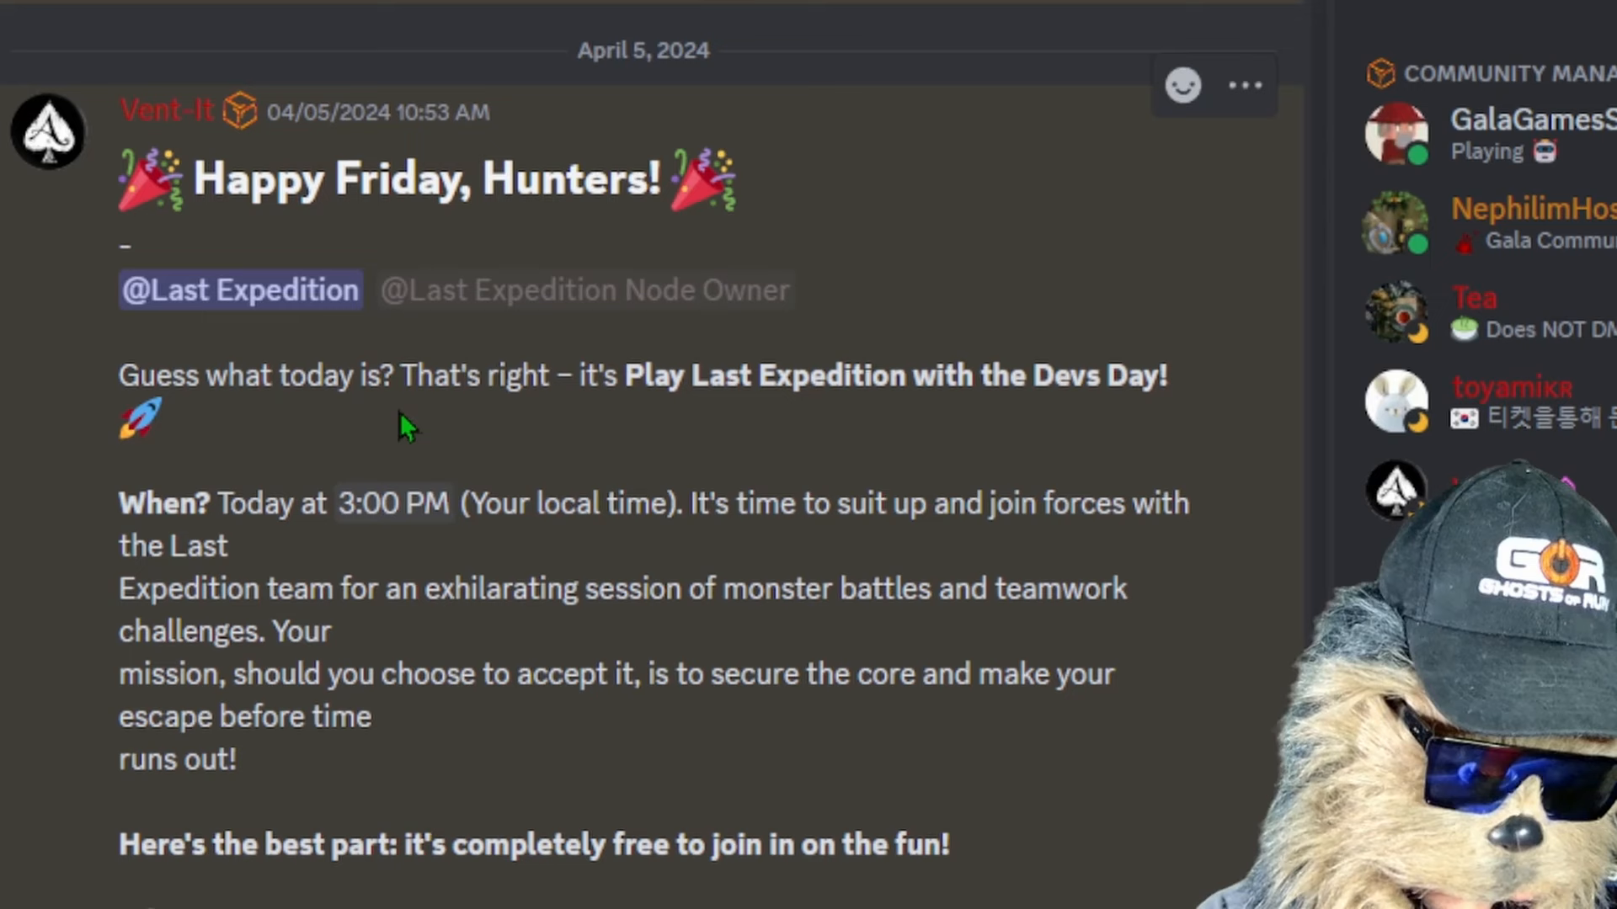